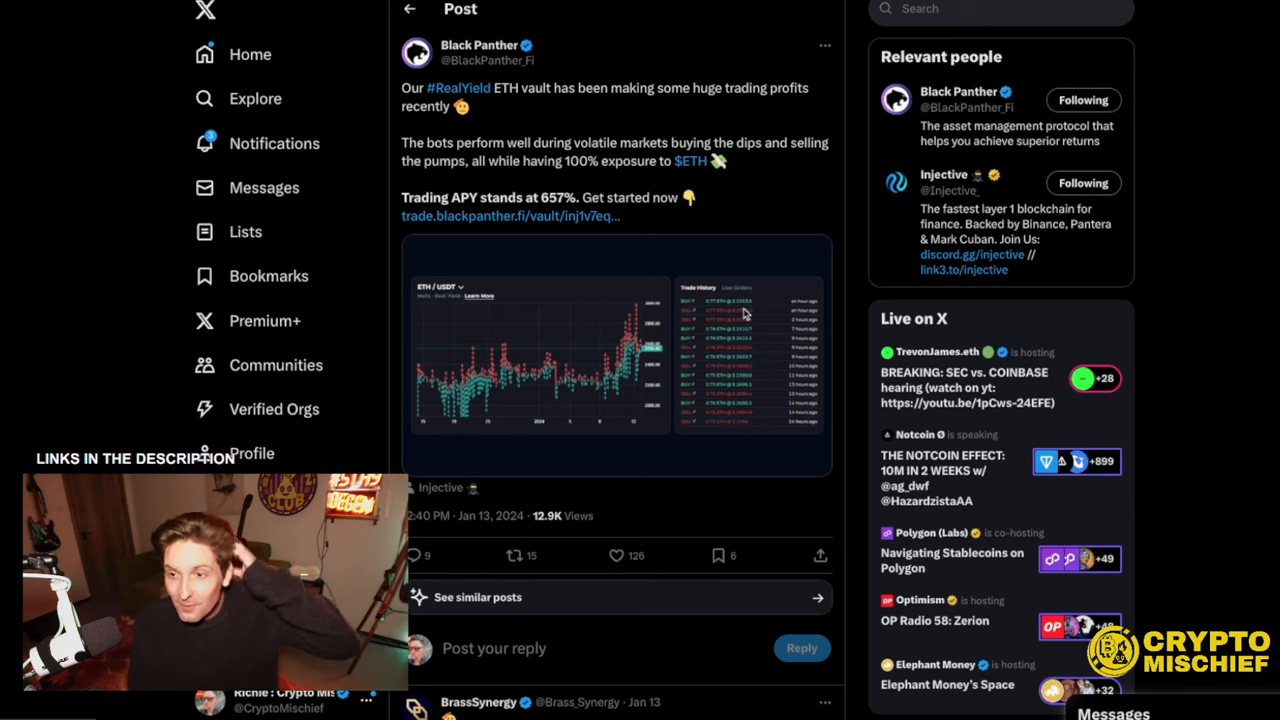
mouse_move(625, 485)
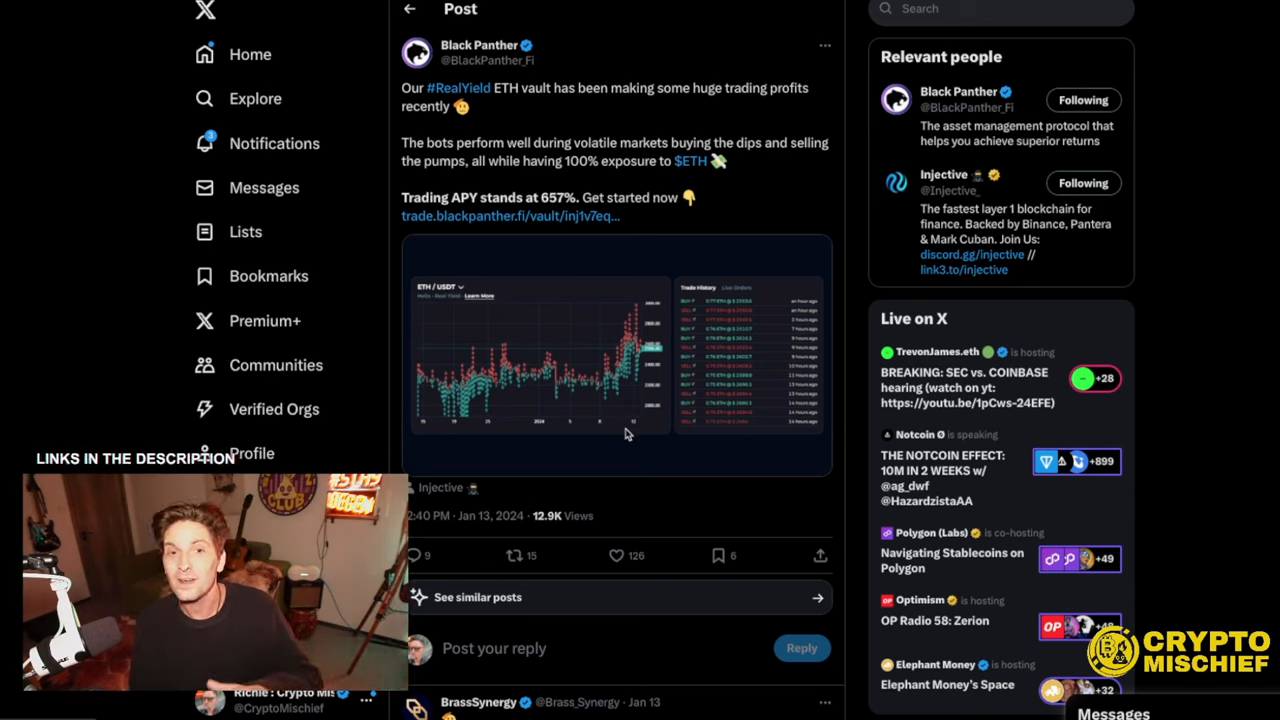
mouse_move(621, 467)
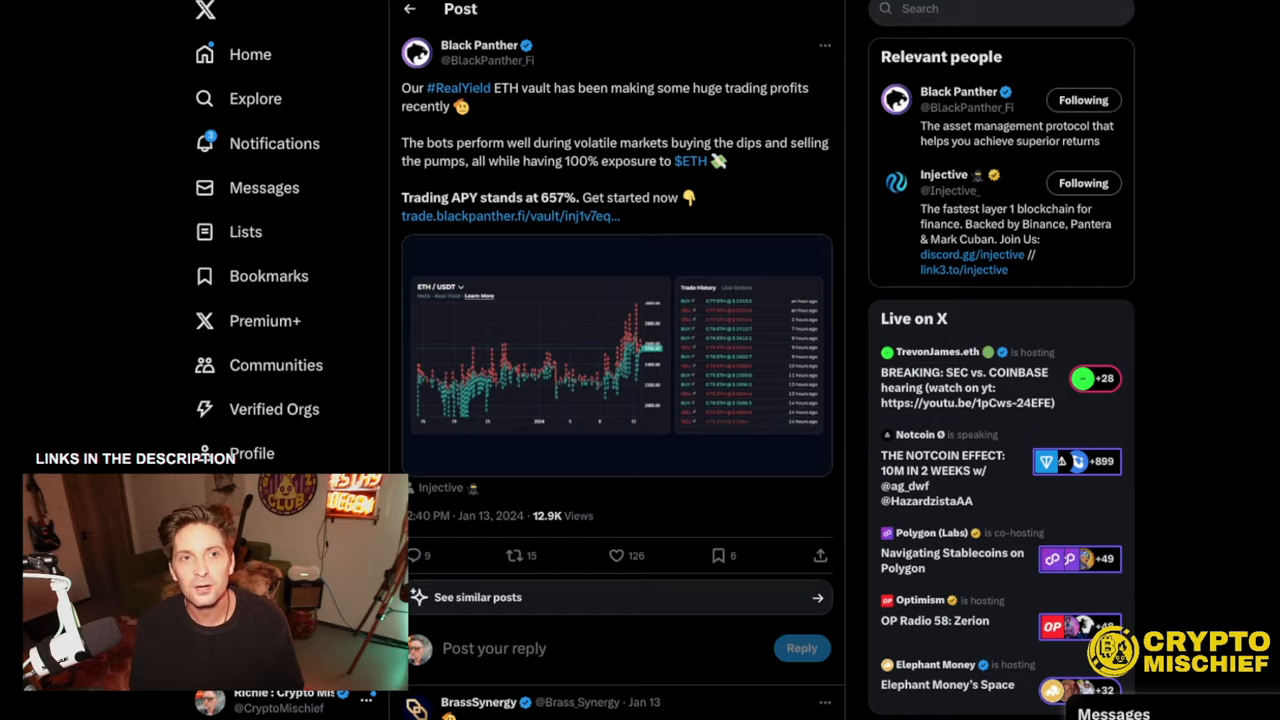
- Review the Airdrop page showing nothing claimable and a 23 POINT balance, then head to the vault list
click(321, 20)
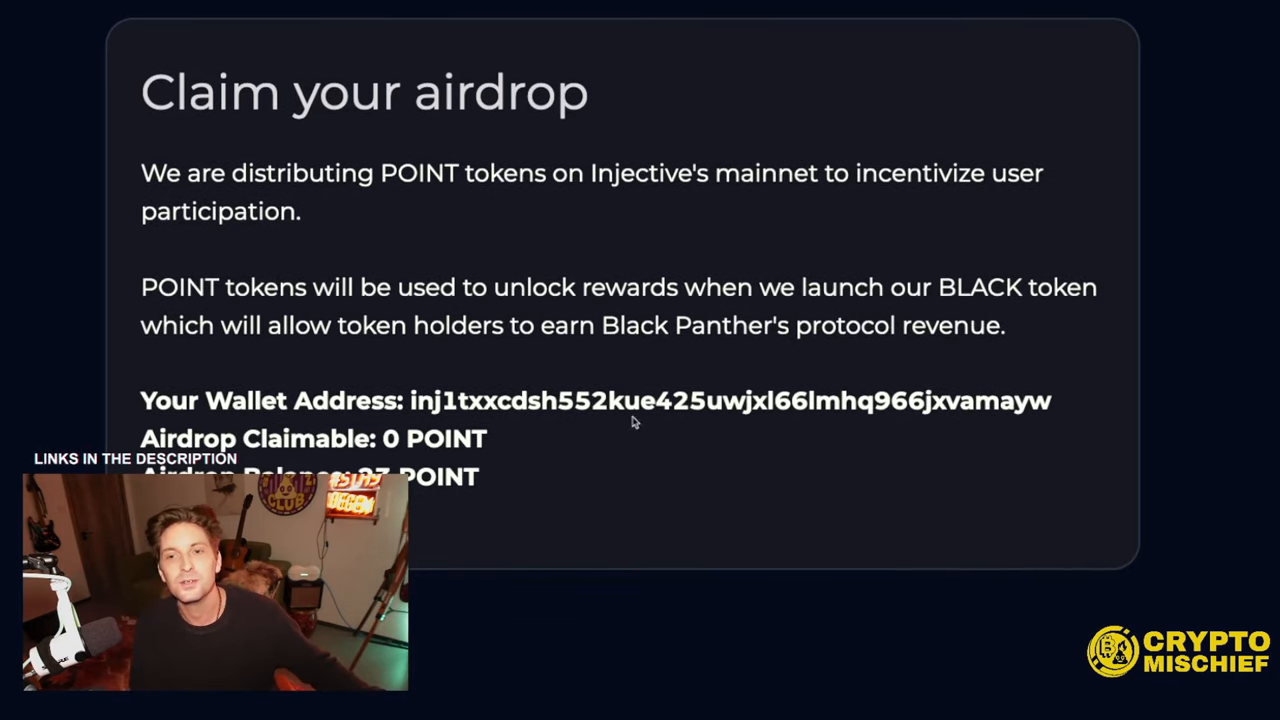
scroll(down, 3)
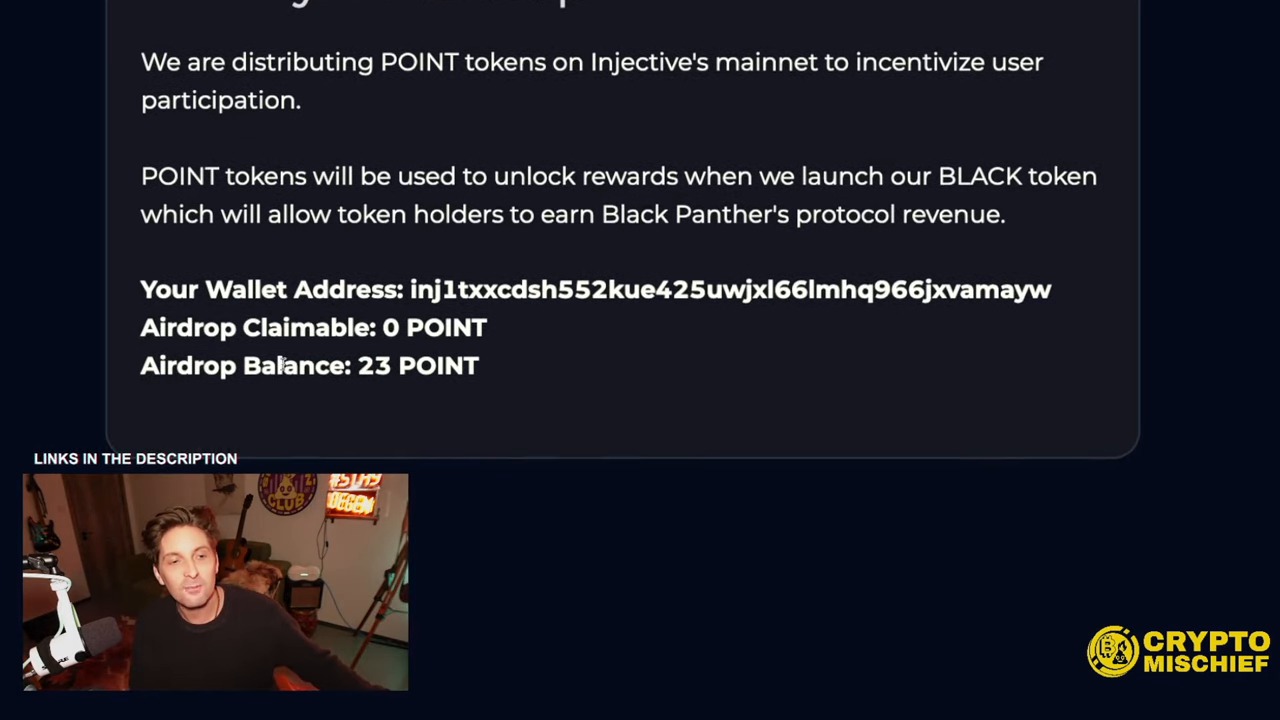
drag(141, 365, 485, 365)
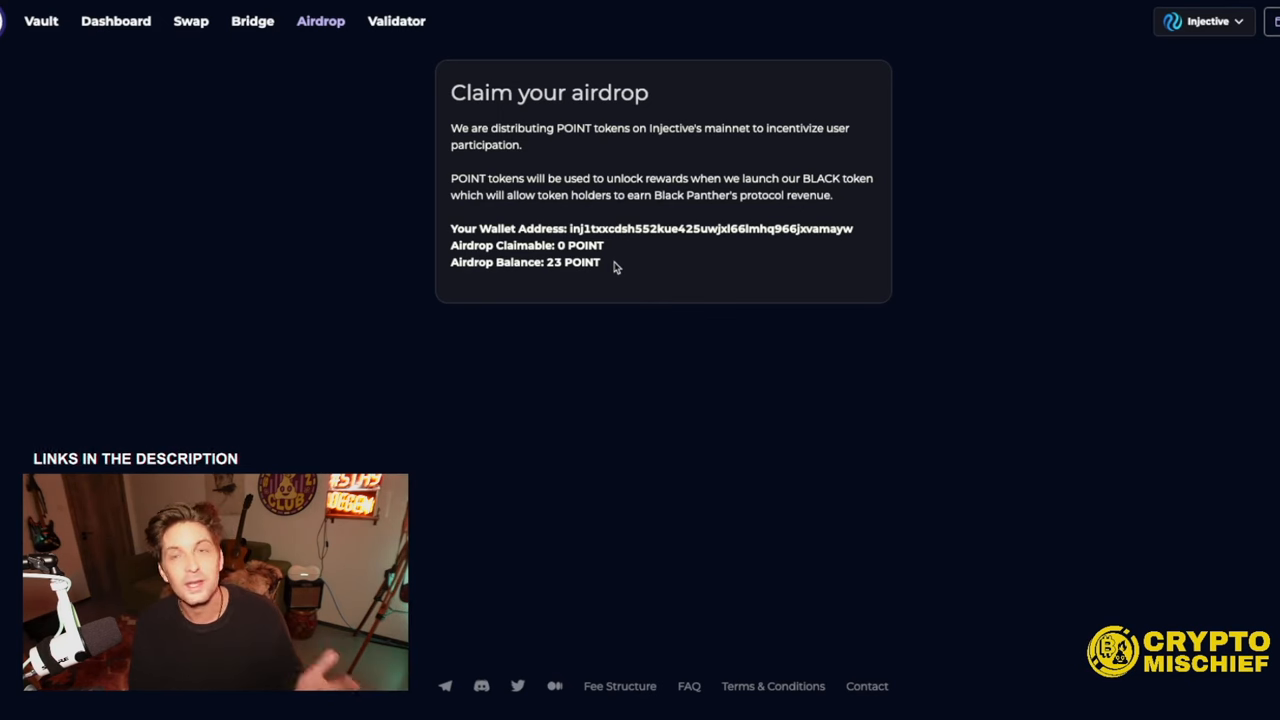
mouse_move(568, 300)
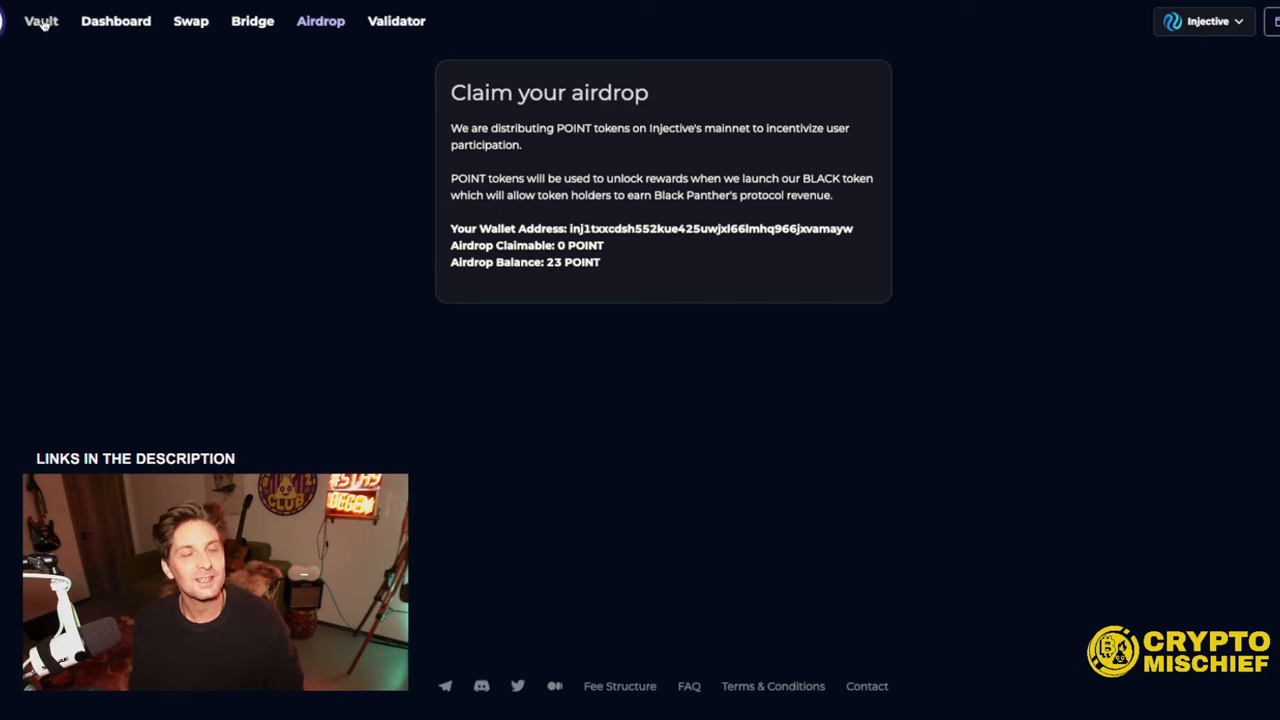
click(41, 21)
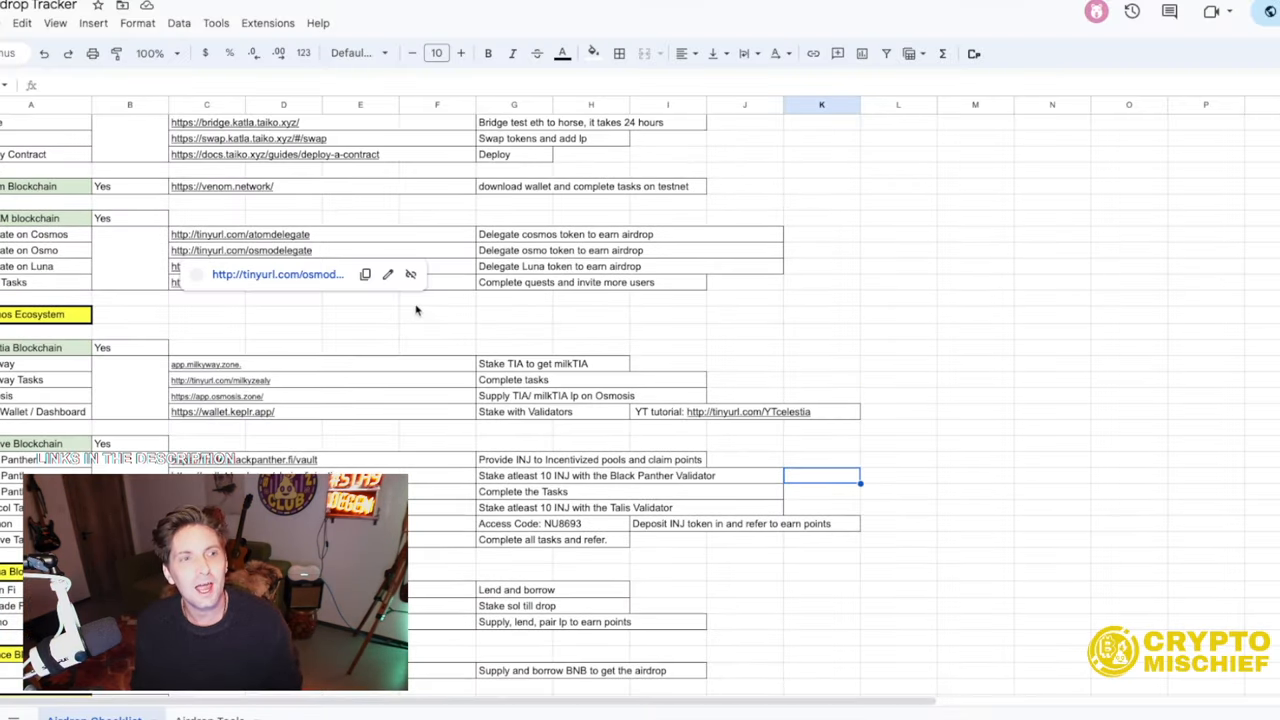
- Scroll the Airdrop Checklist to the Injective Blockchain section and zoom the sheet to 150%
scroll(down, 3)
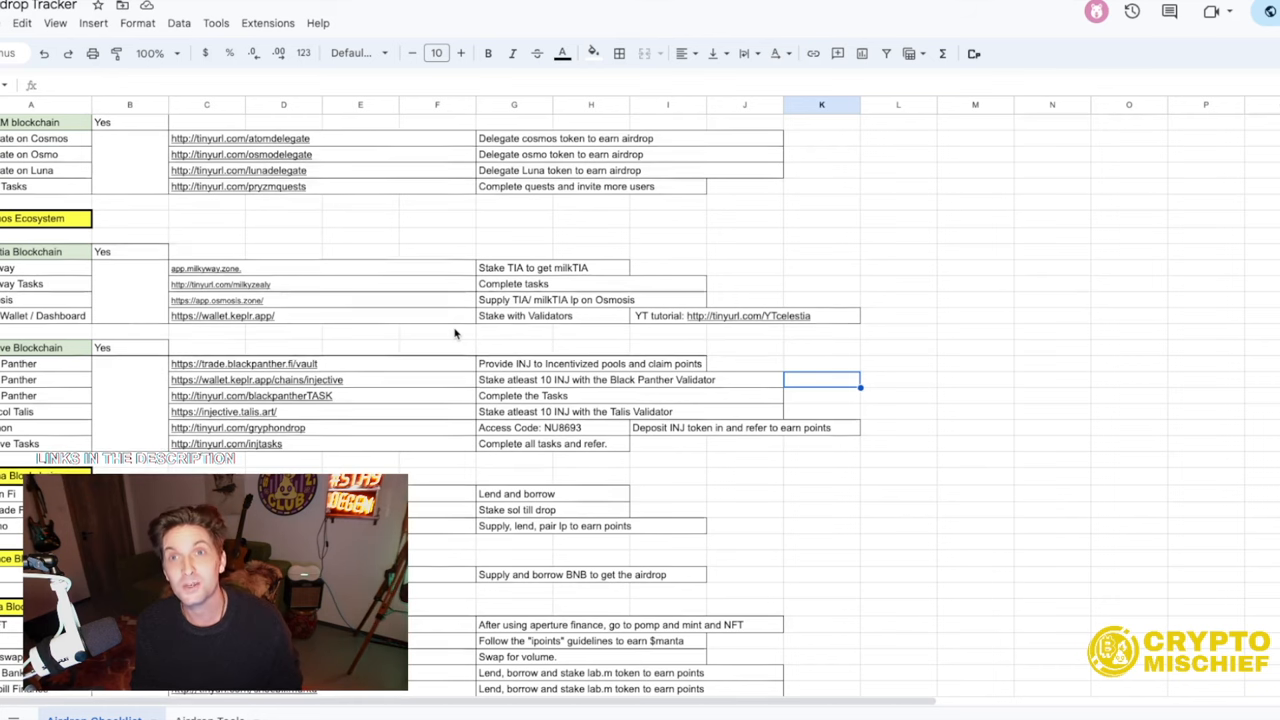
scroll(down, 3)
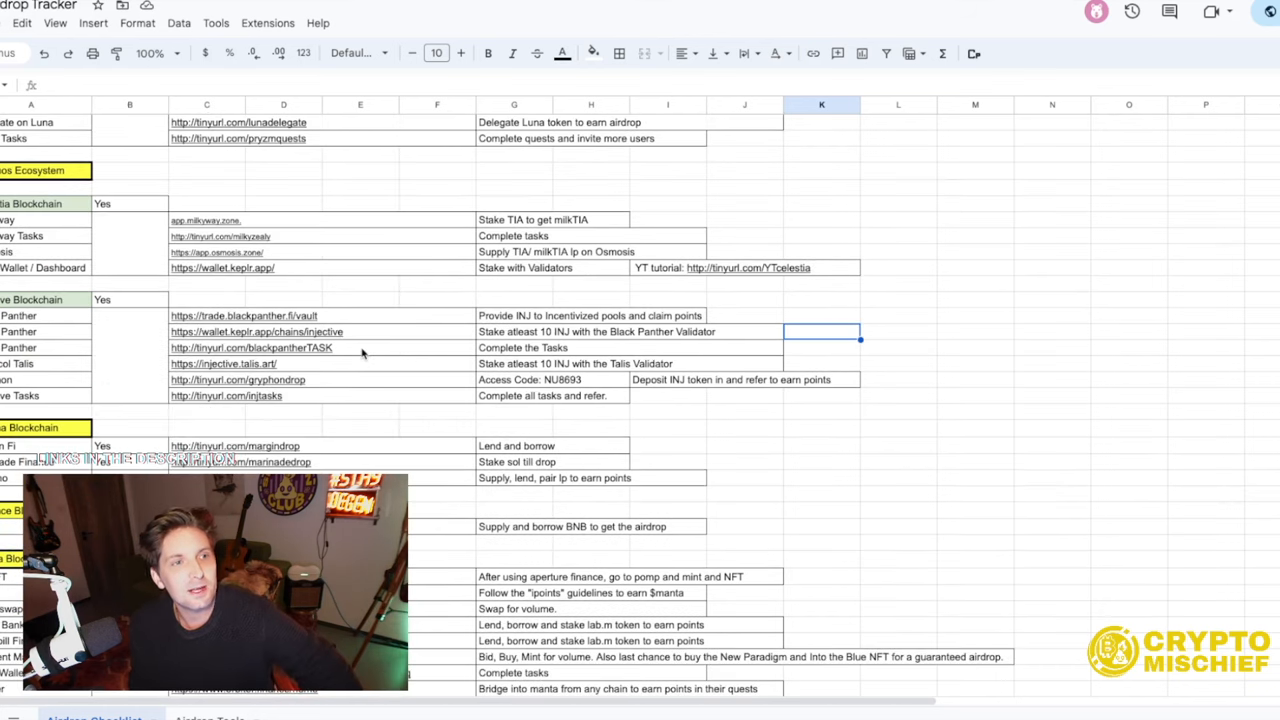
scroll(down, 3)
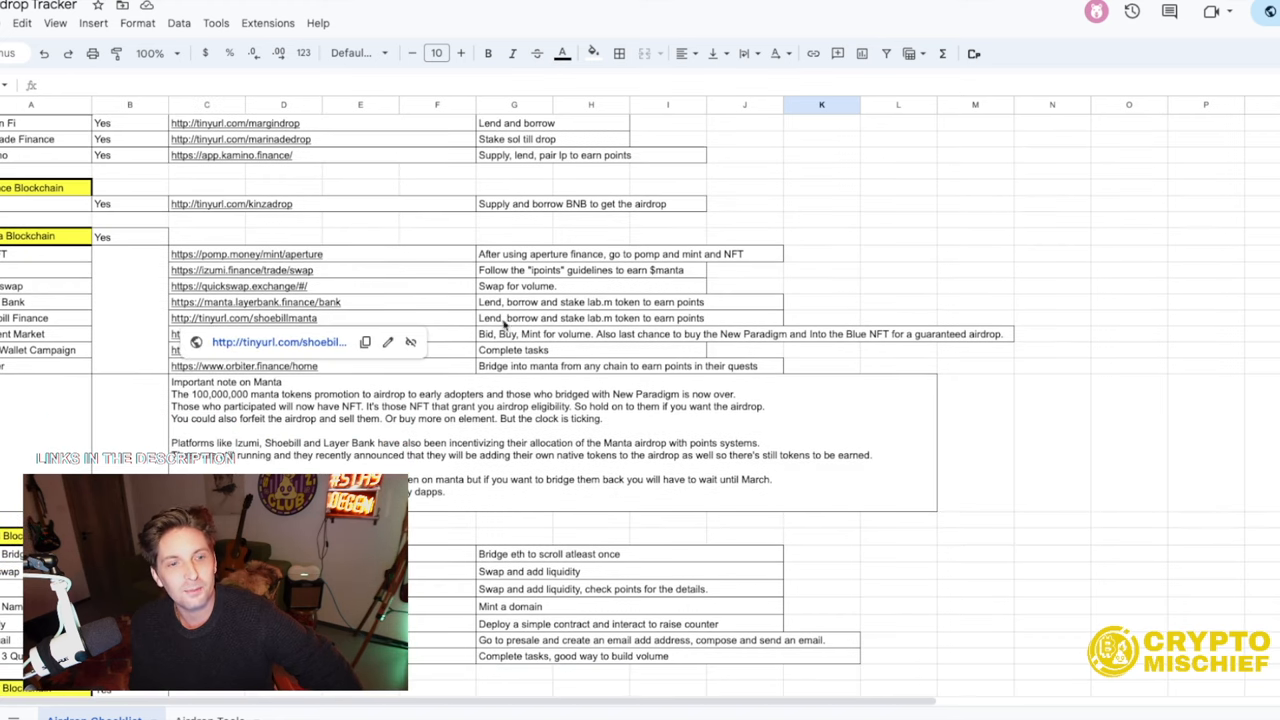
scroll(down, 3)
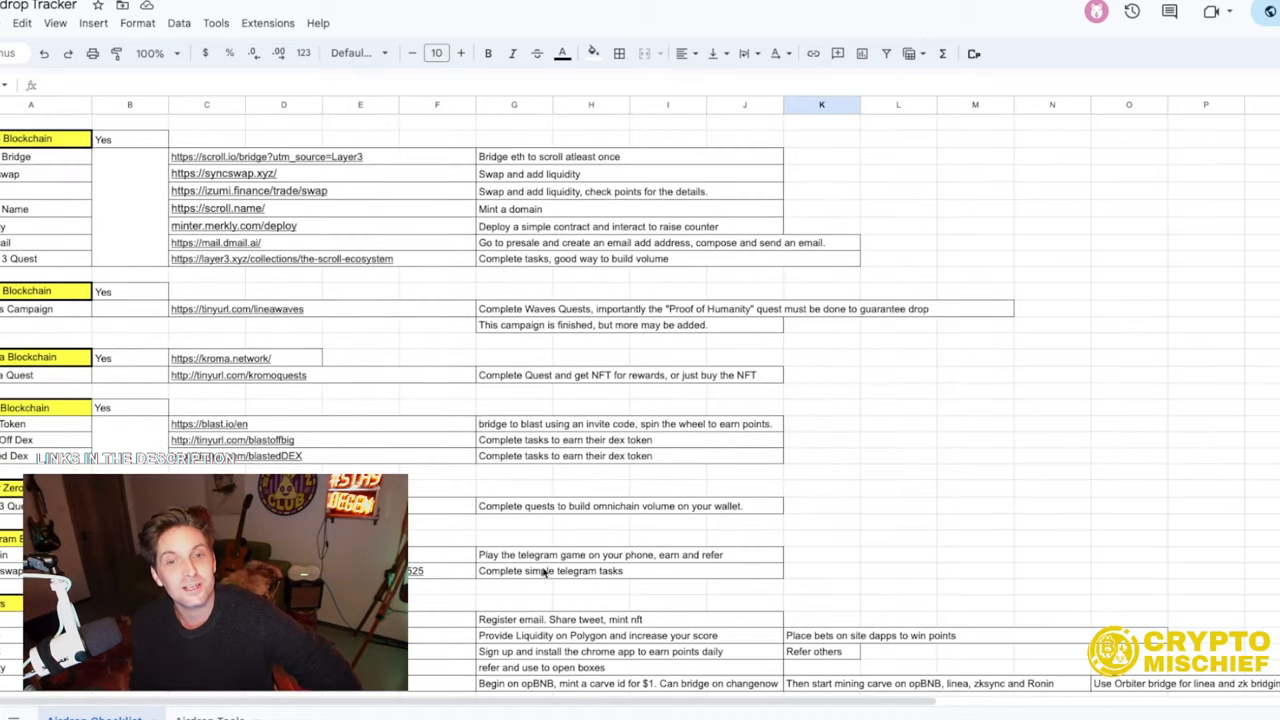
scroll(down, 3)
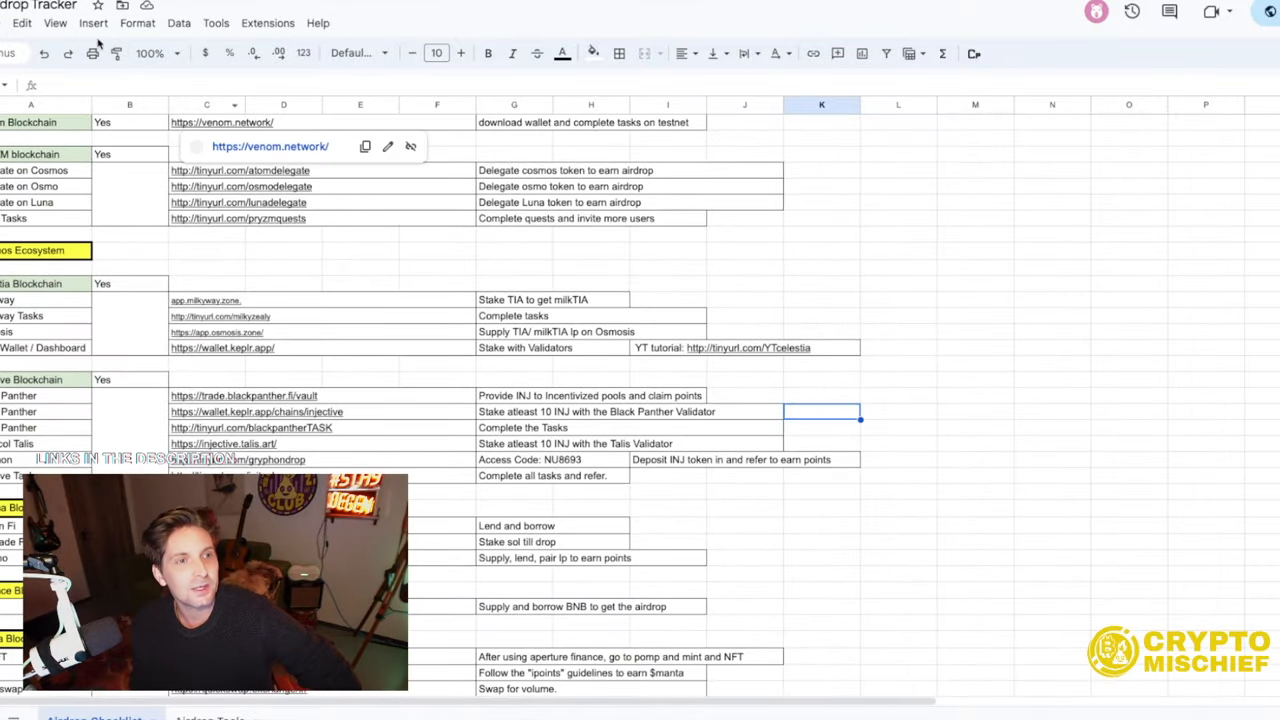
click(150, 53)
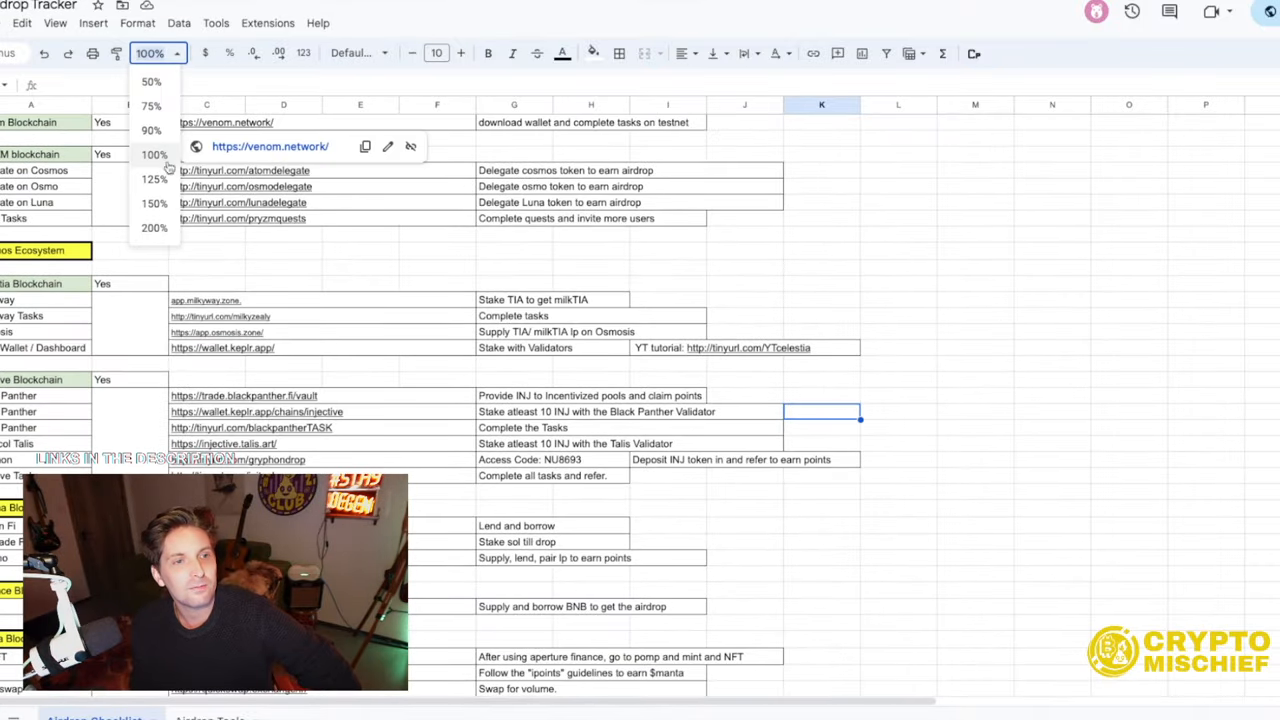
click(154, 203)
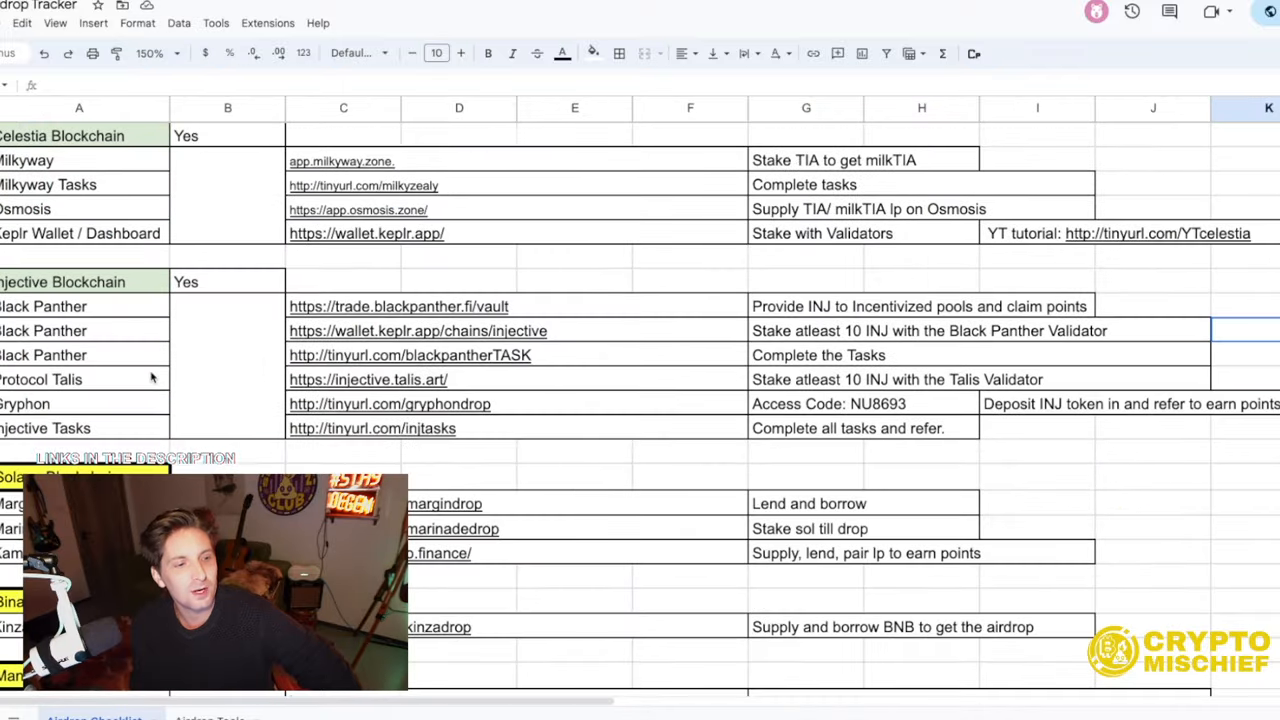
scroll(down, 3)
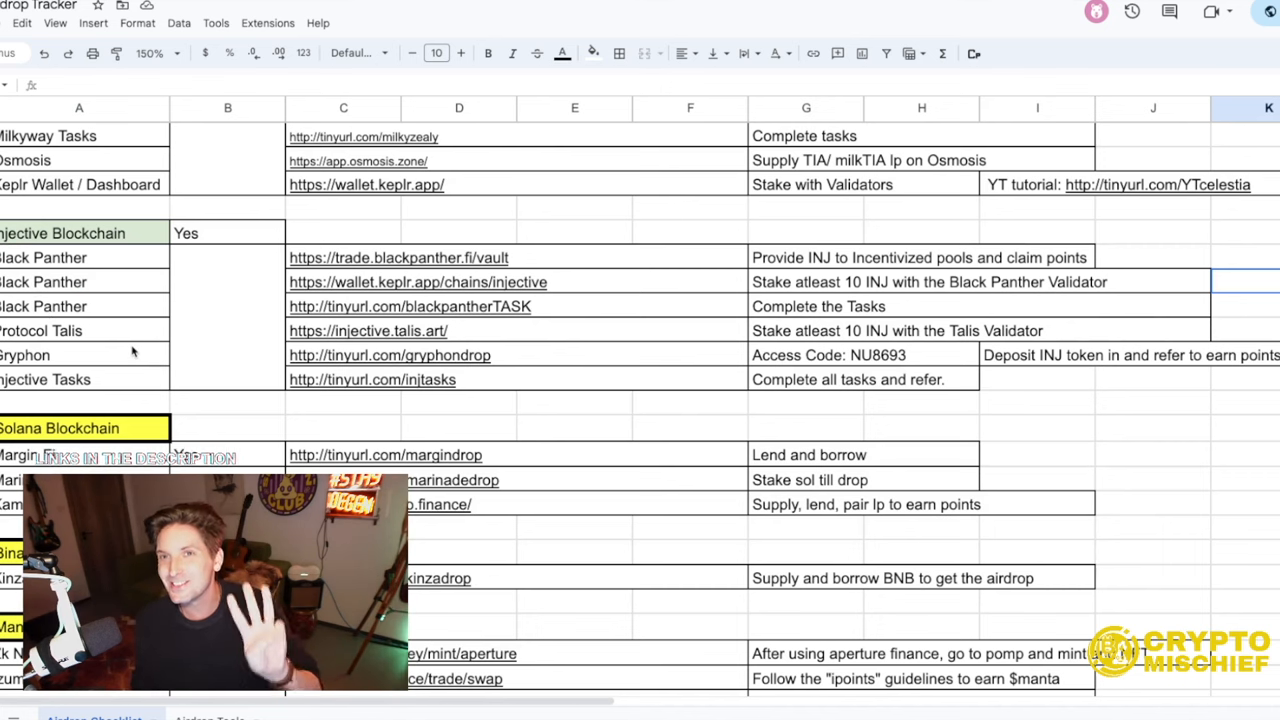
mouse_move(85, 350)
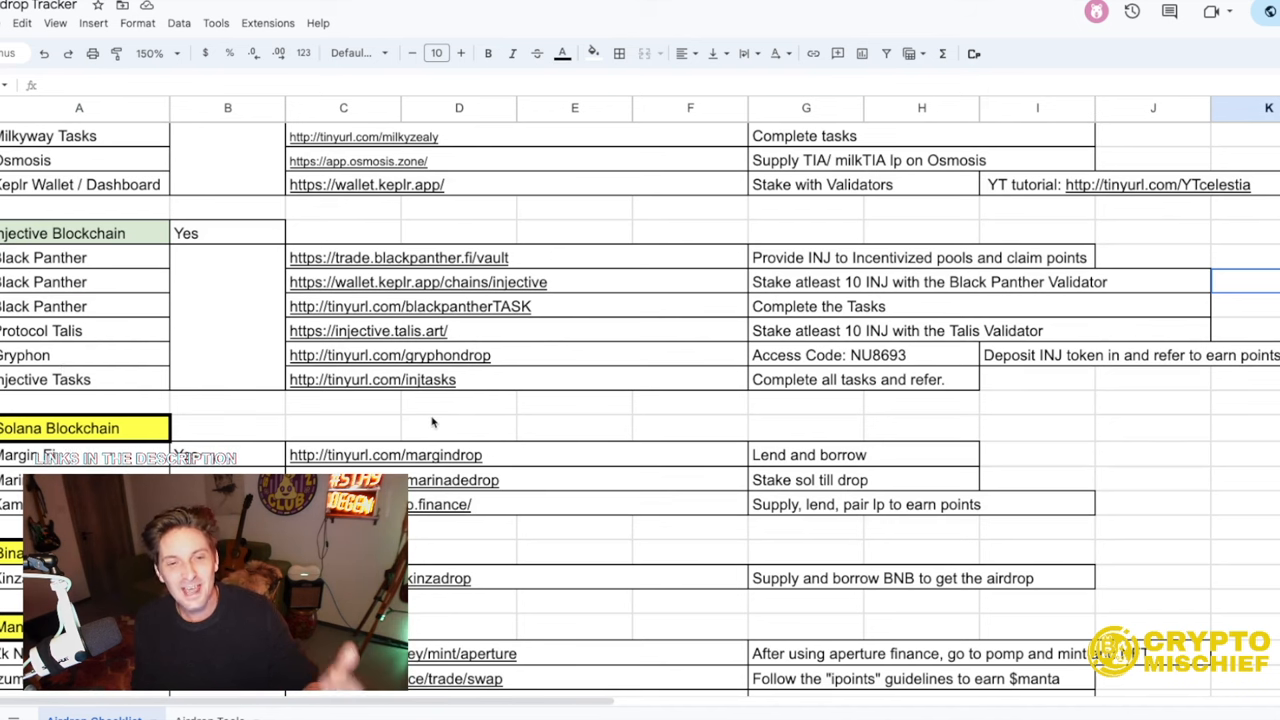
mouse_move(440, 425)
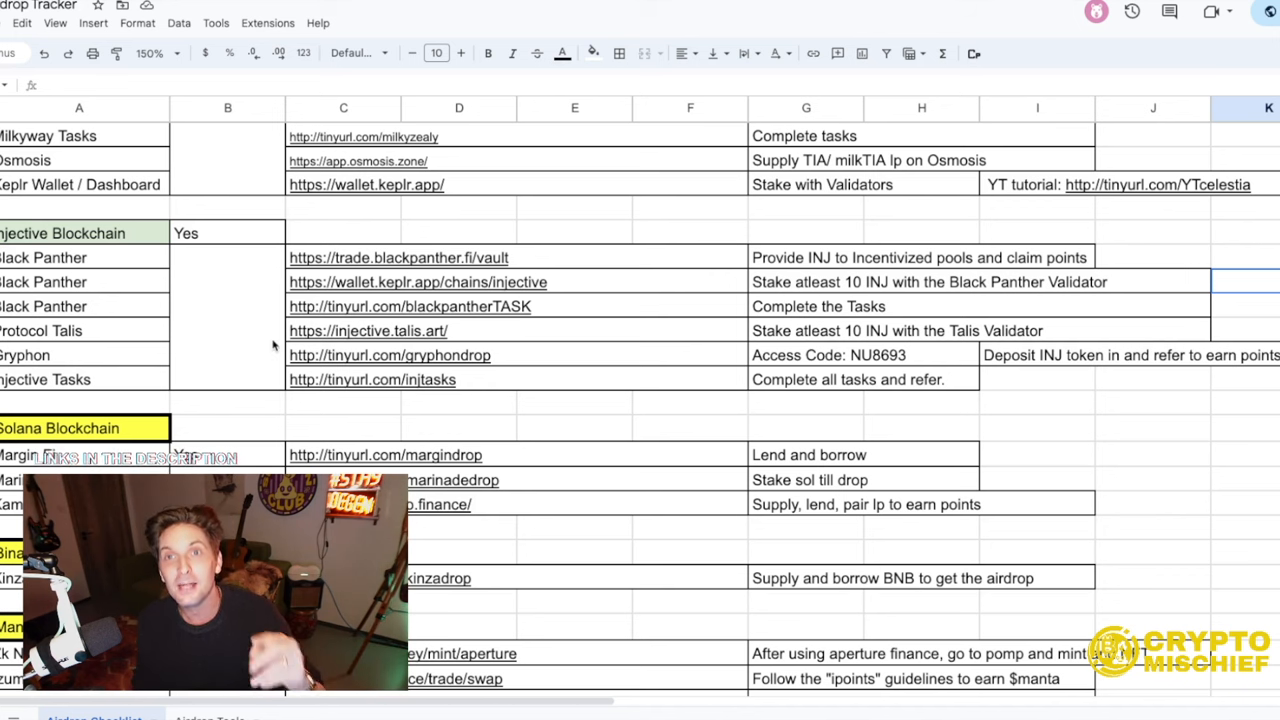
- Select the Provide INJ to incentivized pools and Black Panther validator staking task cells
click(398, 257)
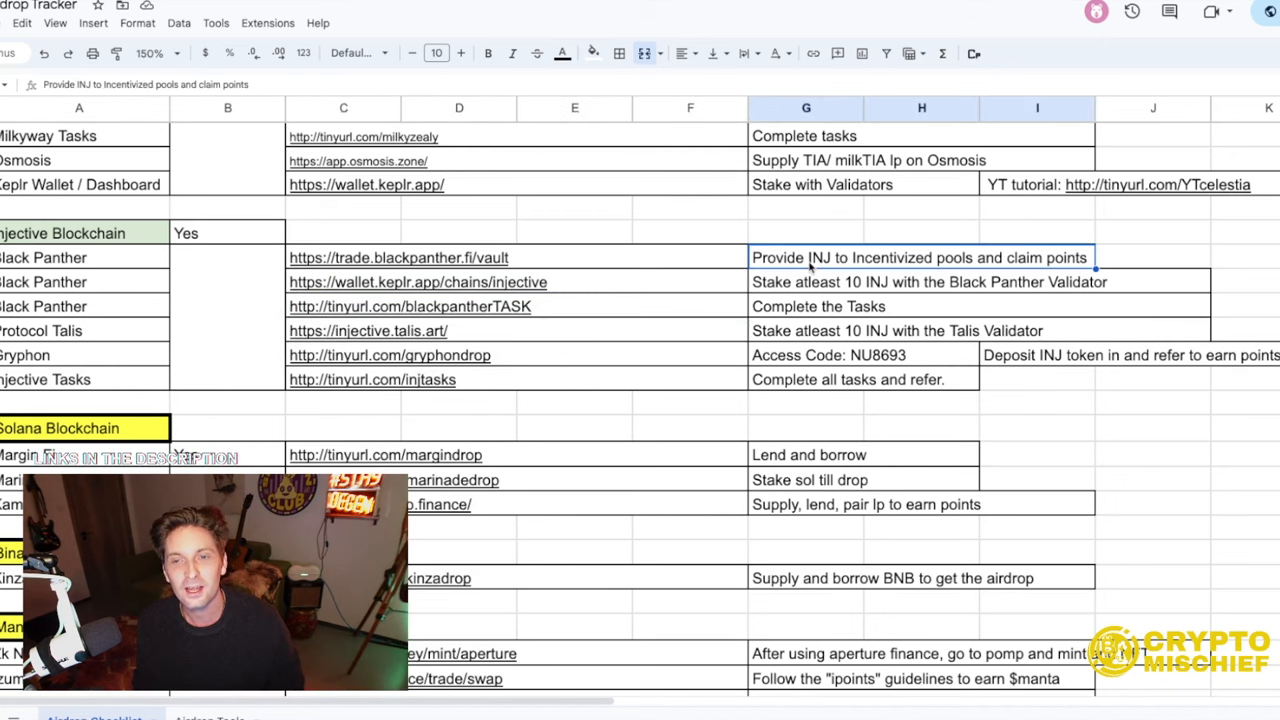
mouse_move(895, 277)
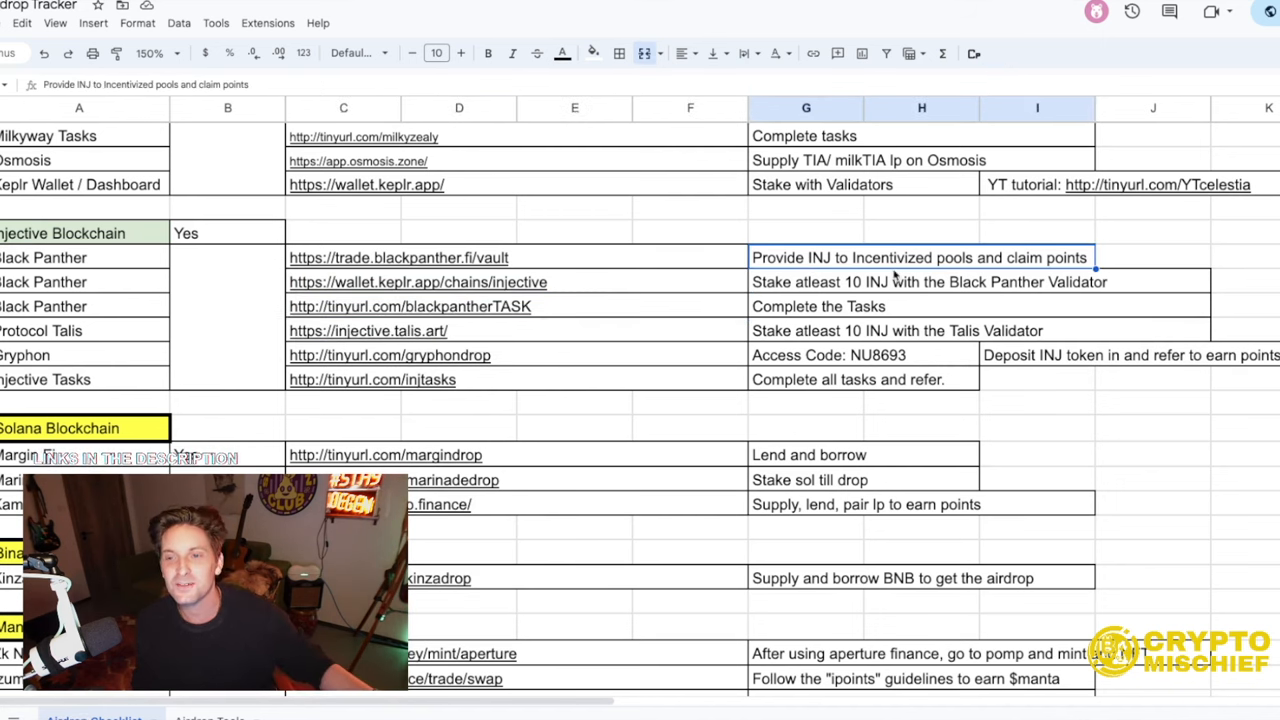
click(928, 281)
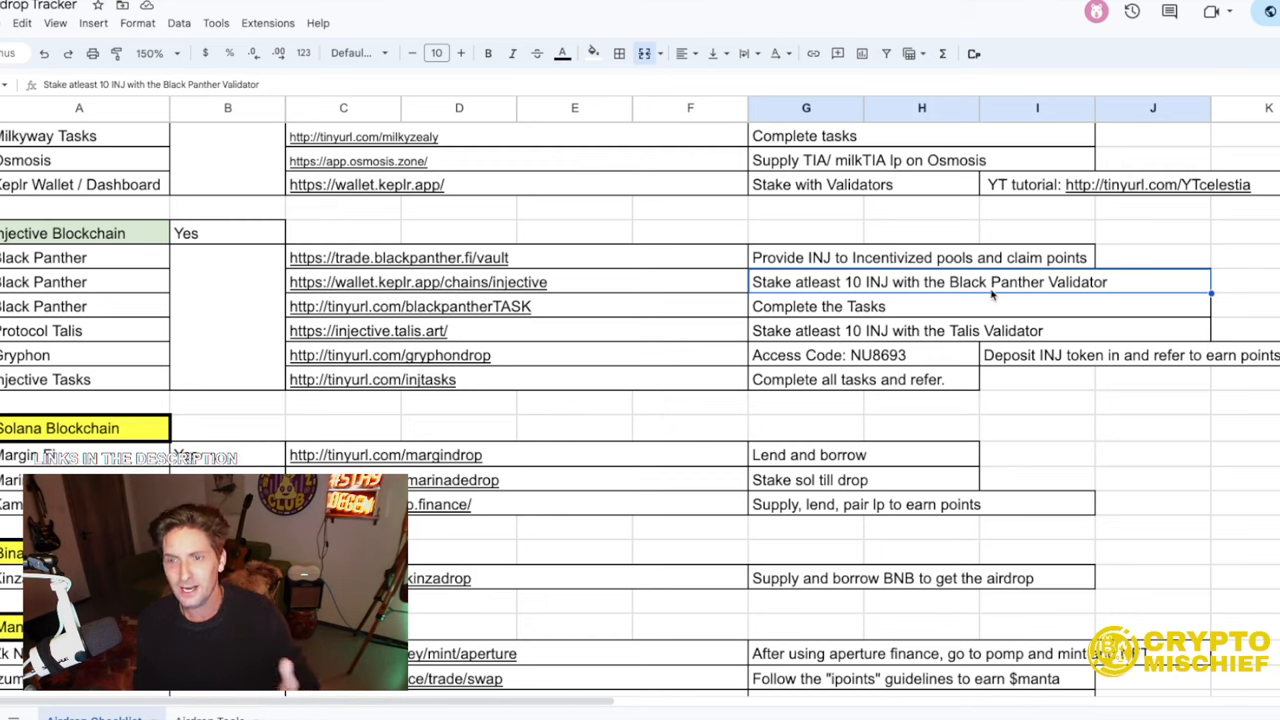
click(367, 330)
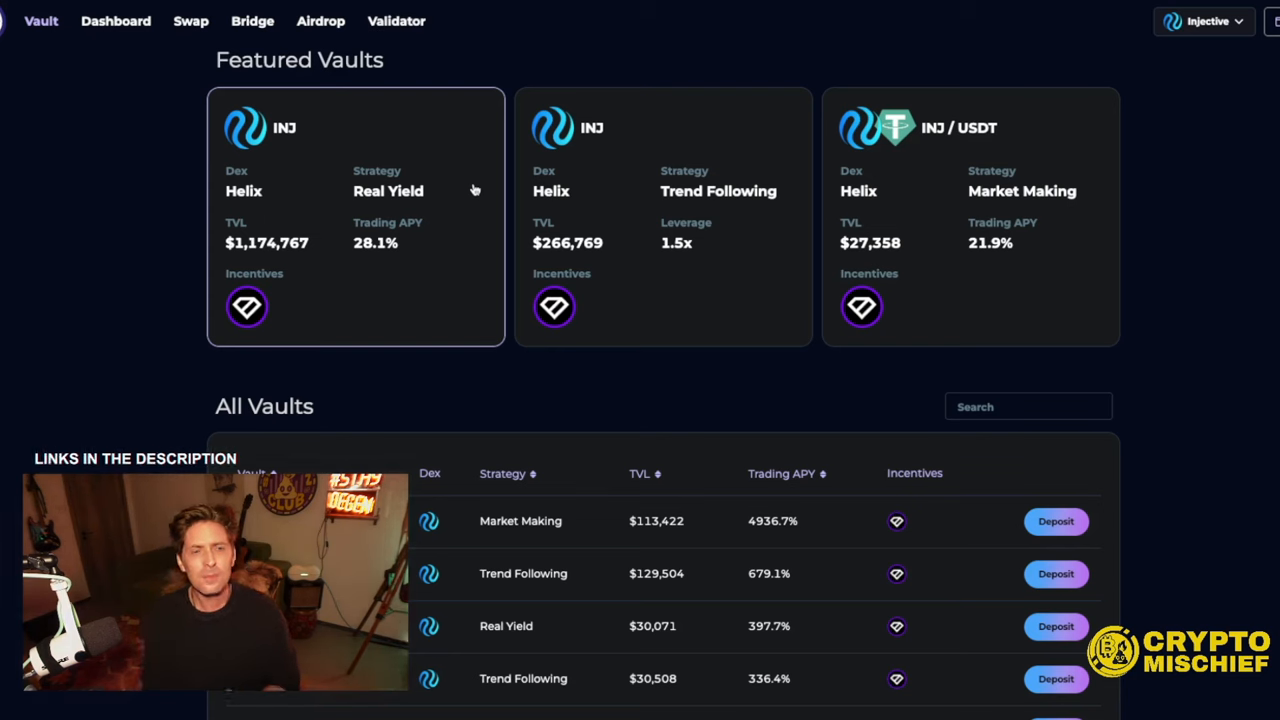
mouse_move(170, 100)
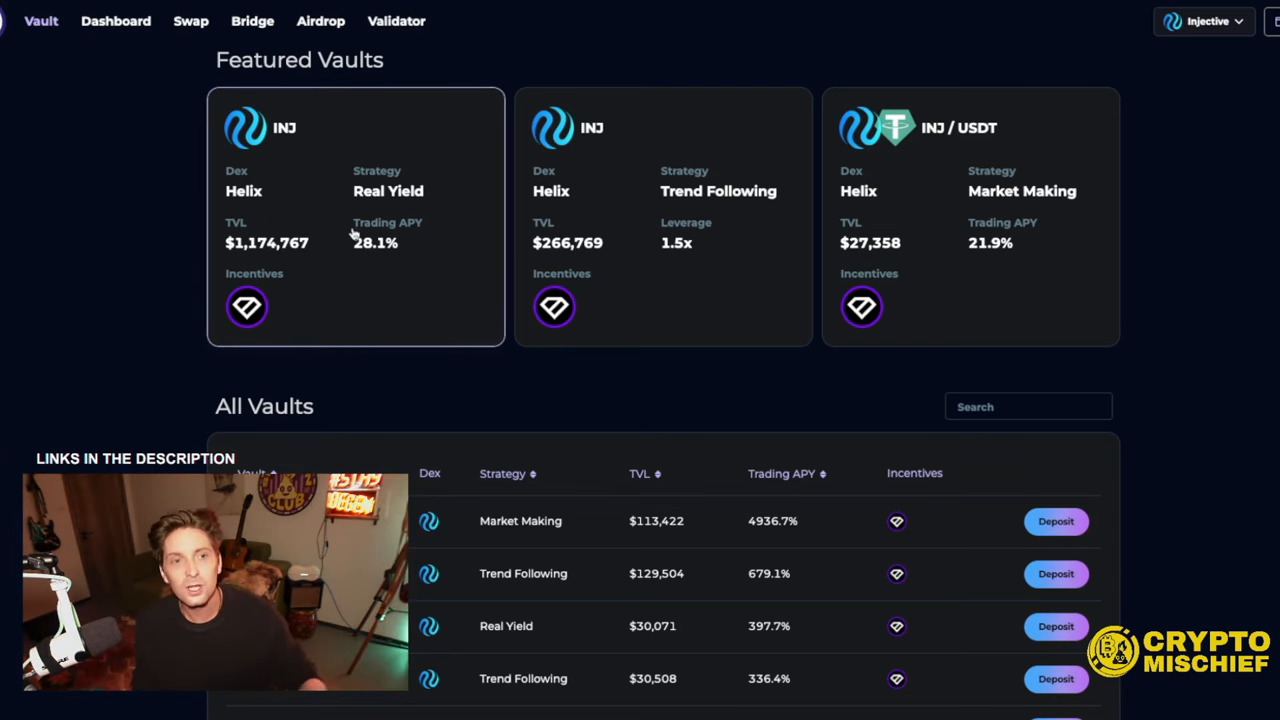
- Review the featured INJ/USDT vaults and go to the Dashboard listing my vault positions
click(355, 216)
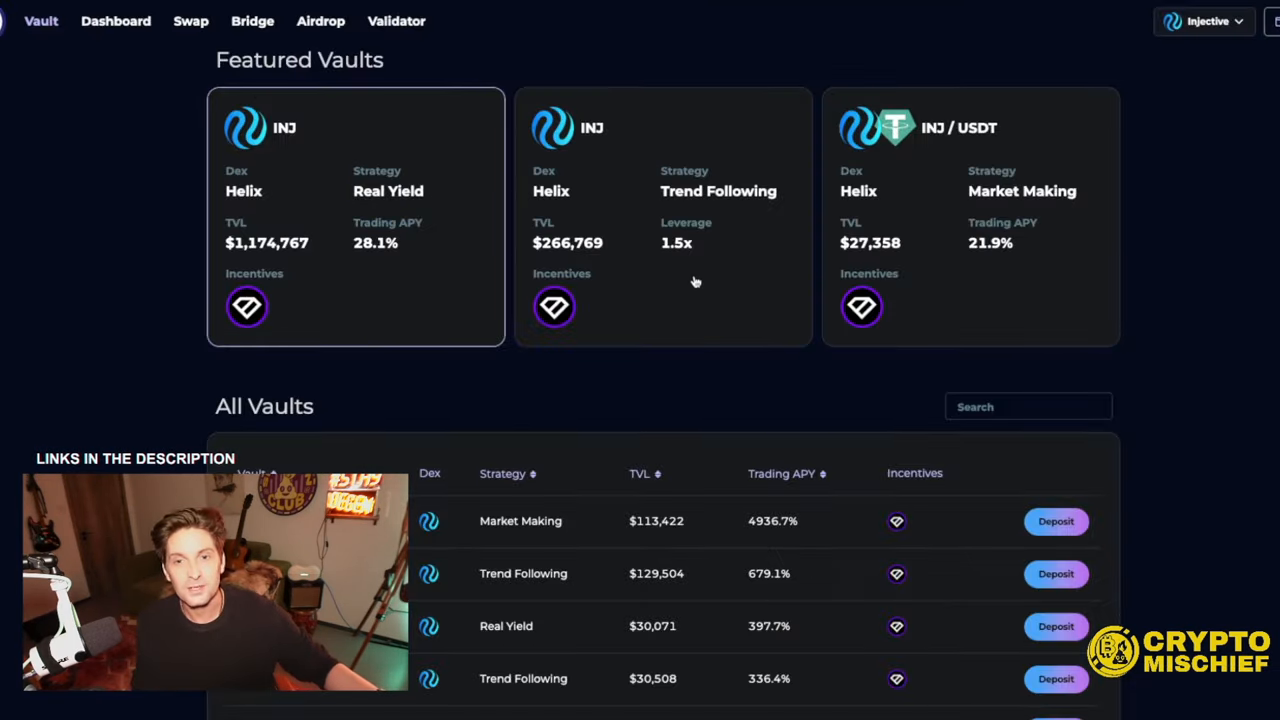
mouse_move(345, 192)
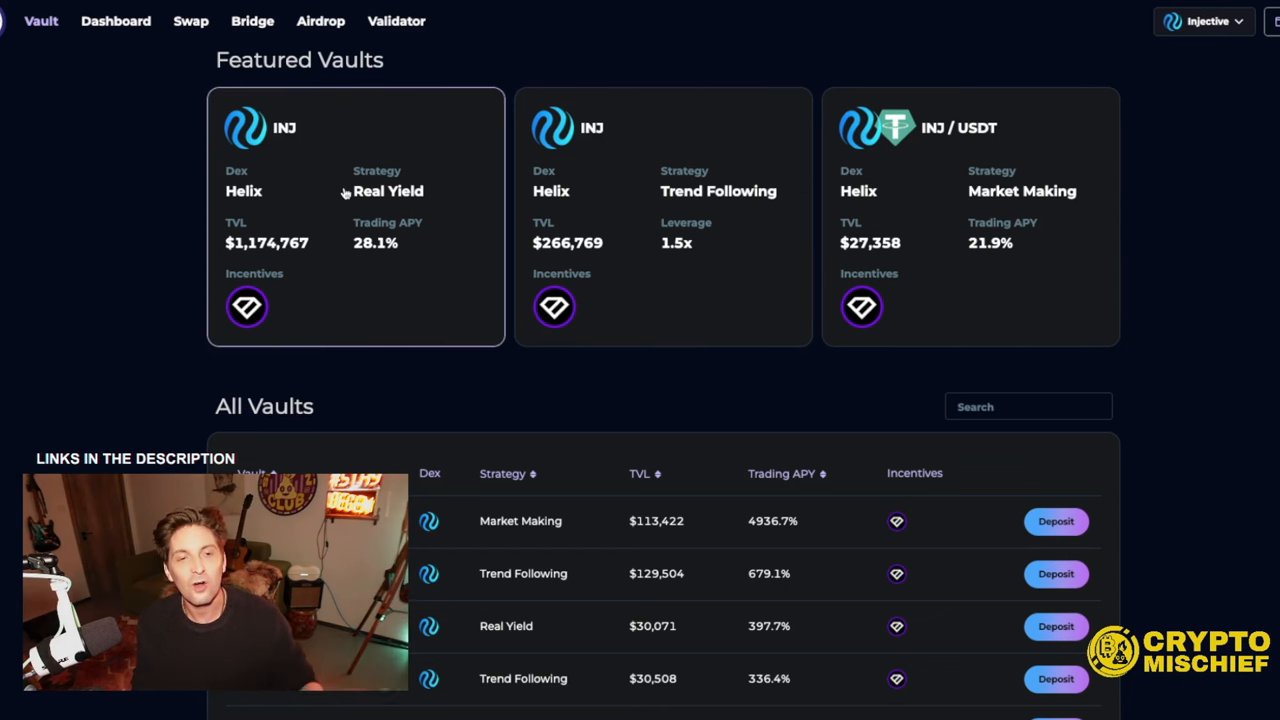
mouse_move(877, 224)
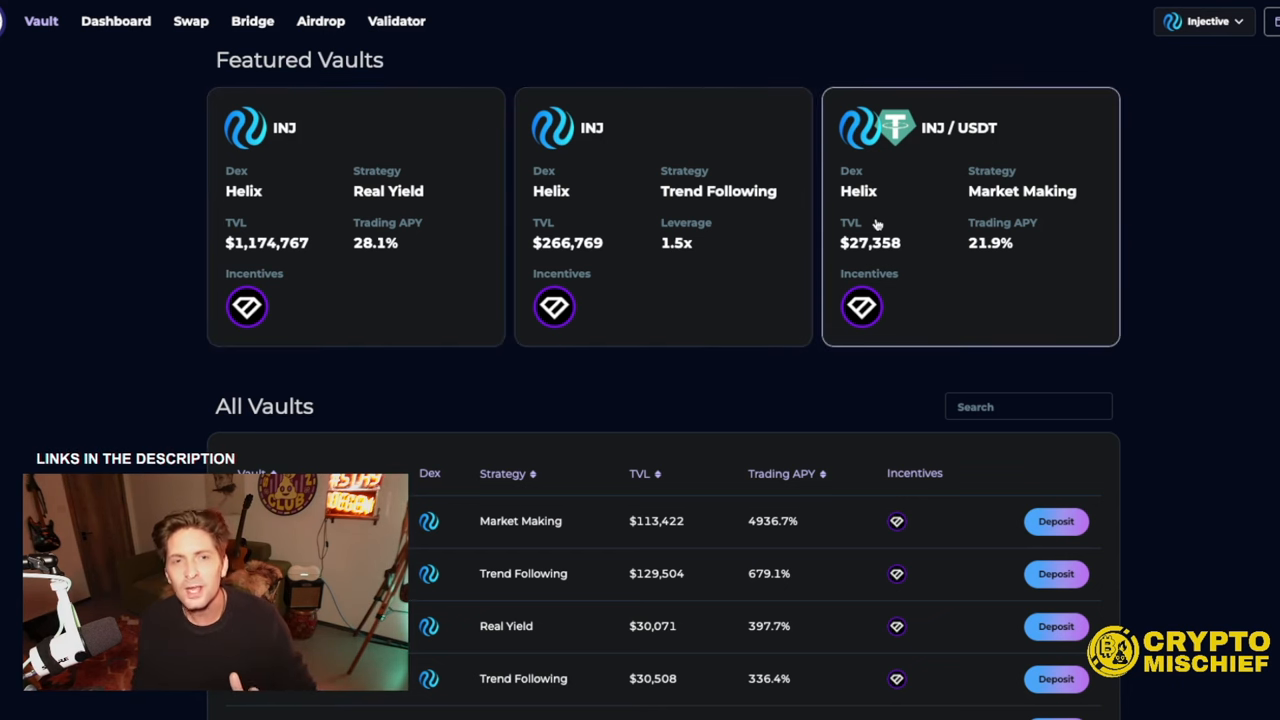
click(116, 21)
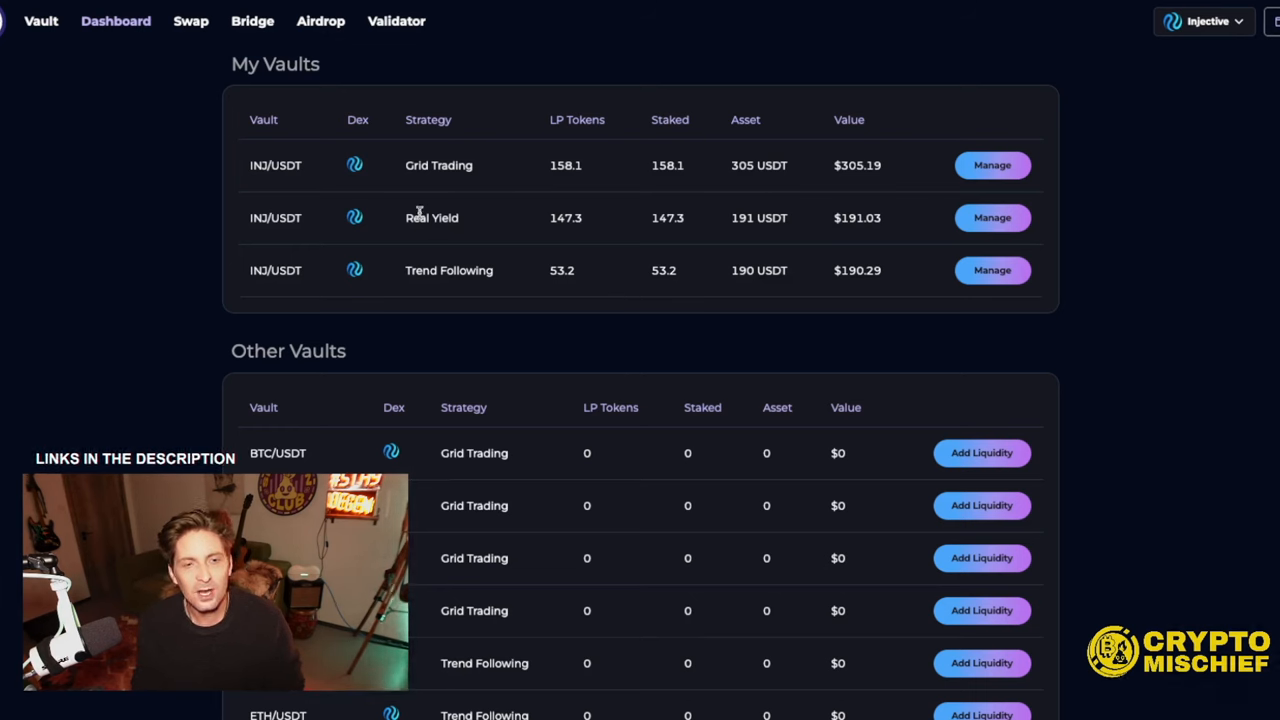
- Manage the INJ/USDT Grid Trading vault from the My Vaults list
double_click(448, 270)
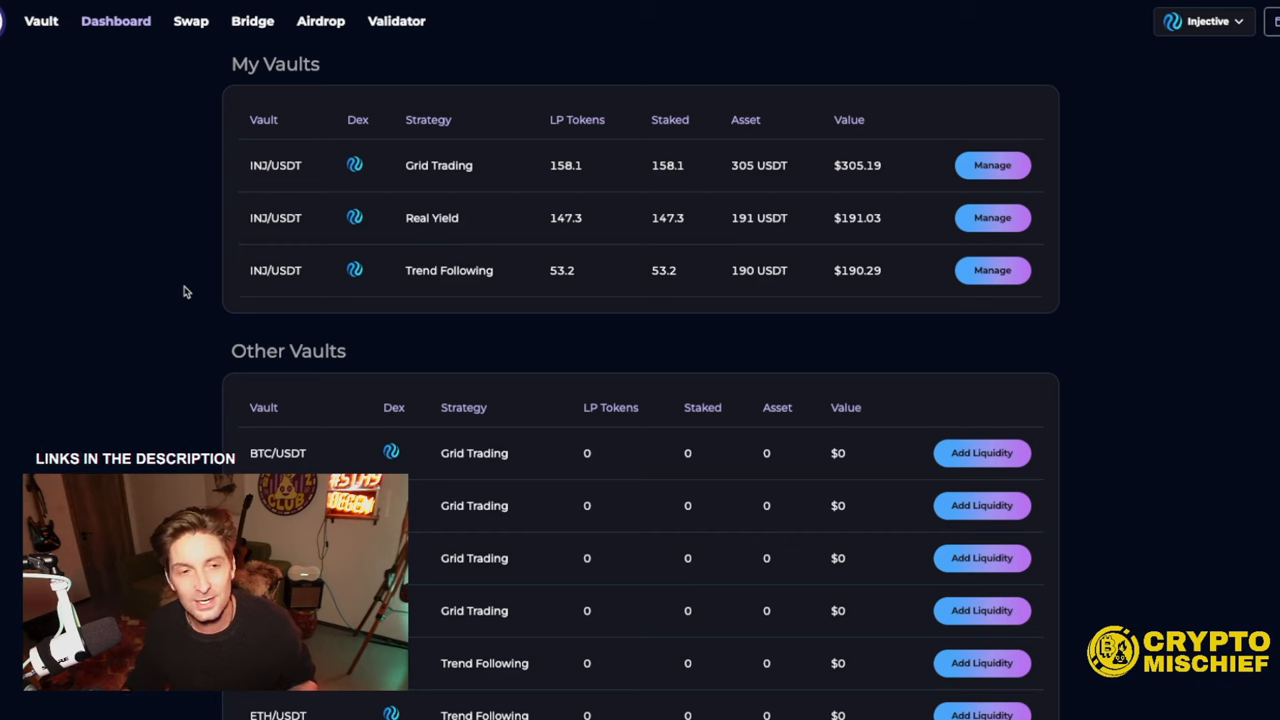
mouse_move(235, 96)
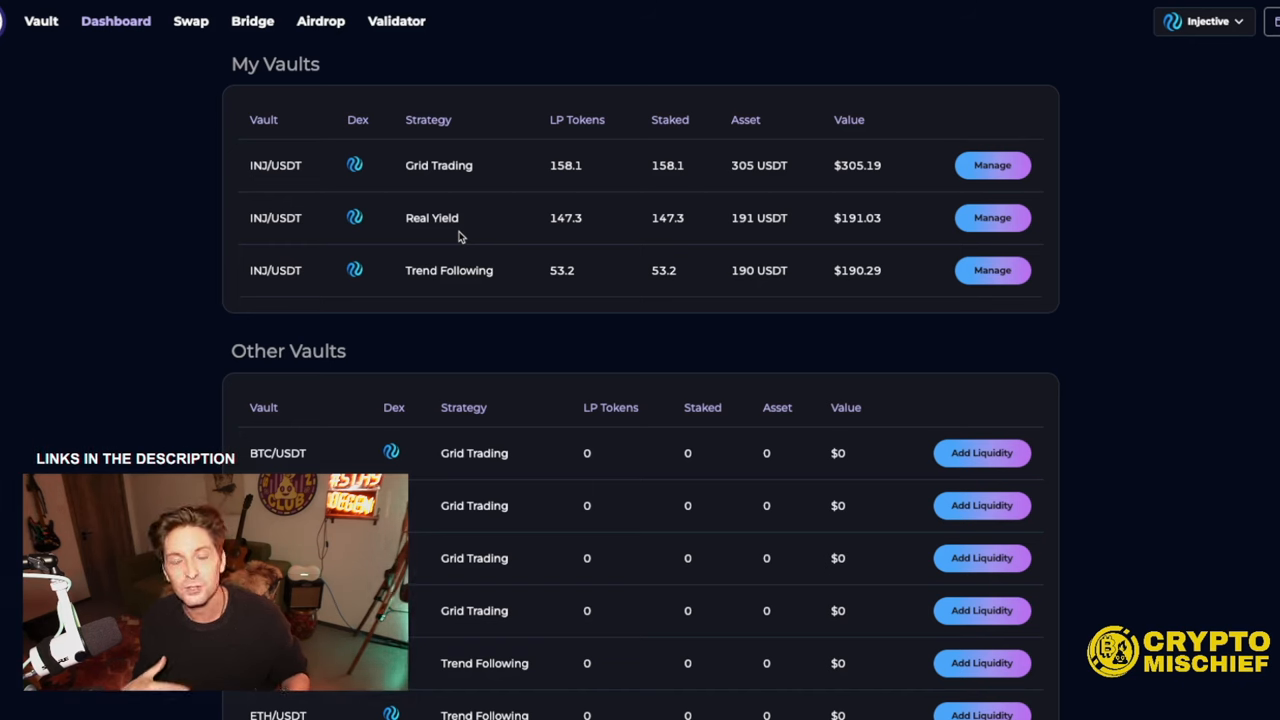
mouse_move(528, 240)
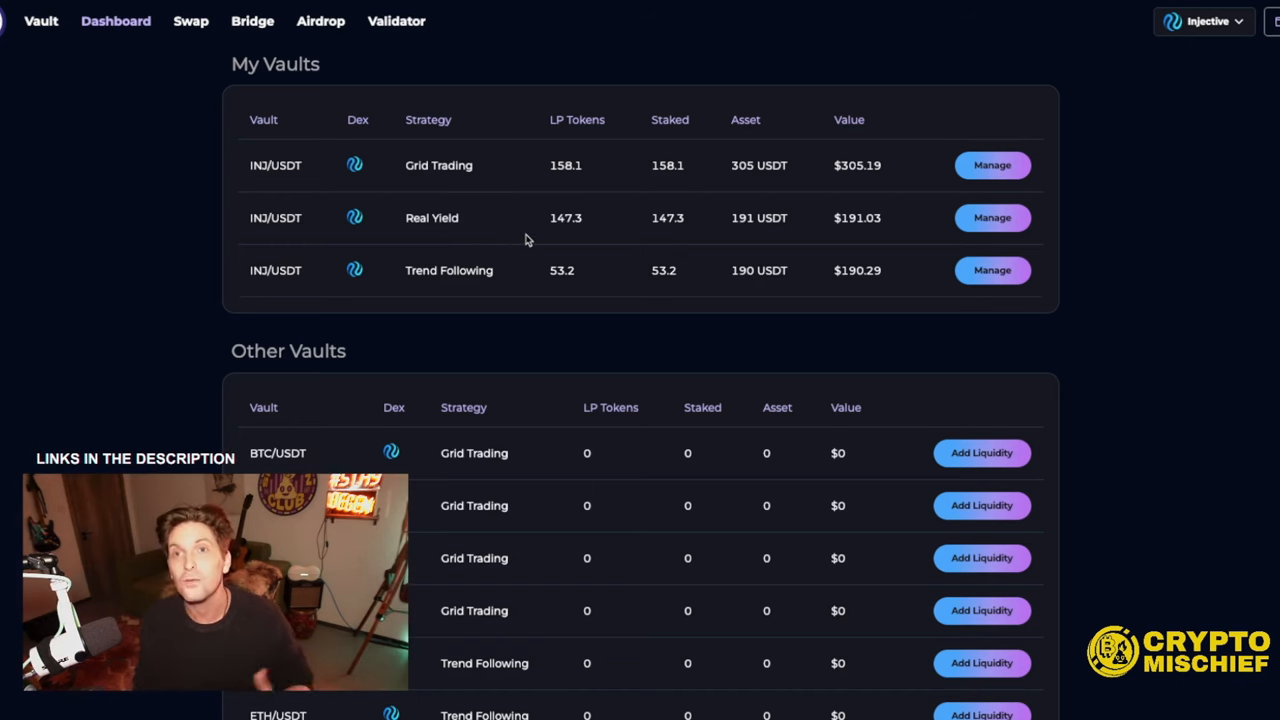
mouse_move(300, 35)
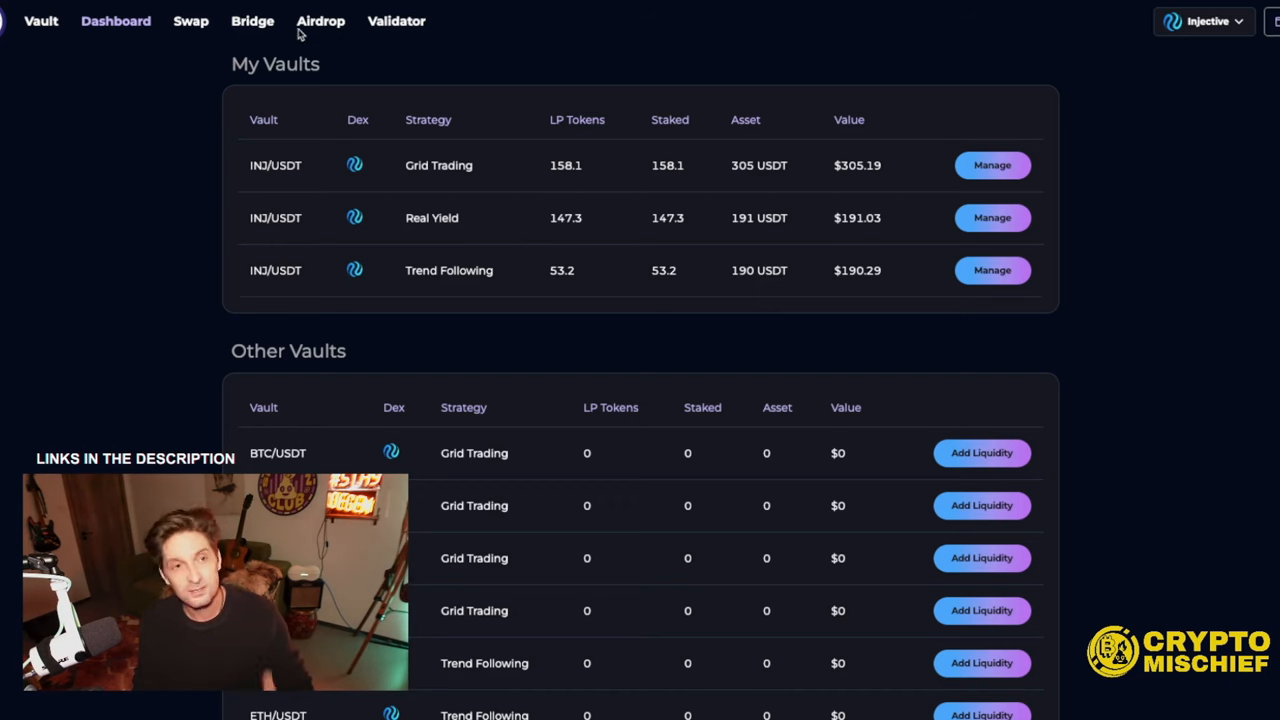
mouse_move(435, 192)
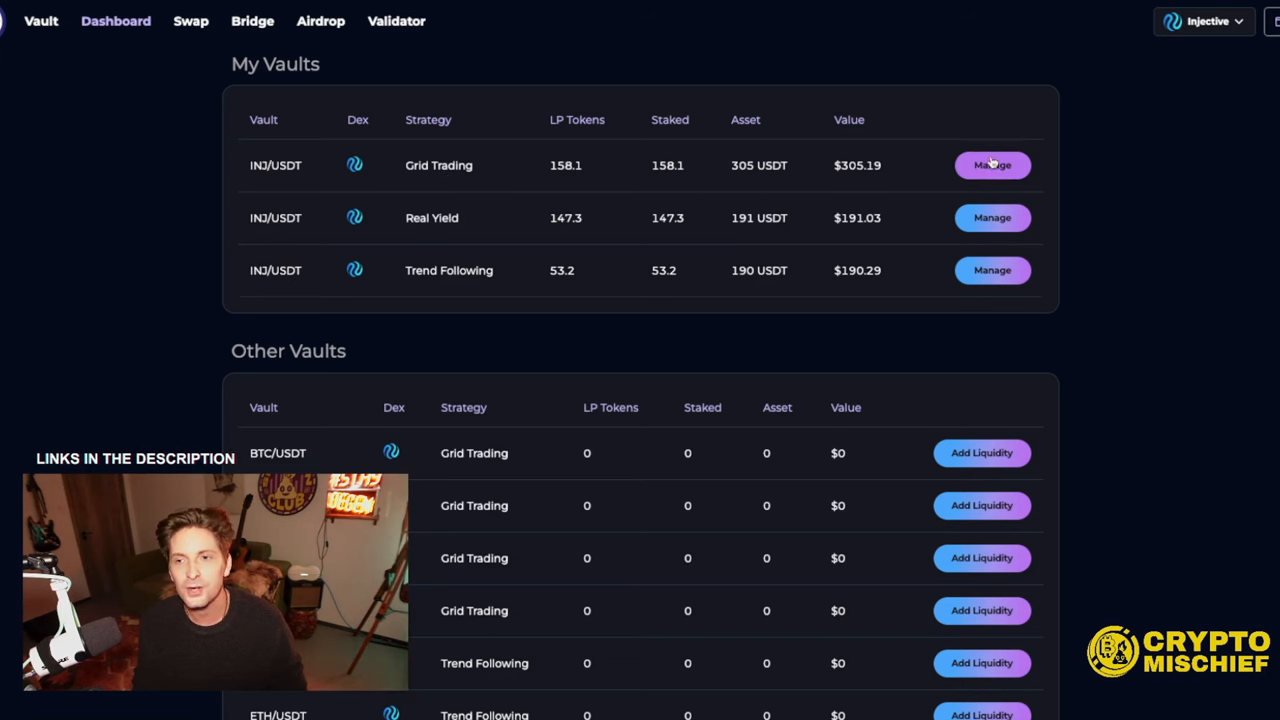
click(992, 165)
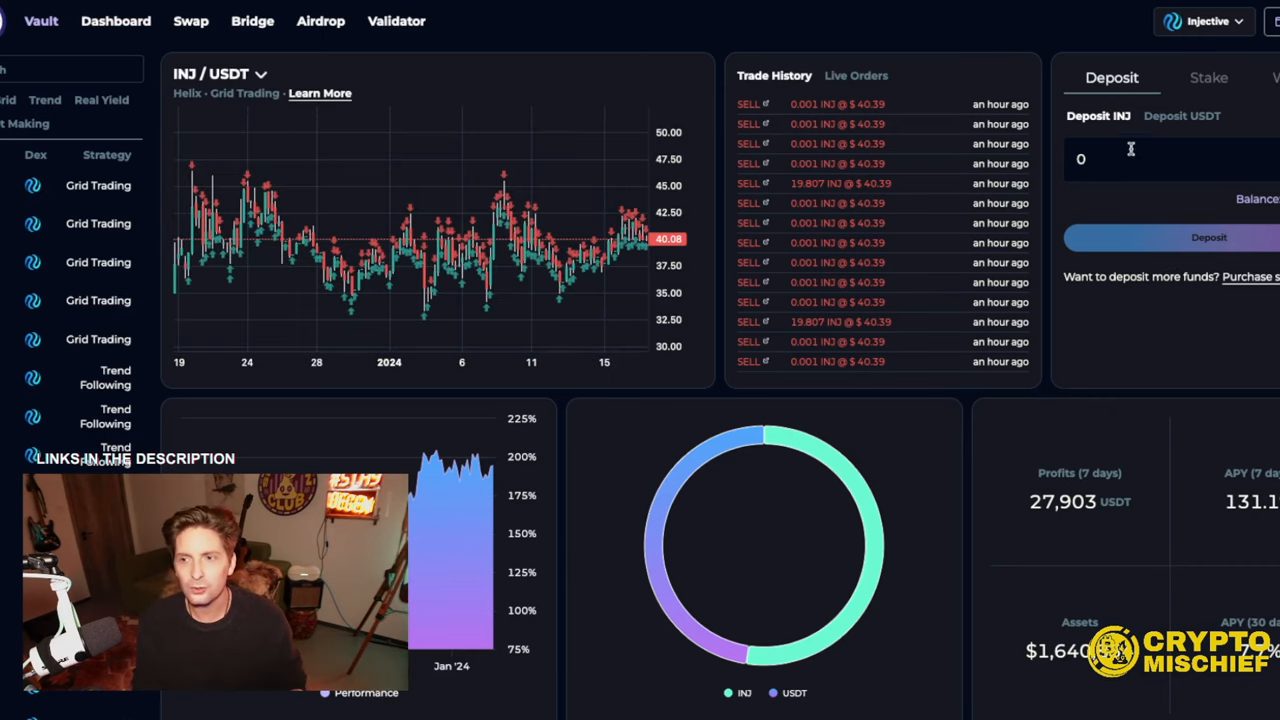
- Enter a deposit of 1 INJ into the Grid Trading vault and start the deposit
click(1150, 160)
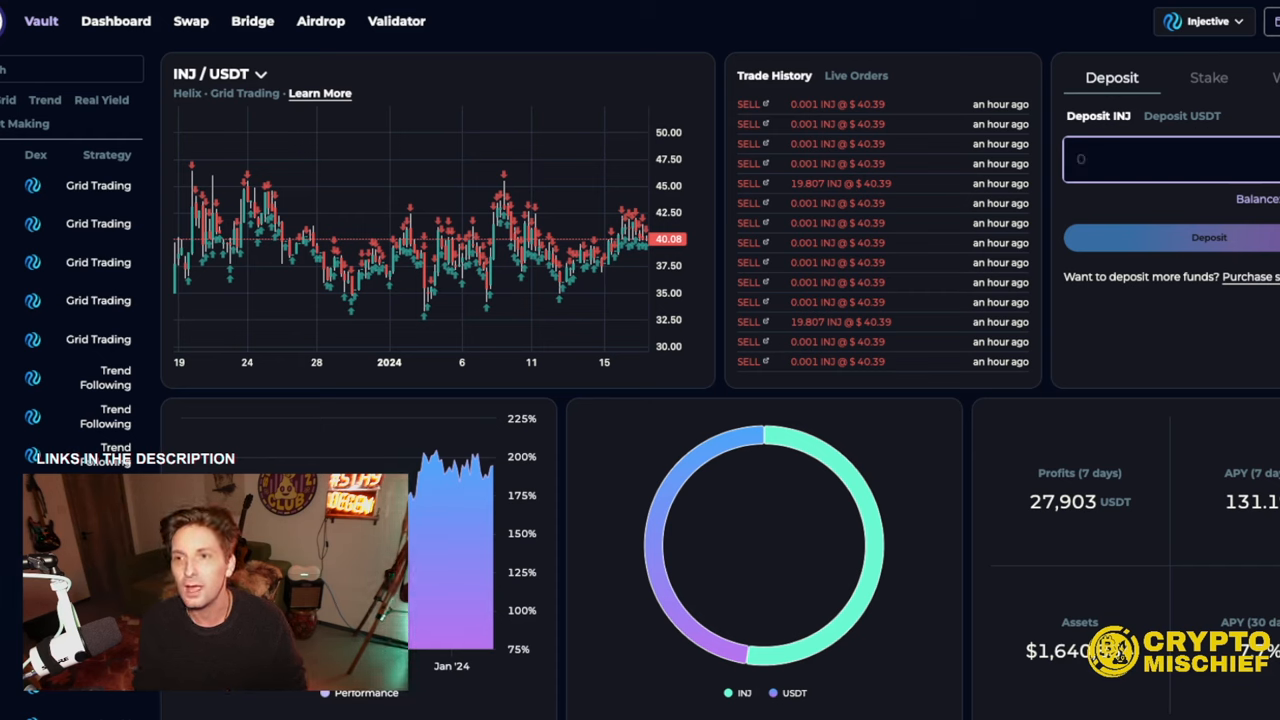
click(1140, 159)
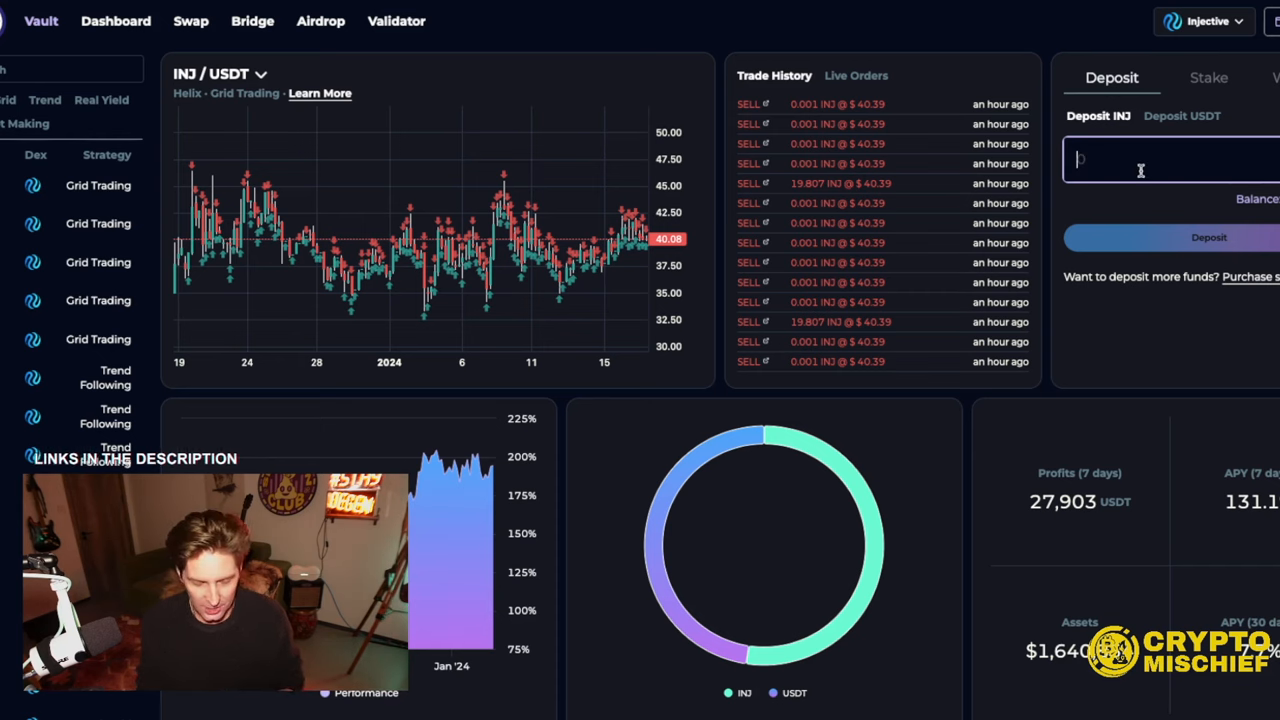
text(1)
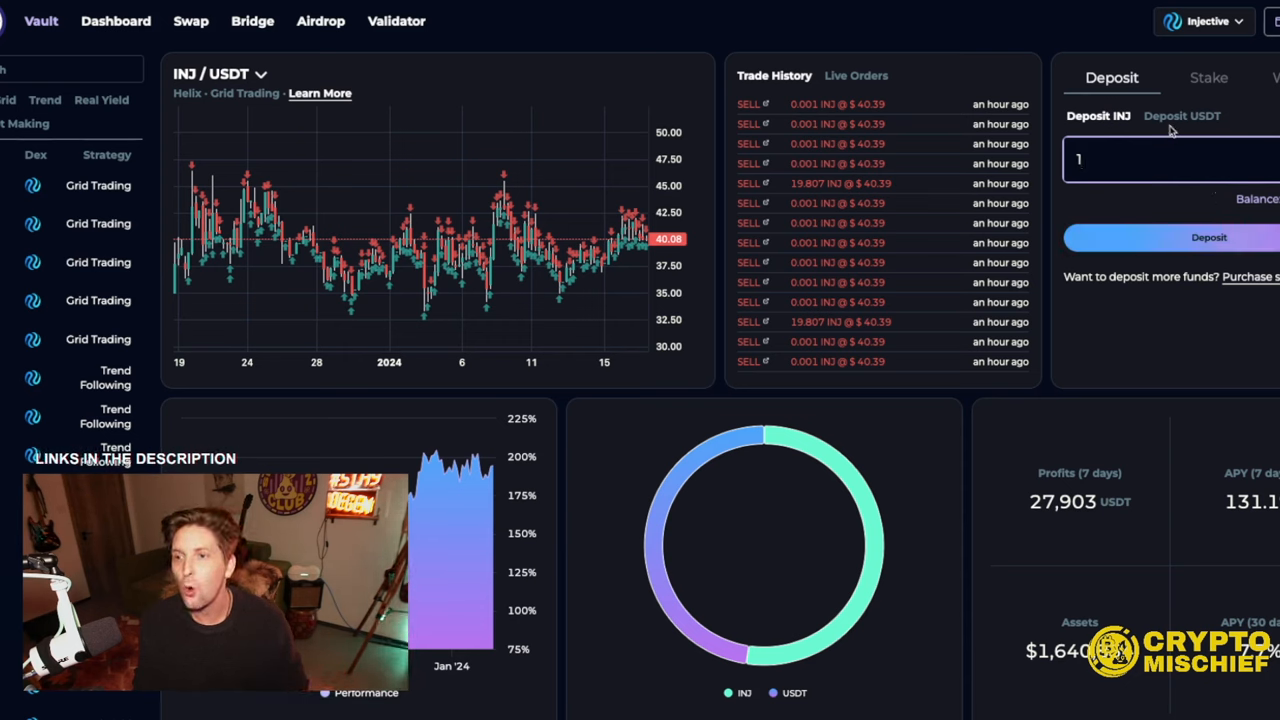
click(1182, 116)
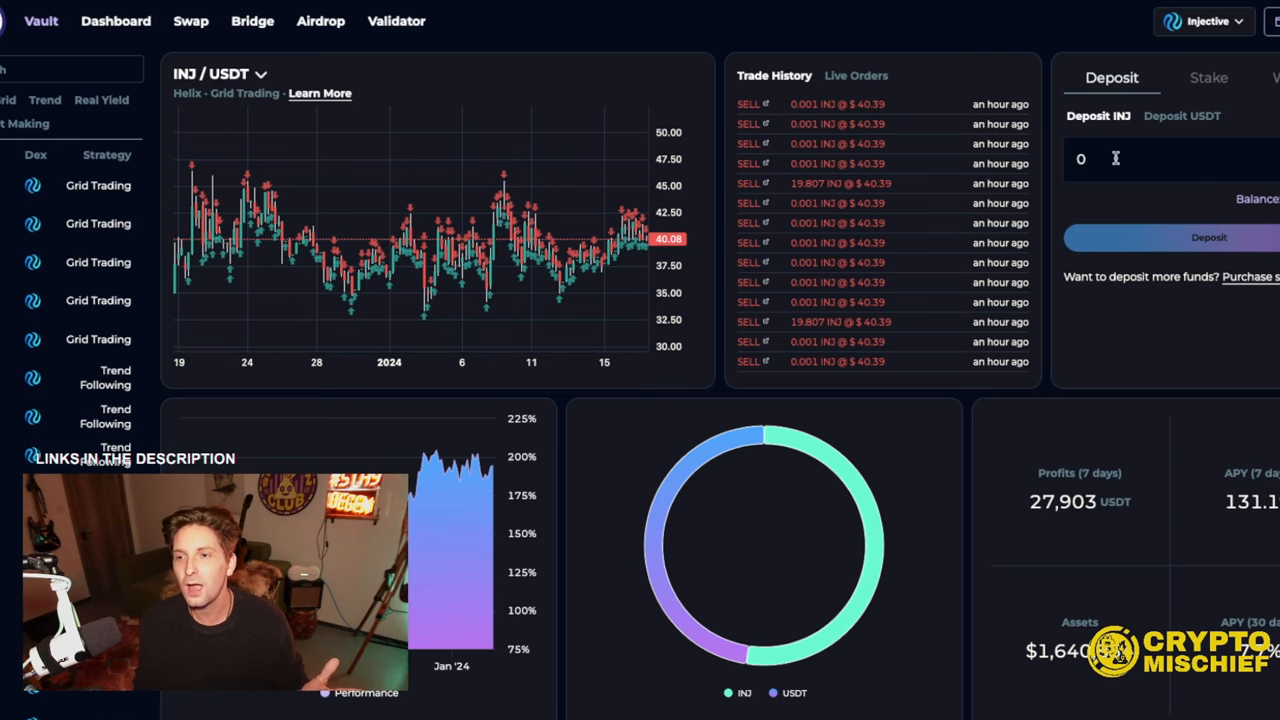
text(1)
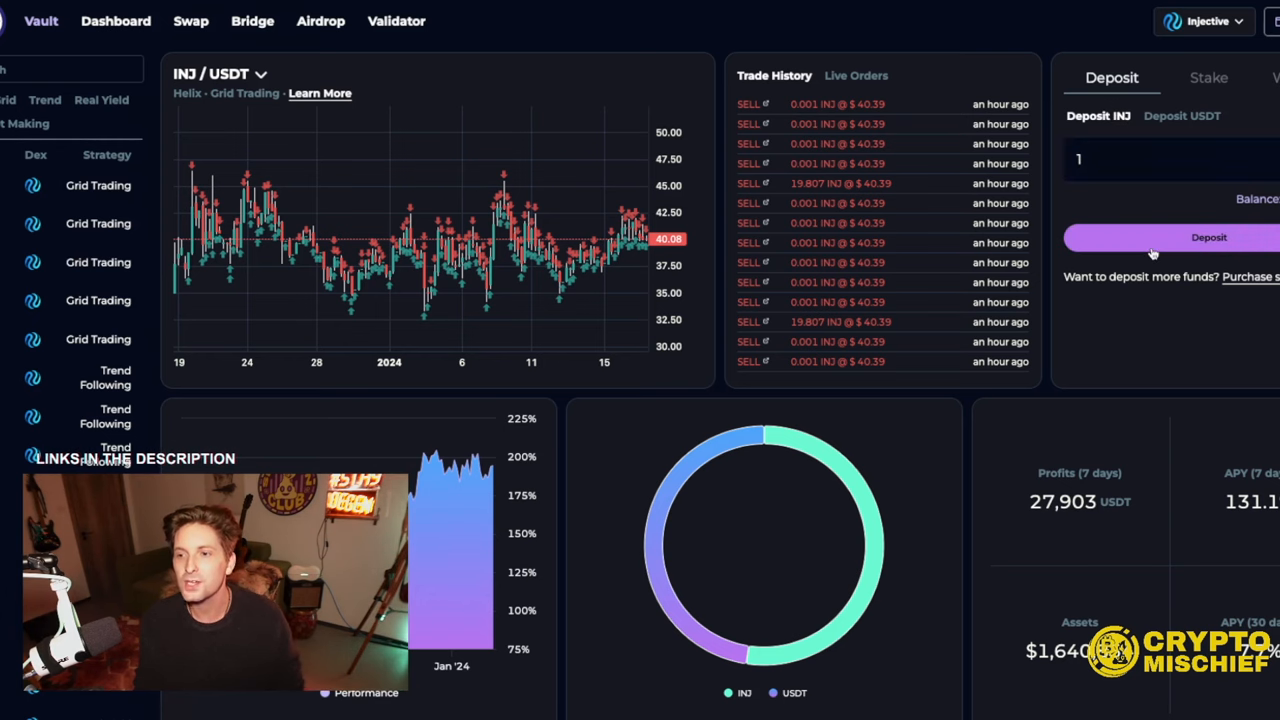
click(1208, 237)
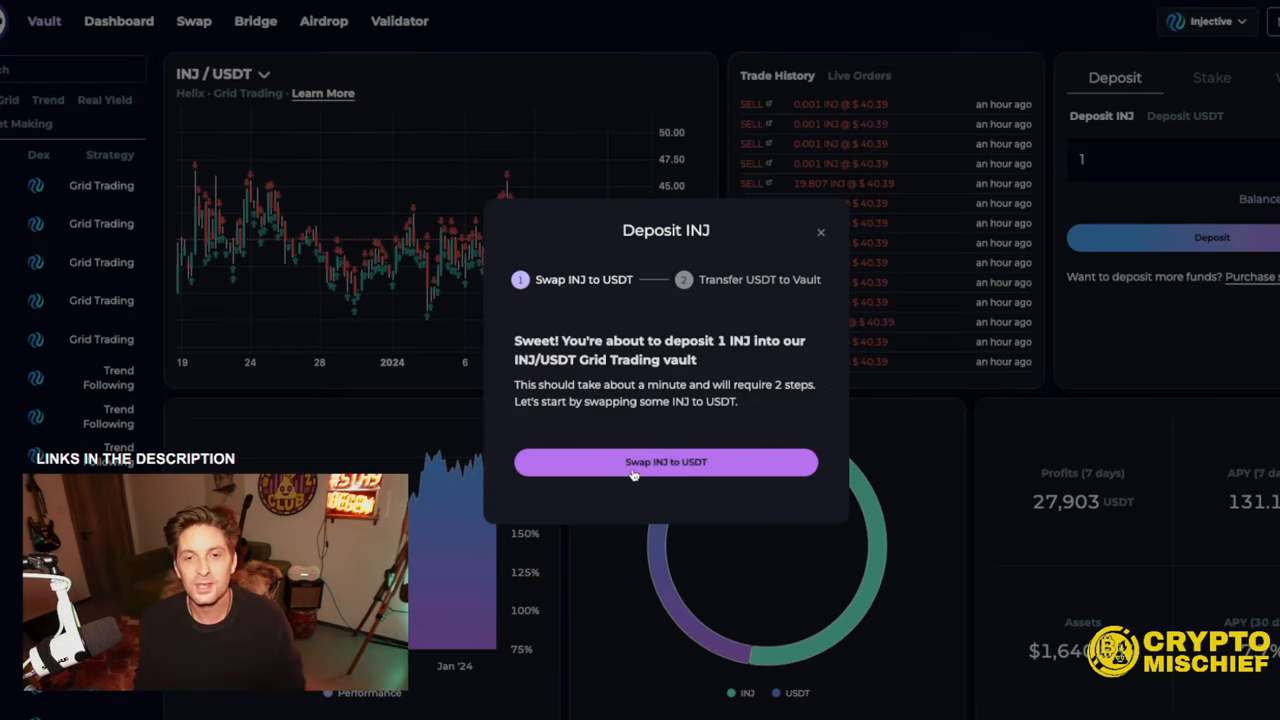
- Swap the INJ to USDT, transfer the USDT into the vault and approve the transaction in Keplr
click(665, 461)
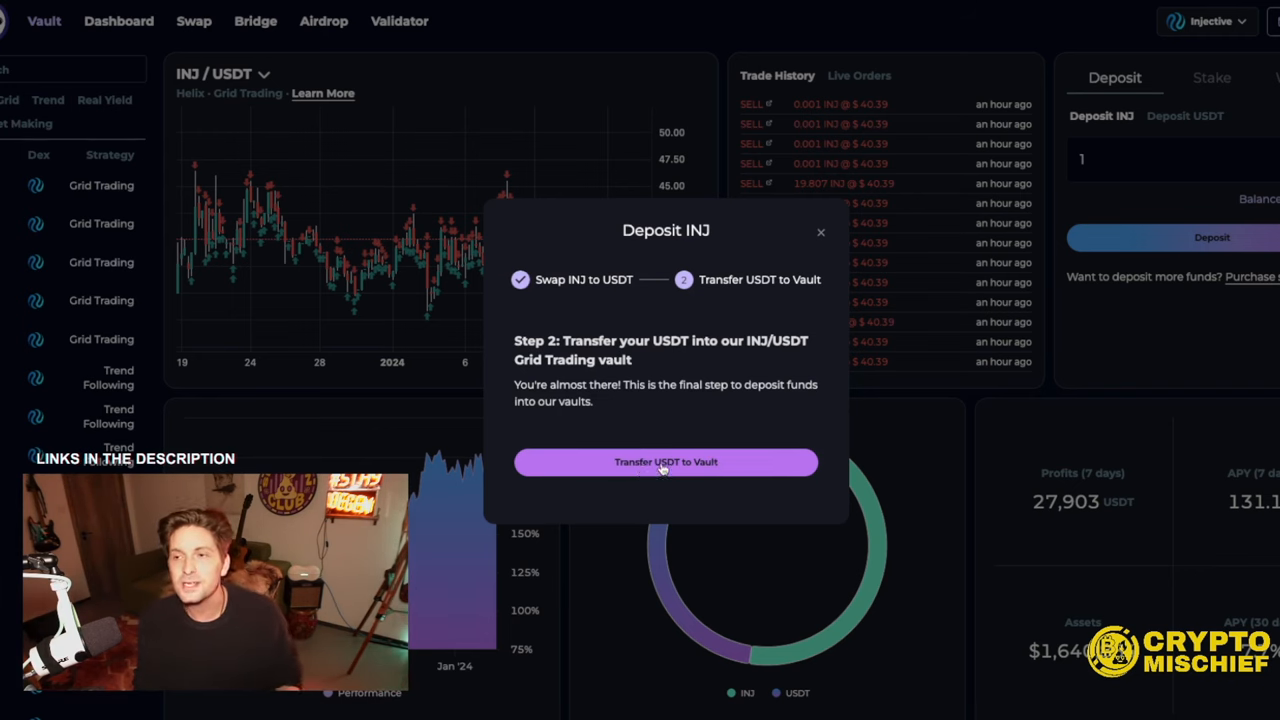
click(665, 462)
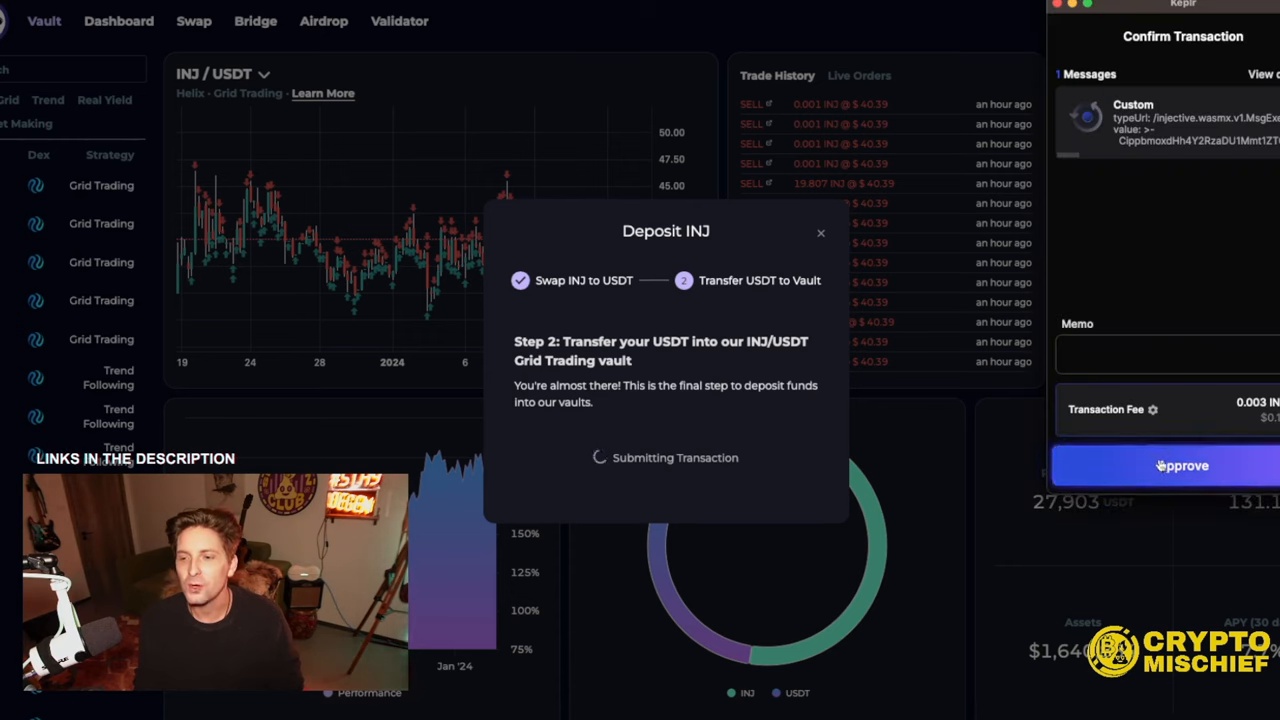
click(1183, 465)
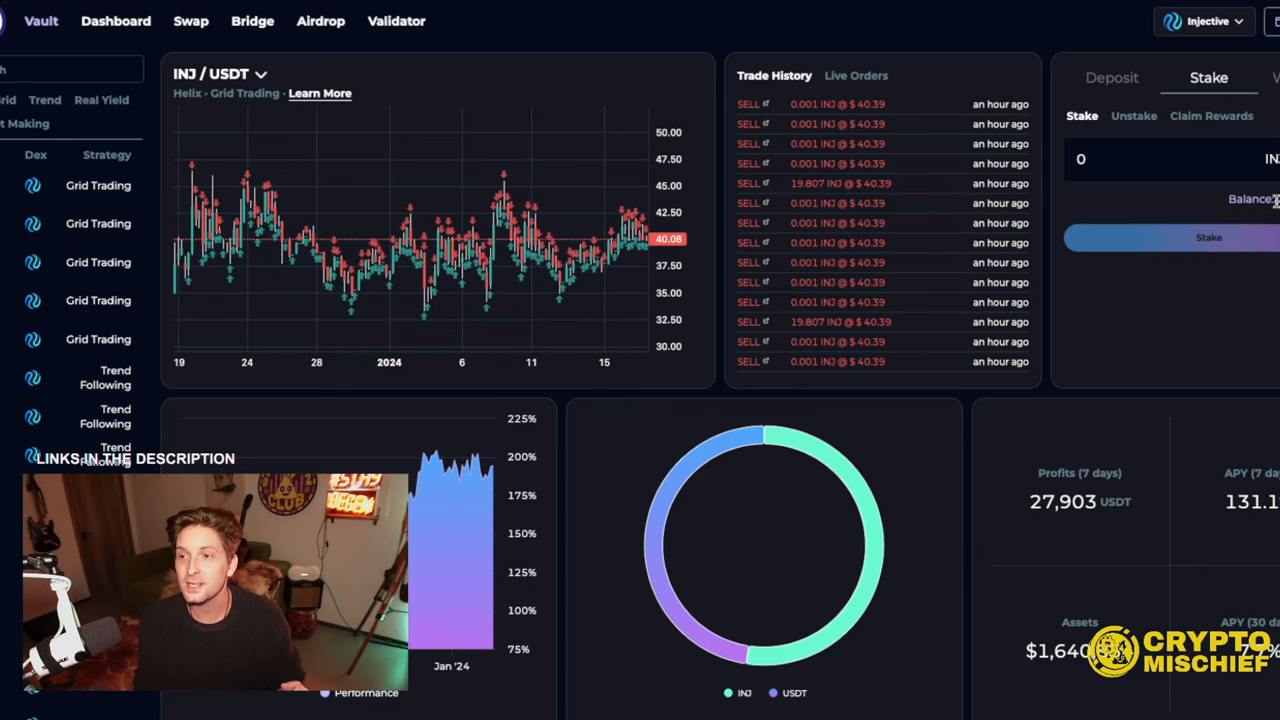
- Stake 20.180 LP tokens in the Grid Trading vault and approve the transaction in Keplr
text(20.180)
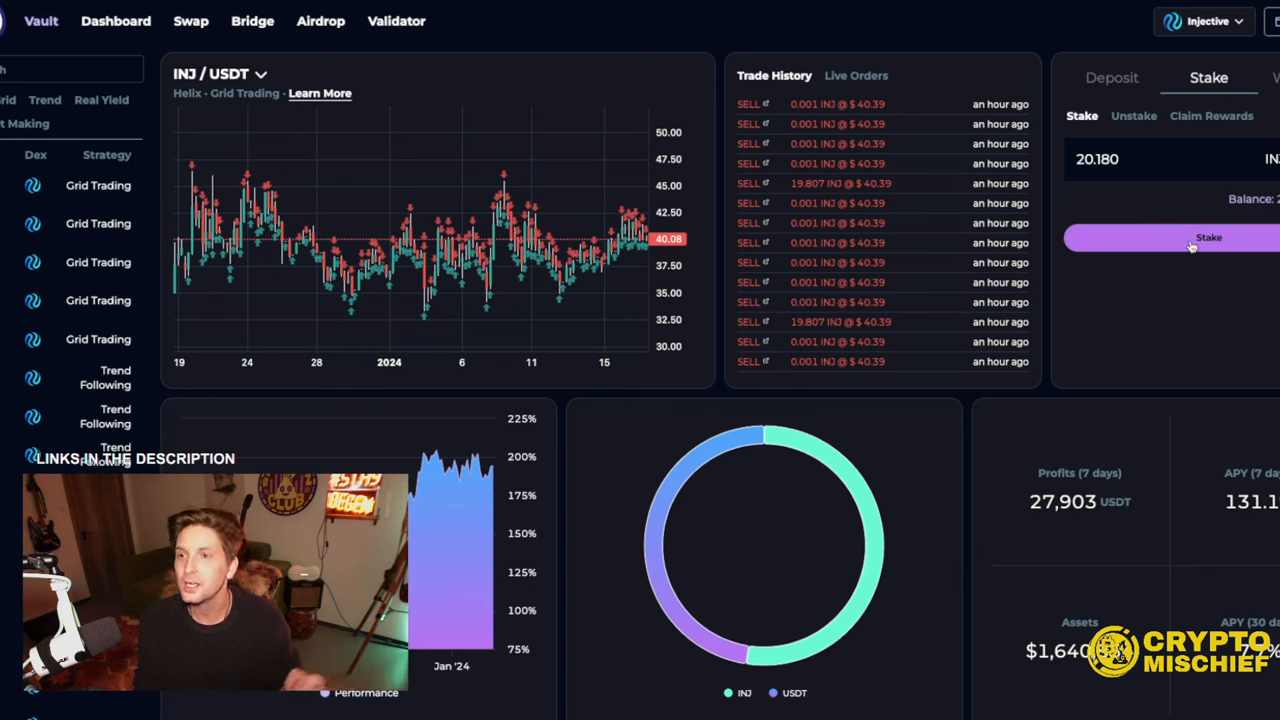
click(1208, 237)
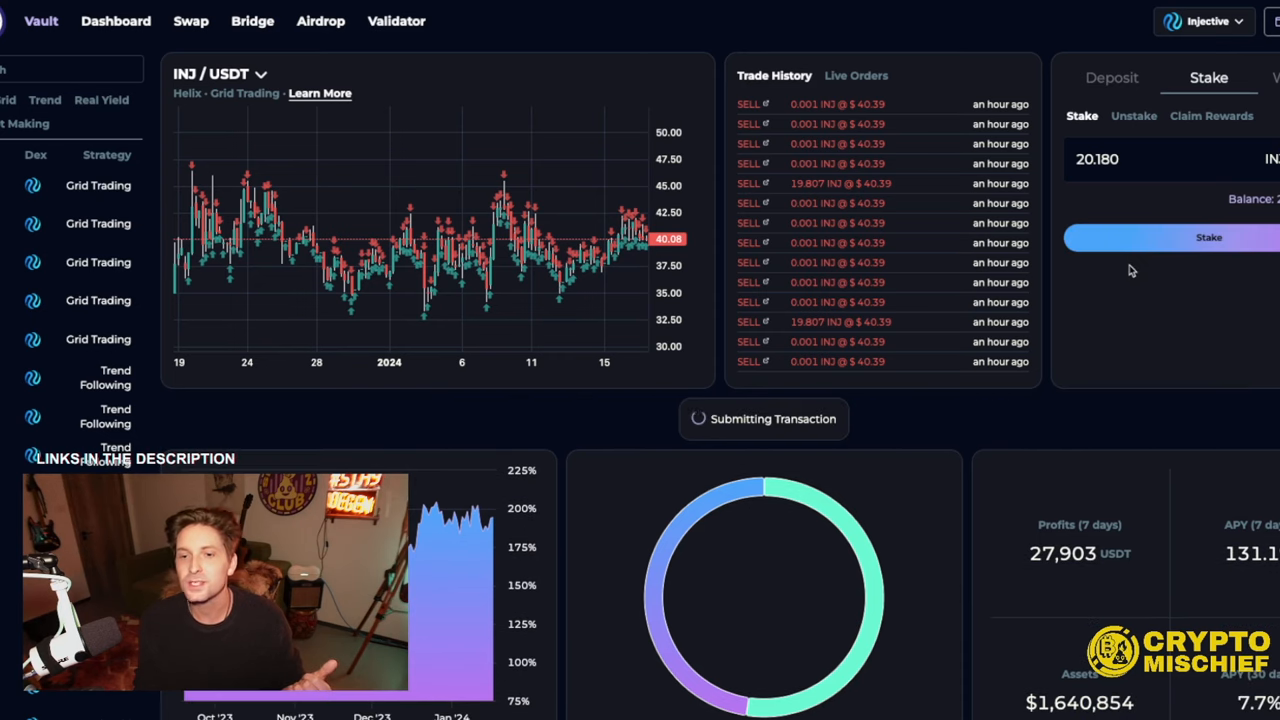
click(1208, 237)
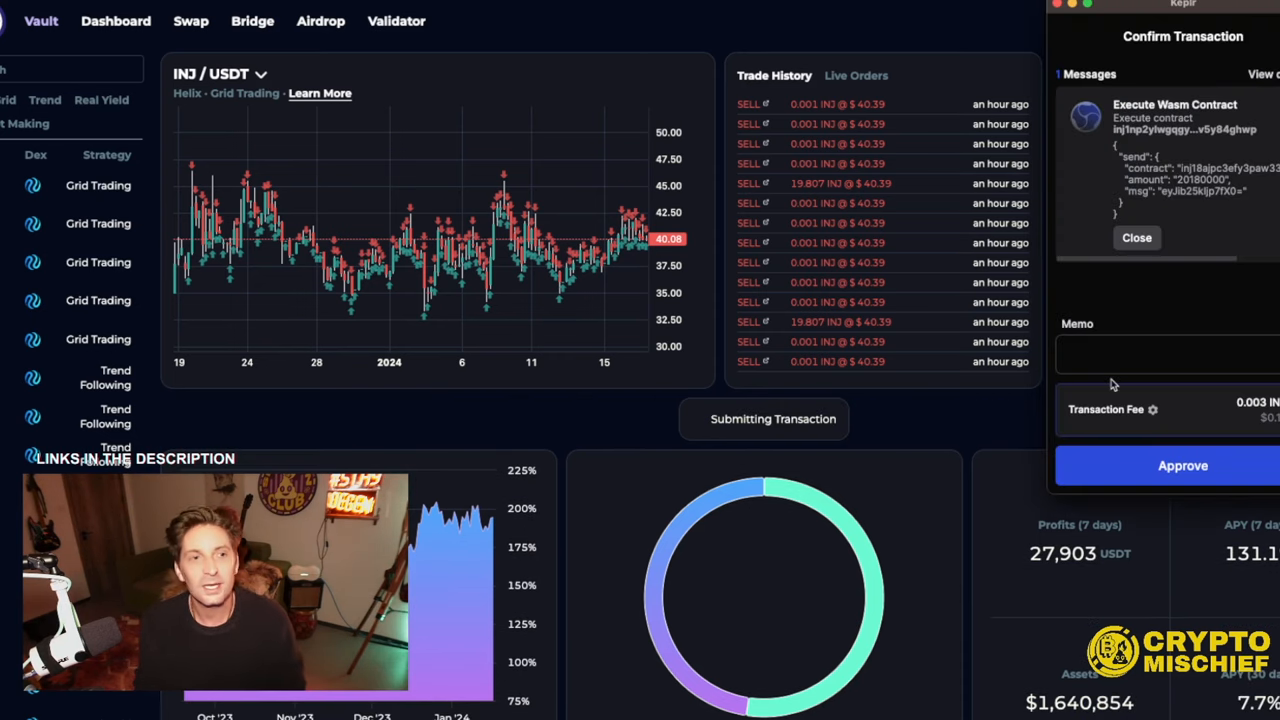
click(1183, 465)
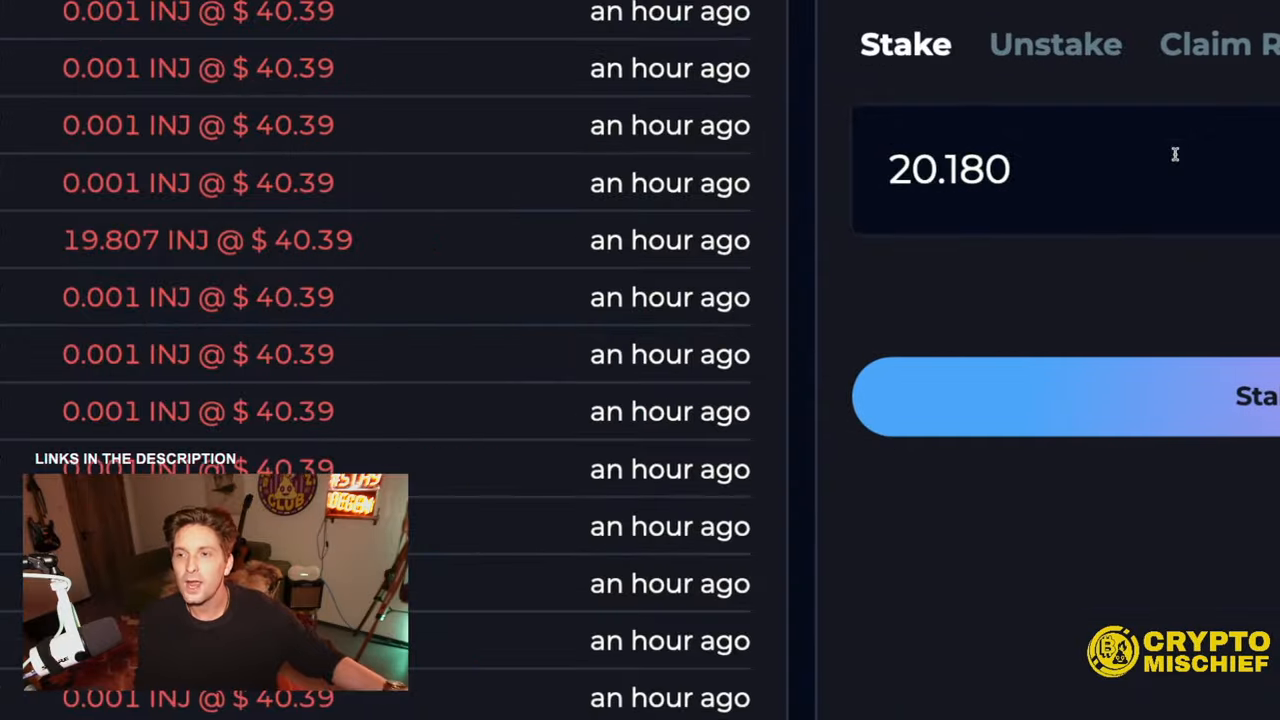
- Claim the vault's 2 POINT staking rewards from the Claim Rewards section
click(1055, 44)
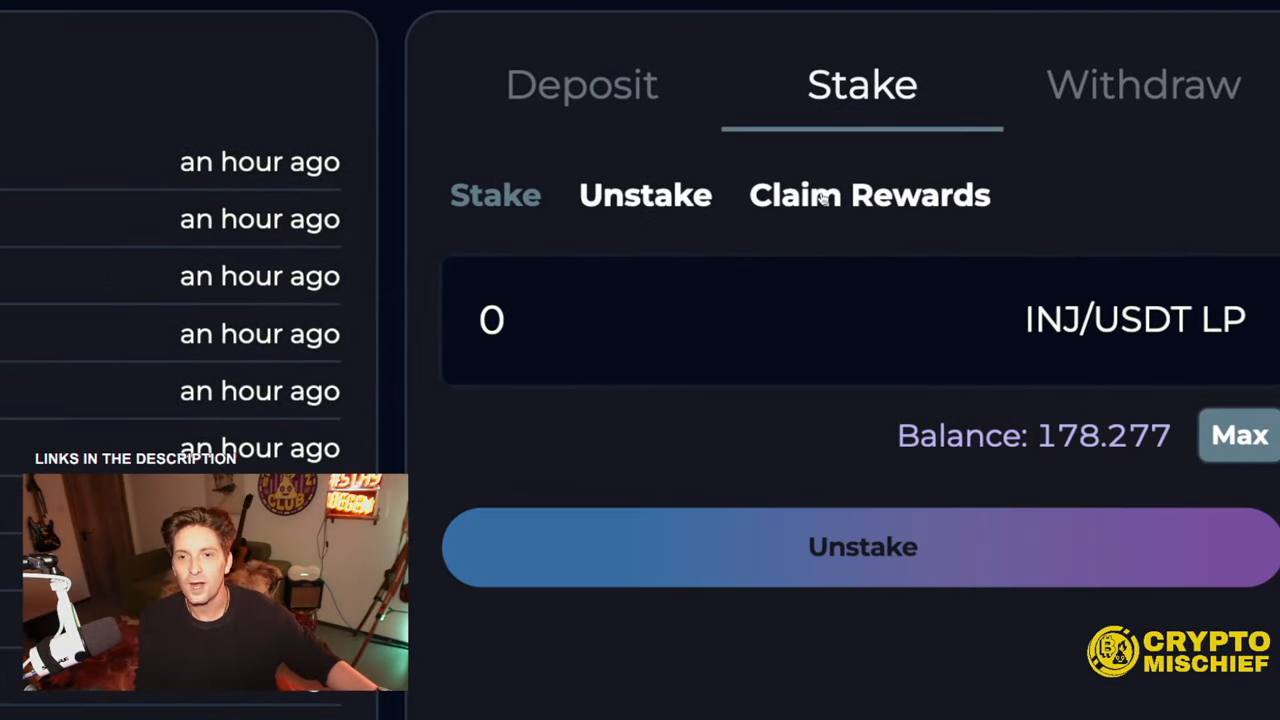
click(868, 194)
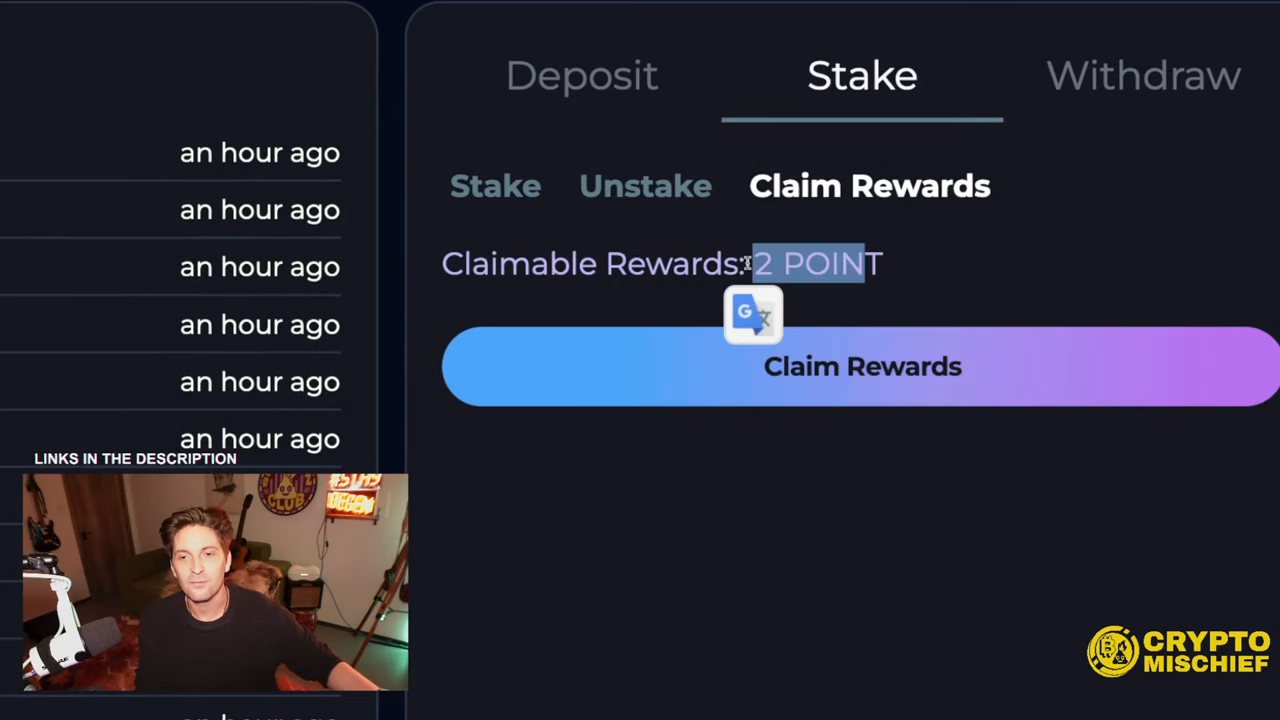
click(862, 366)
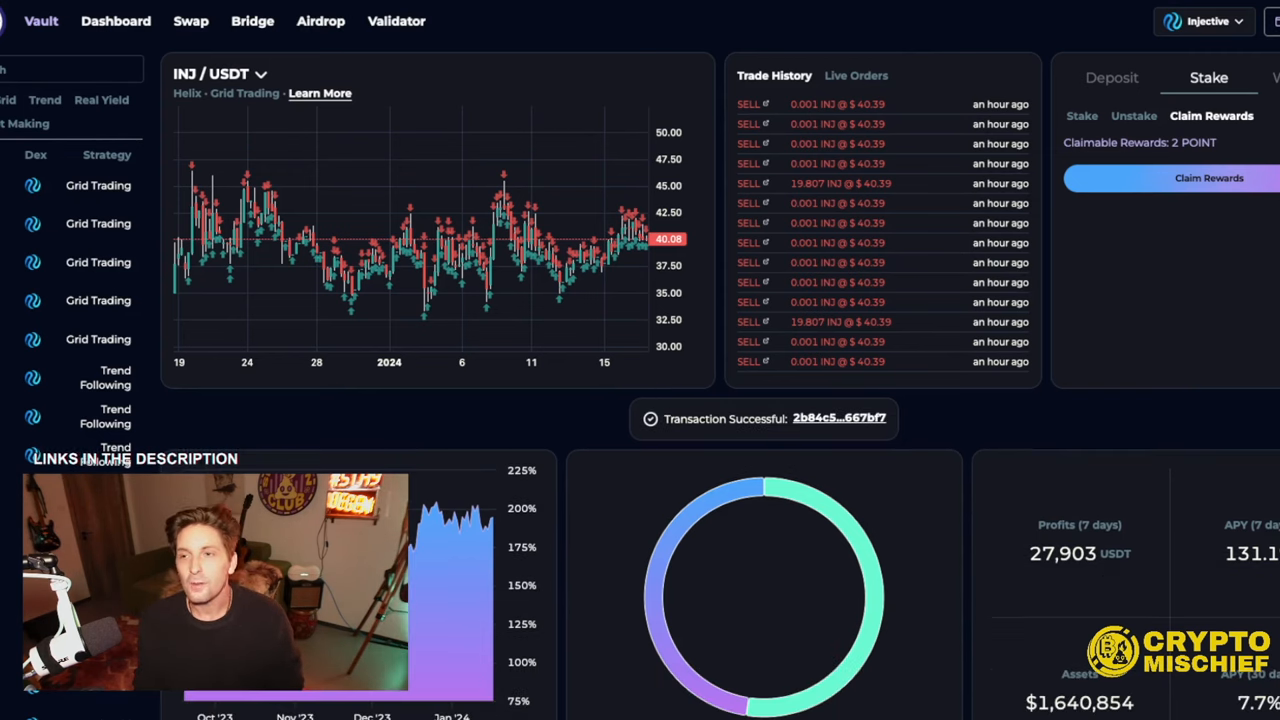
- Look over the vault's Unstake and Withdraw options
click(1276, 77)
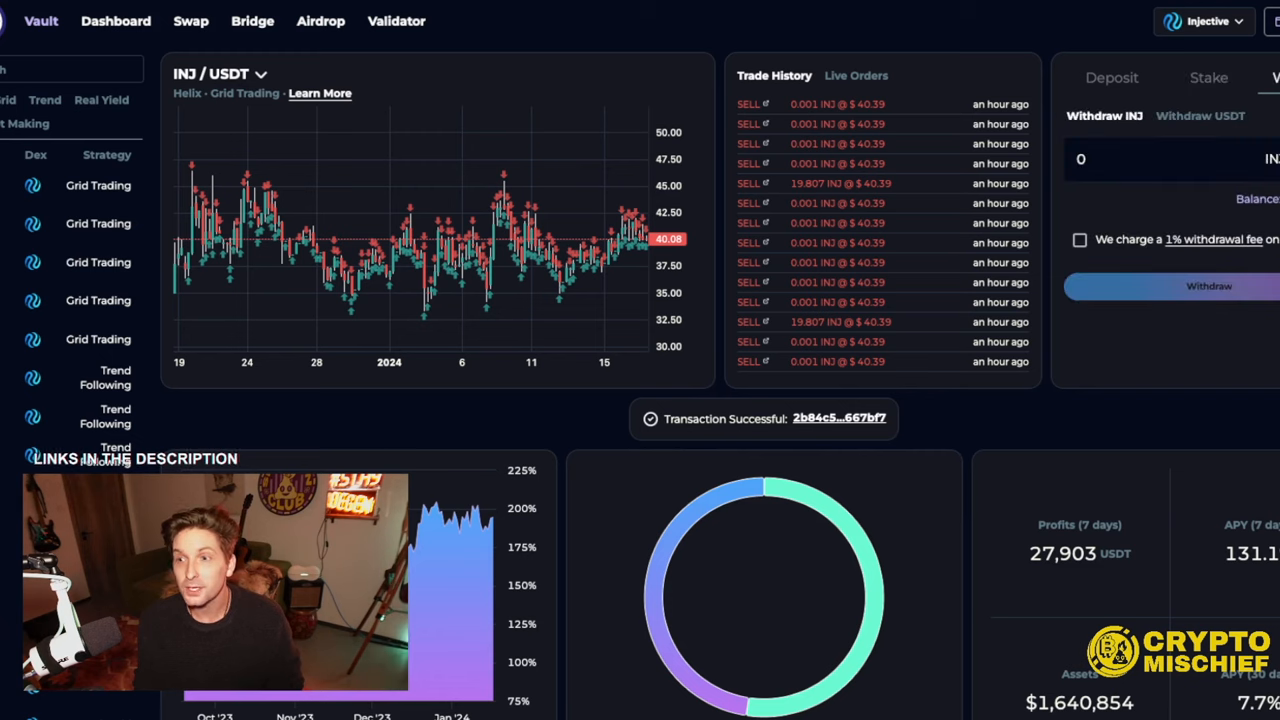
click(1170, 159)
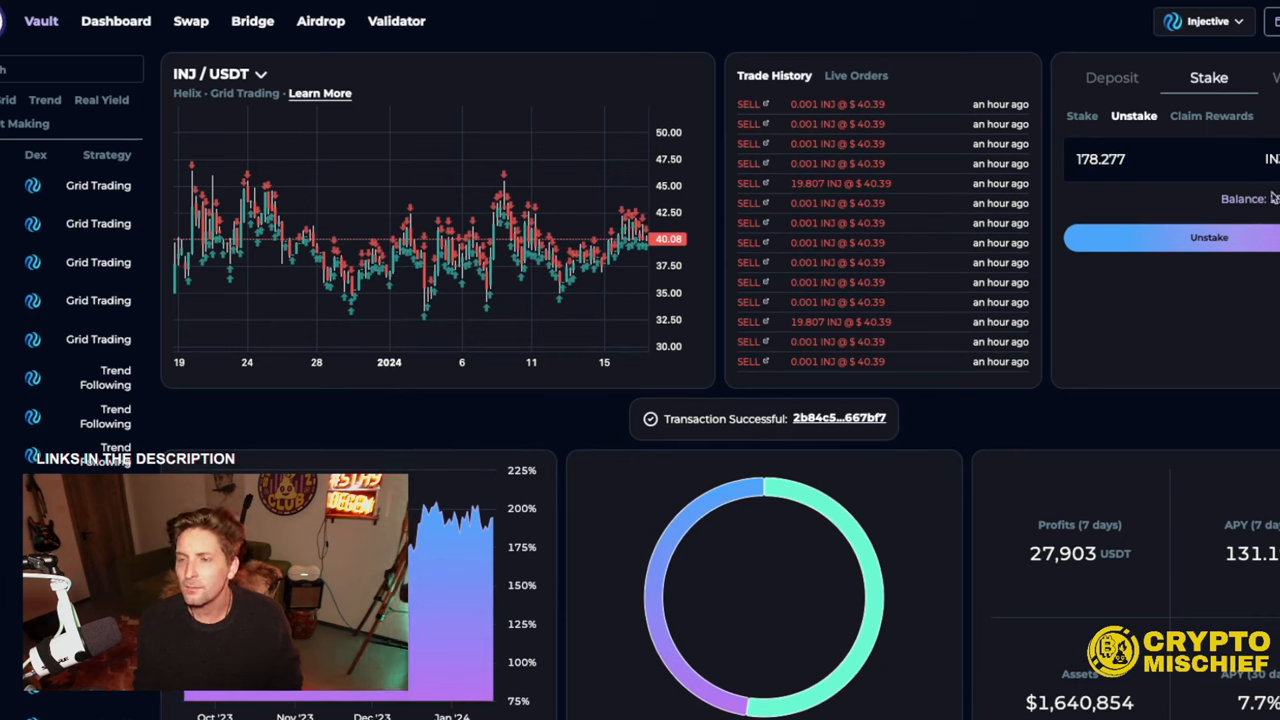
click(1276, 77)
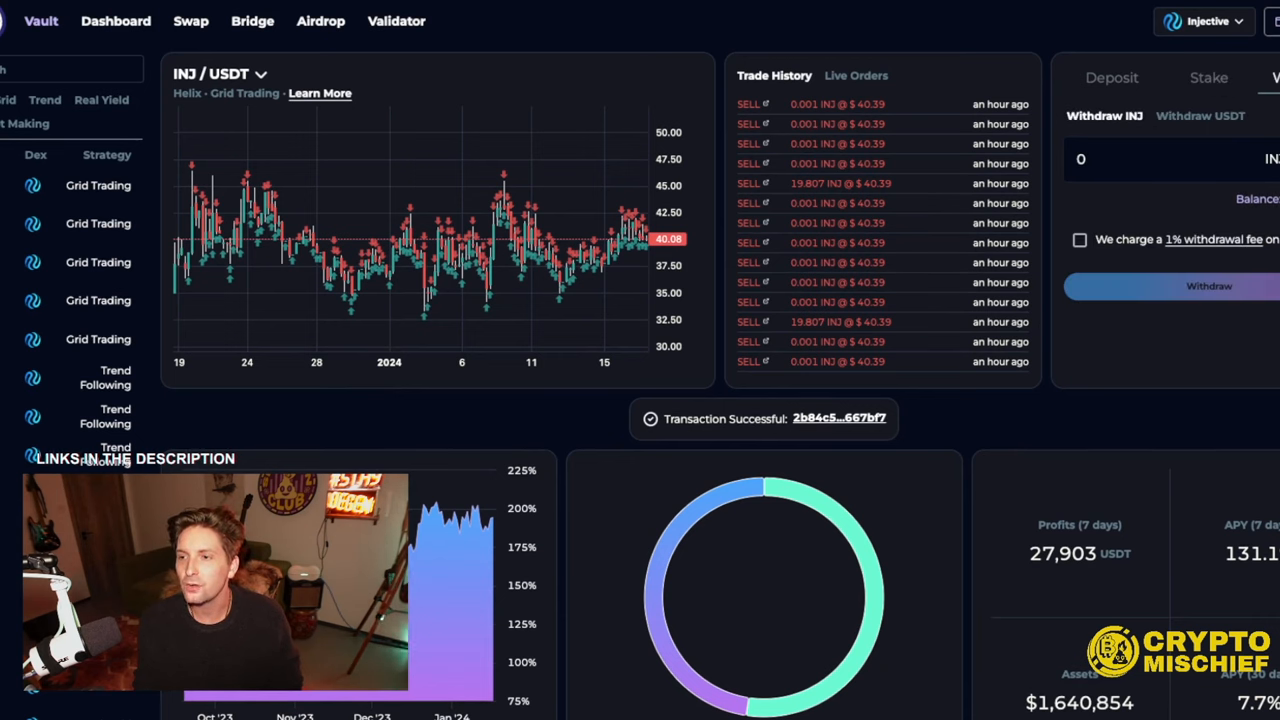
scroll(down, 3)
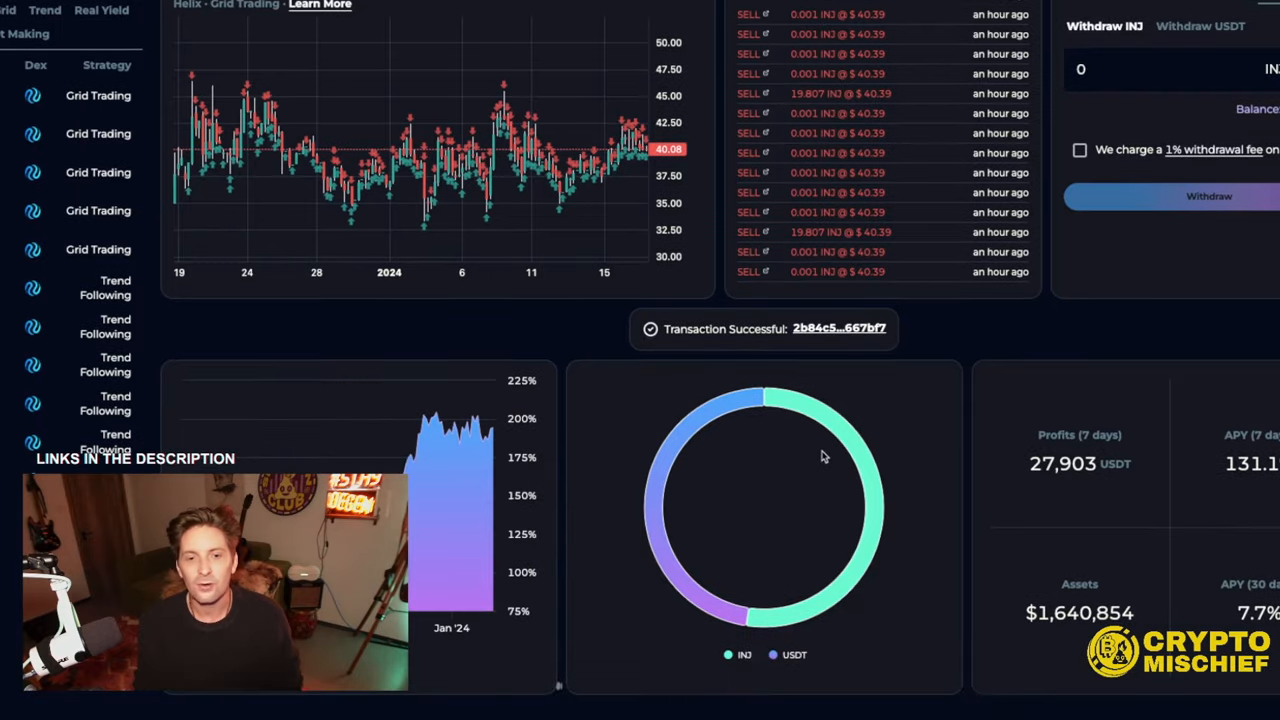
mouse_move(830, 420)
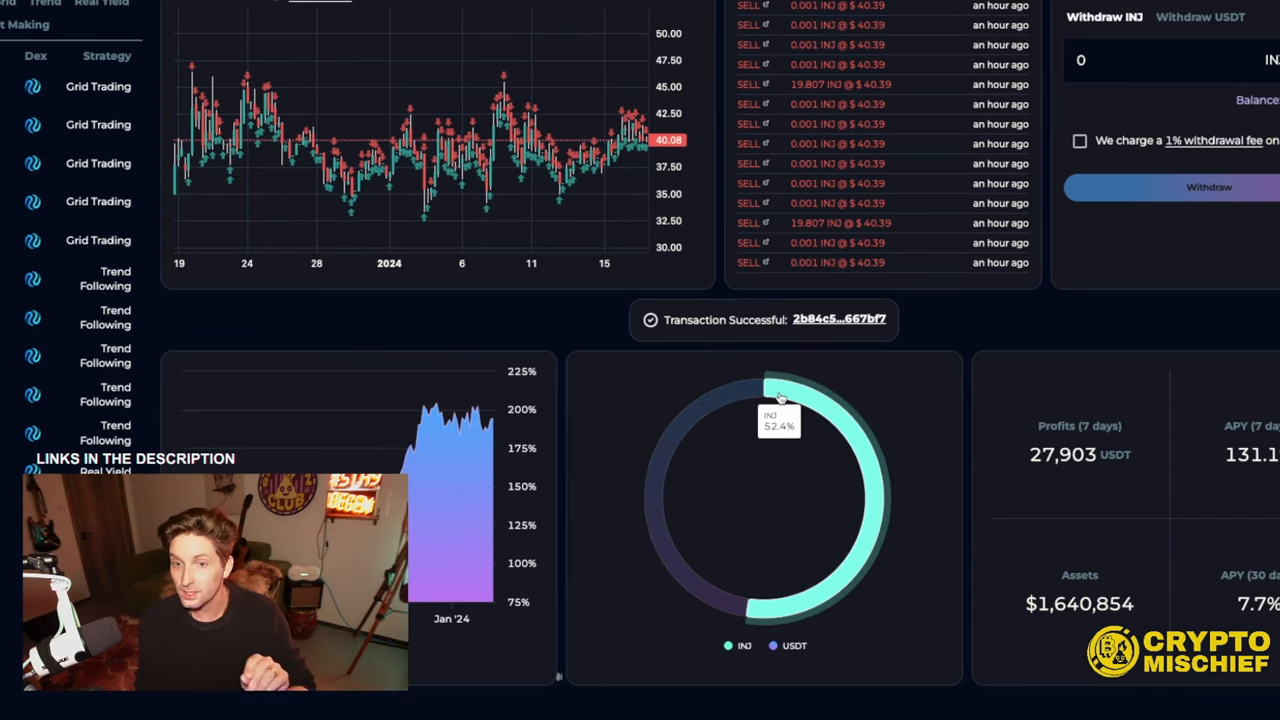
mouse_move(1043, 477)
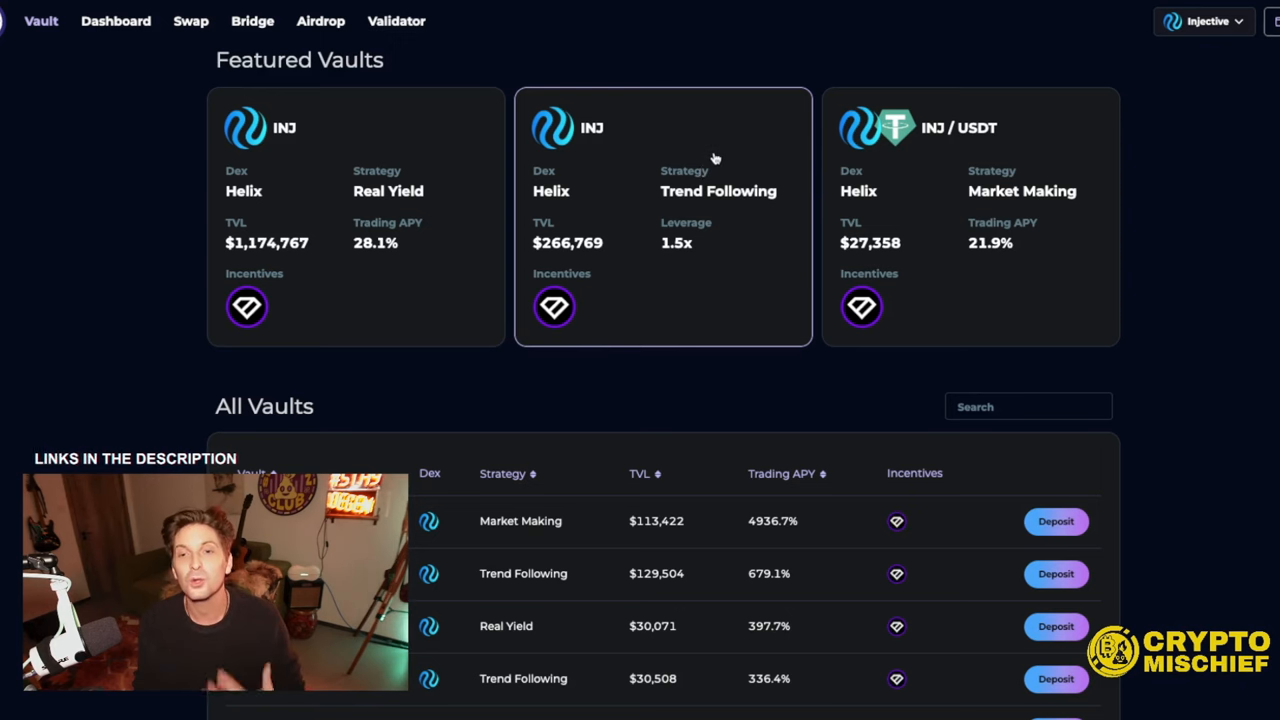
mouse_move(193, 39)
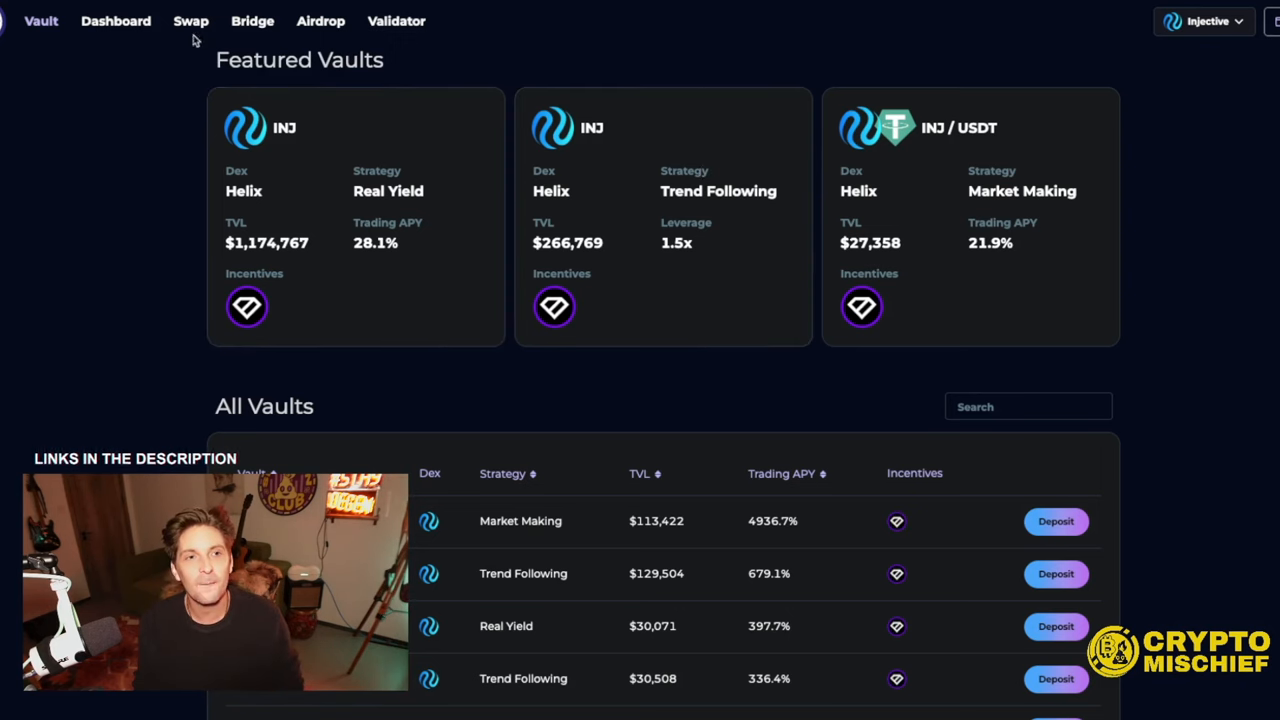
- Check the INJ/USDT Real Yield vault's staking rewards (0 POINT claimable) and return to the Dashboard
click(118, 20)
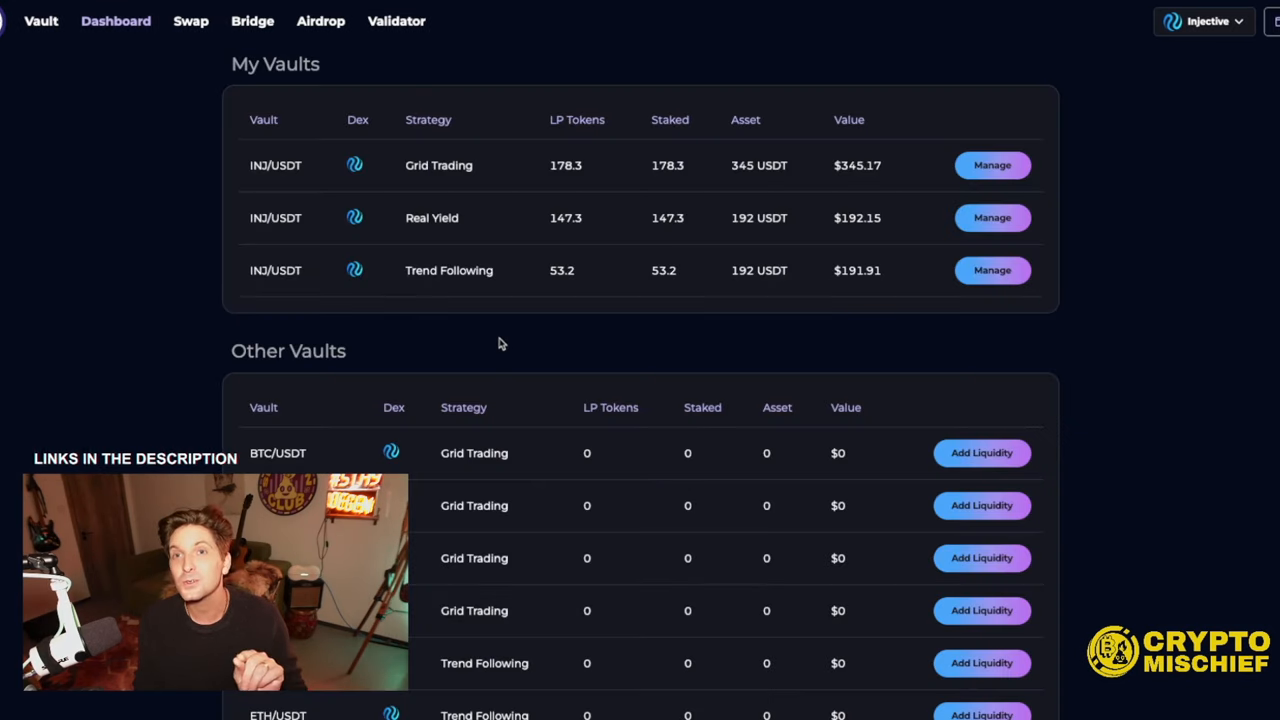
mouse_move(435, 224)
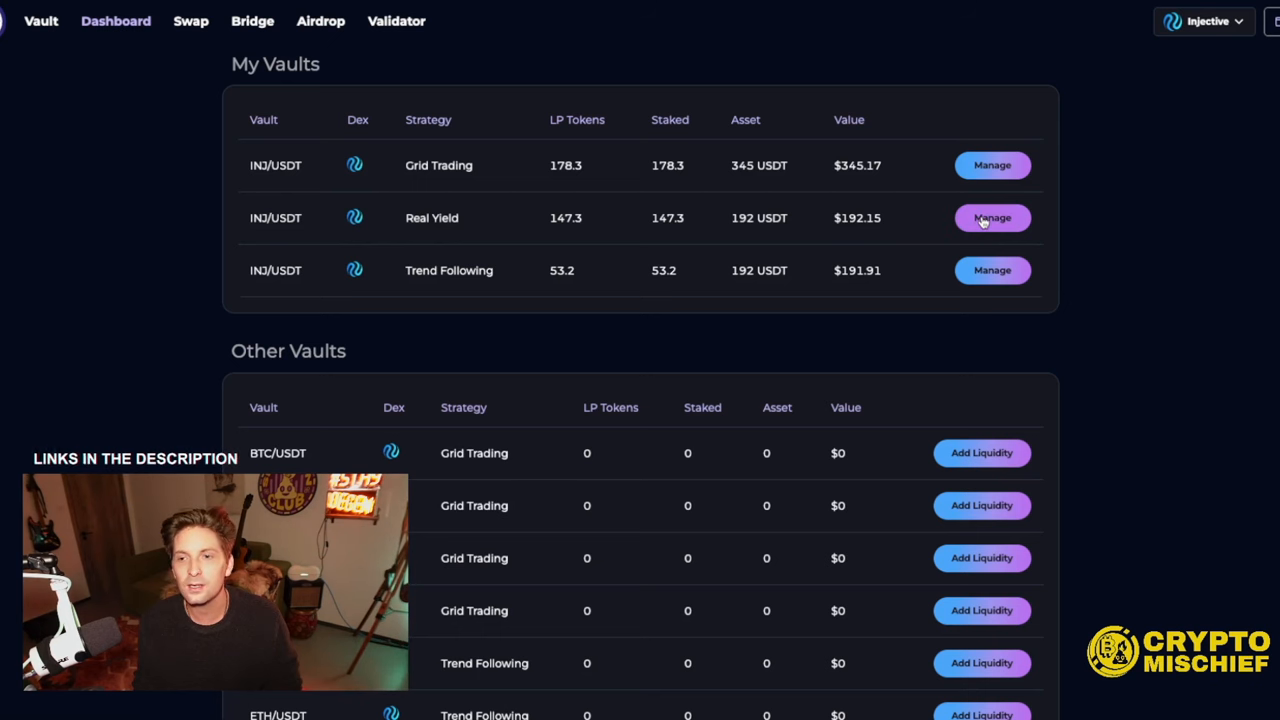
click(992, 218)
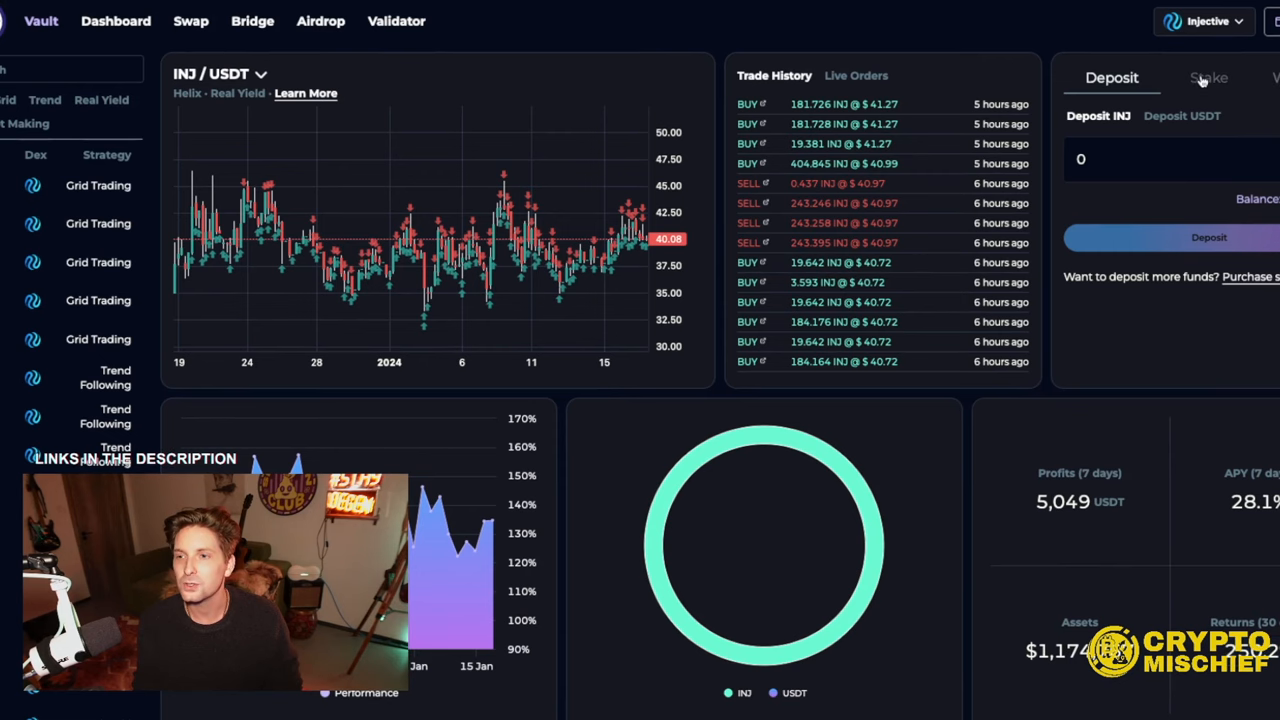
click(1208, 78)
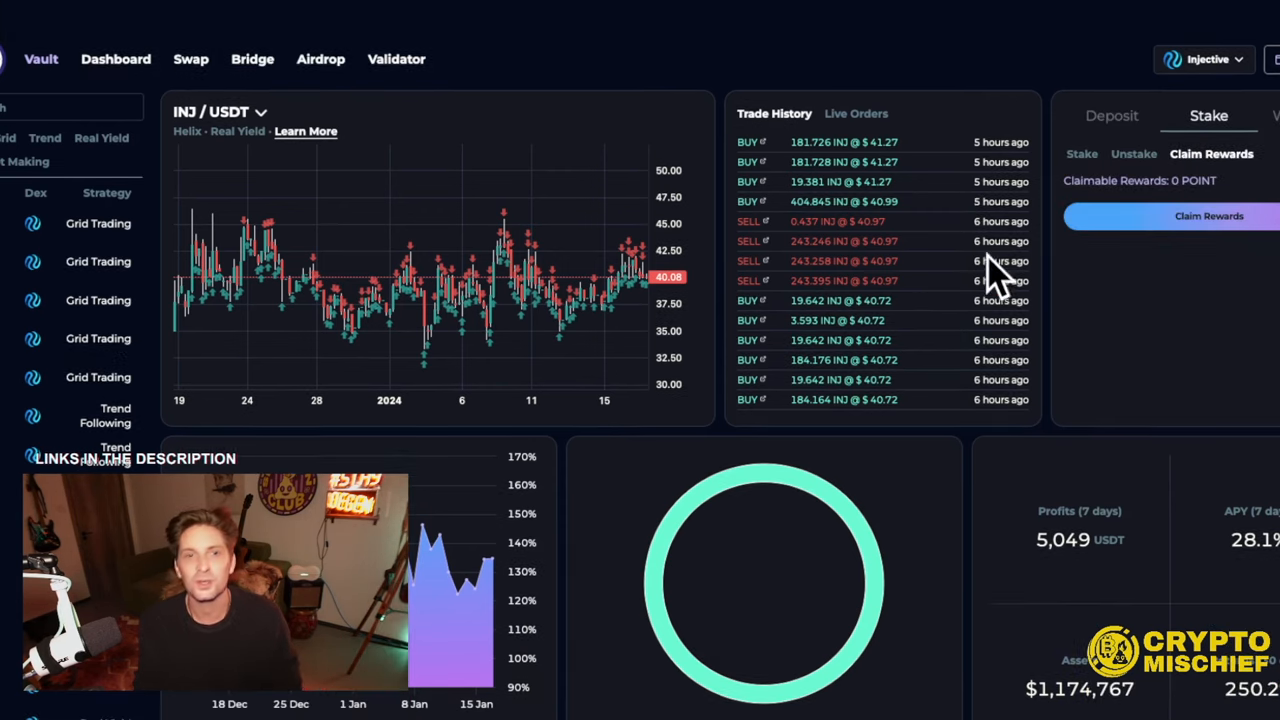
click(116, 59)
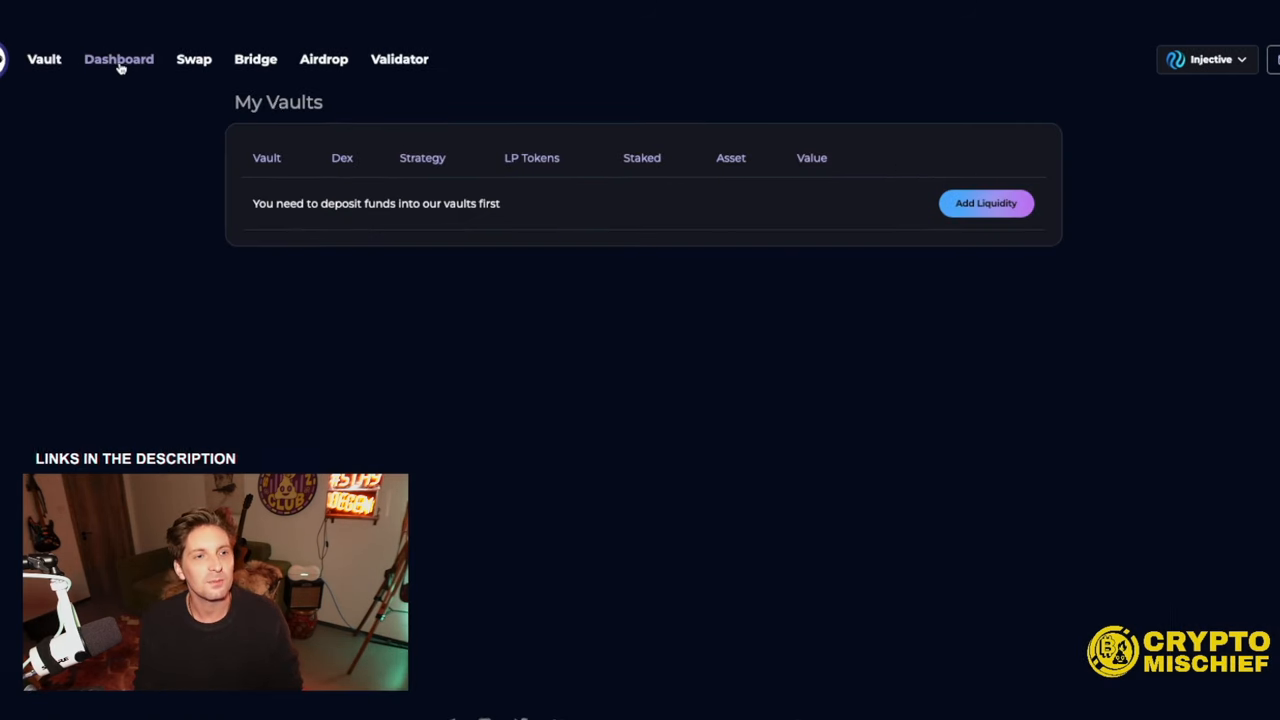
- Claim the 1 POINT reward from the INJ/USDT Trend Following vault and return to the Dashboard
click(118, 59)
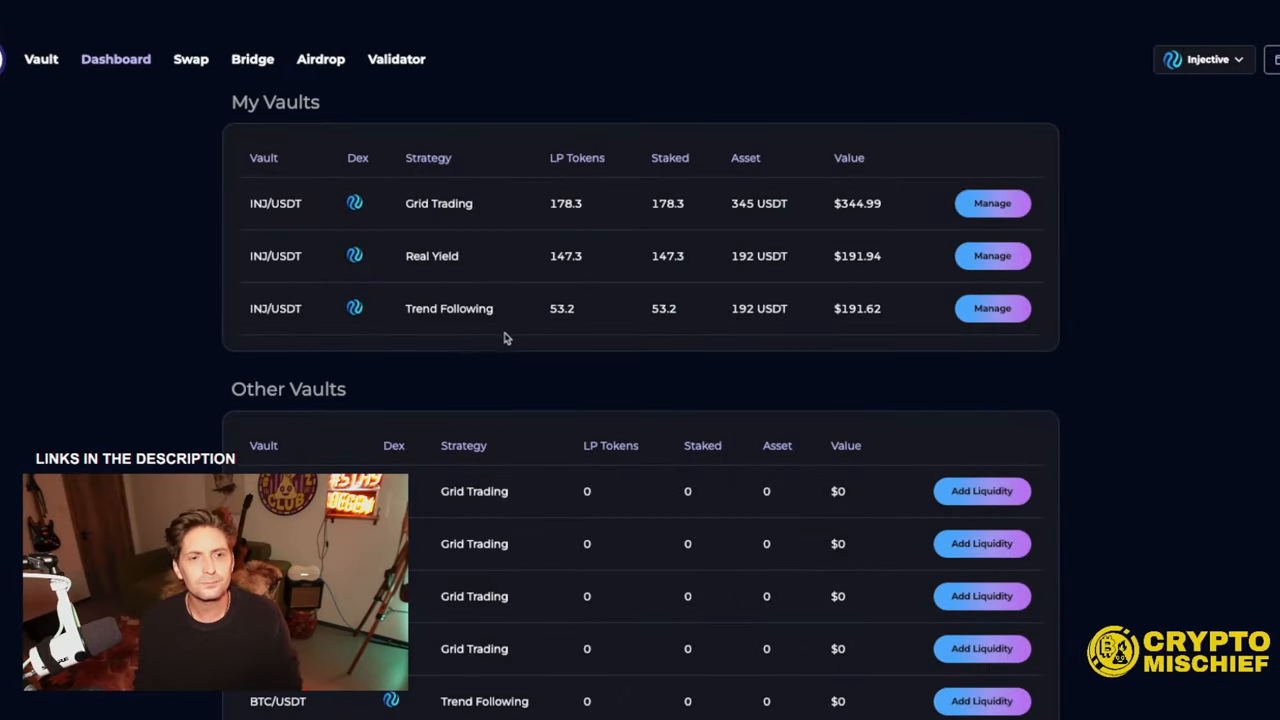
click(992, 308)
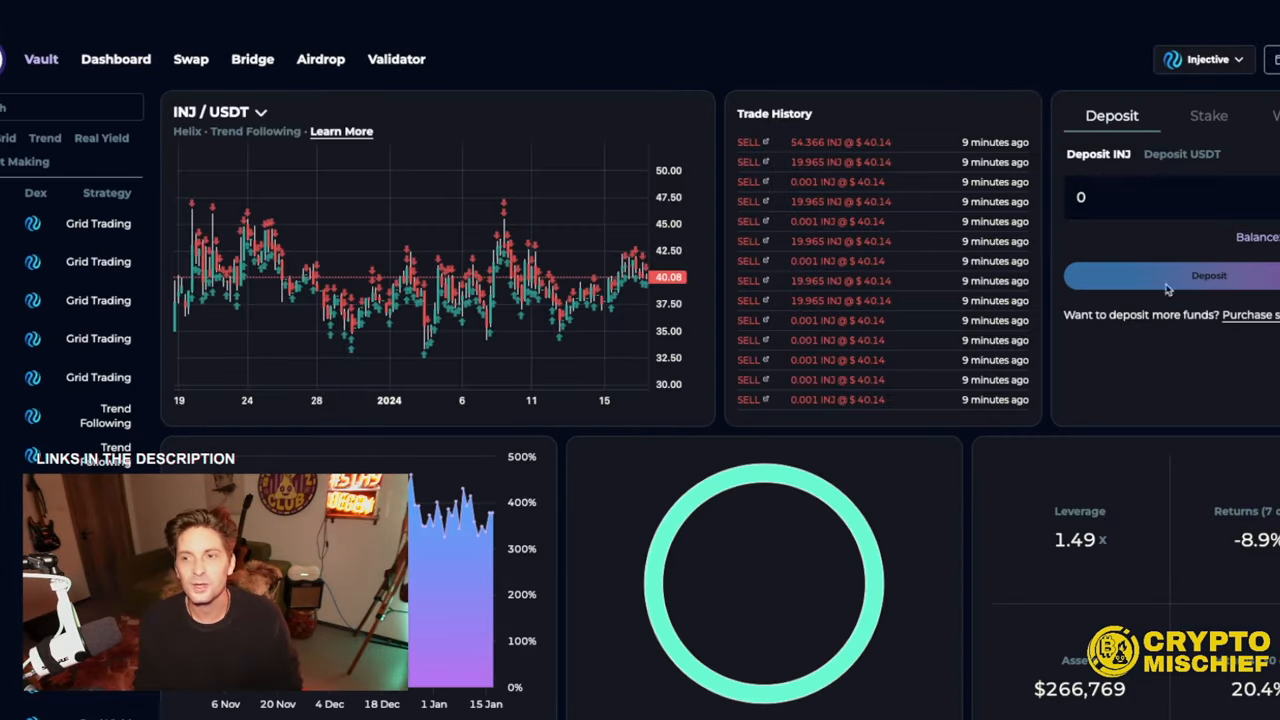
scroll(down, 3)
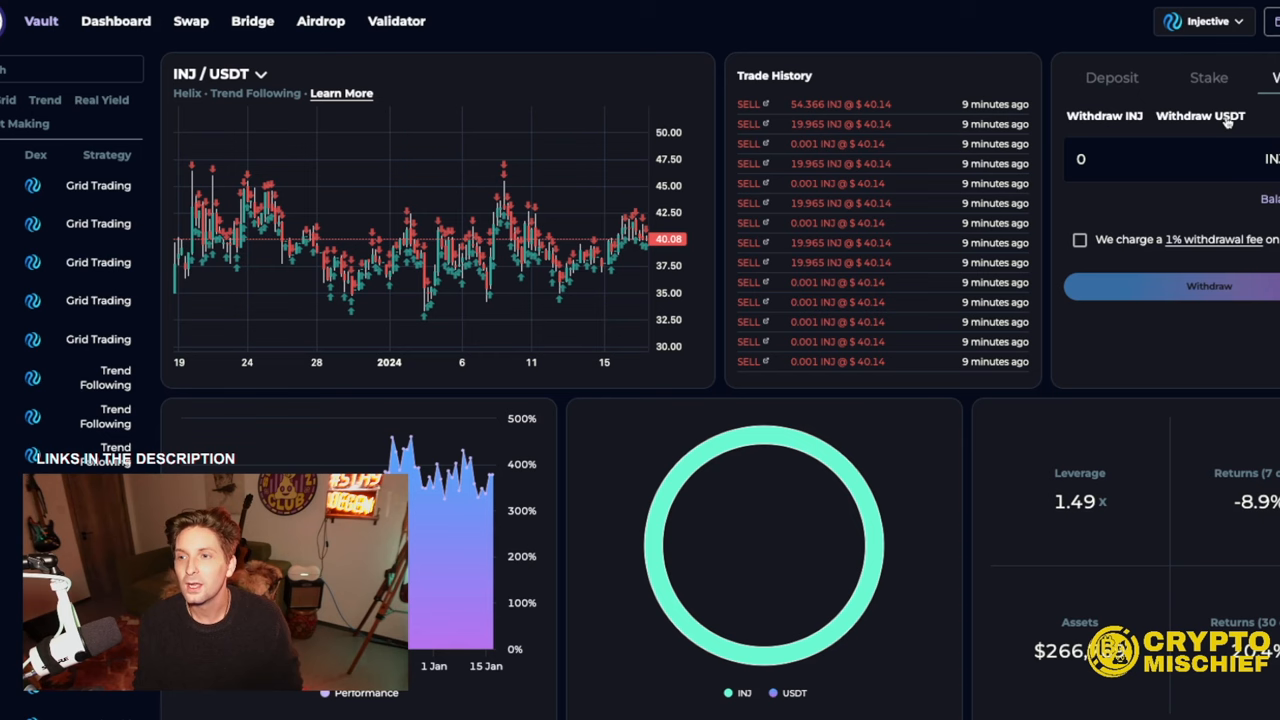
click(1208, 77)
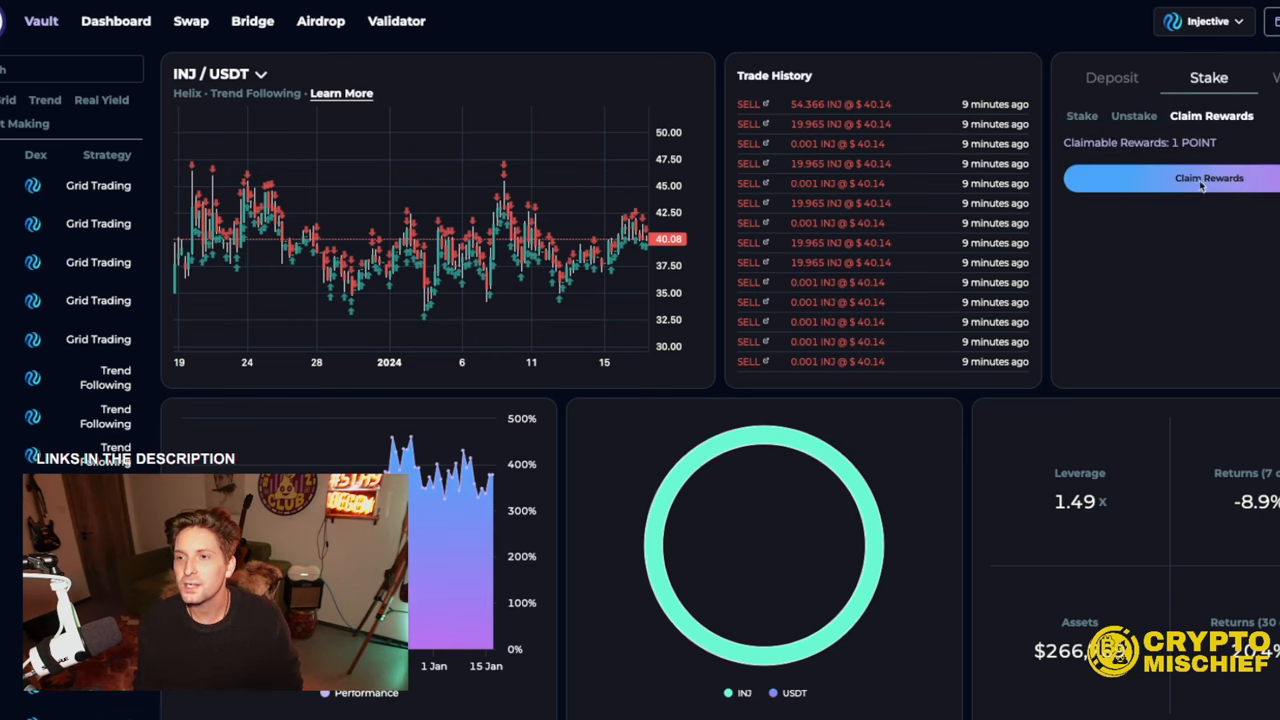
click(1209, 178)
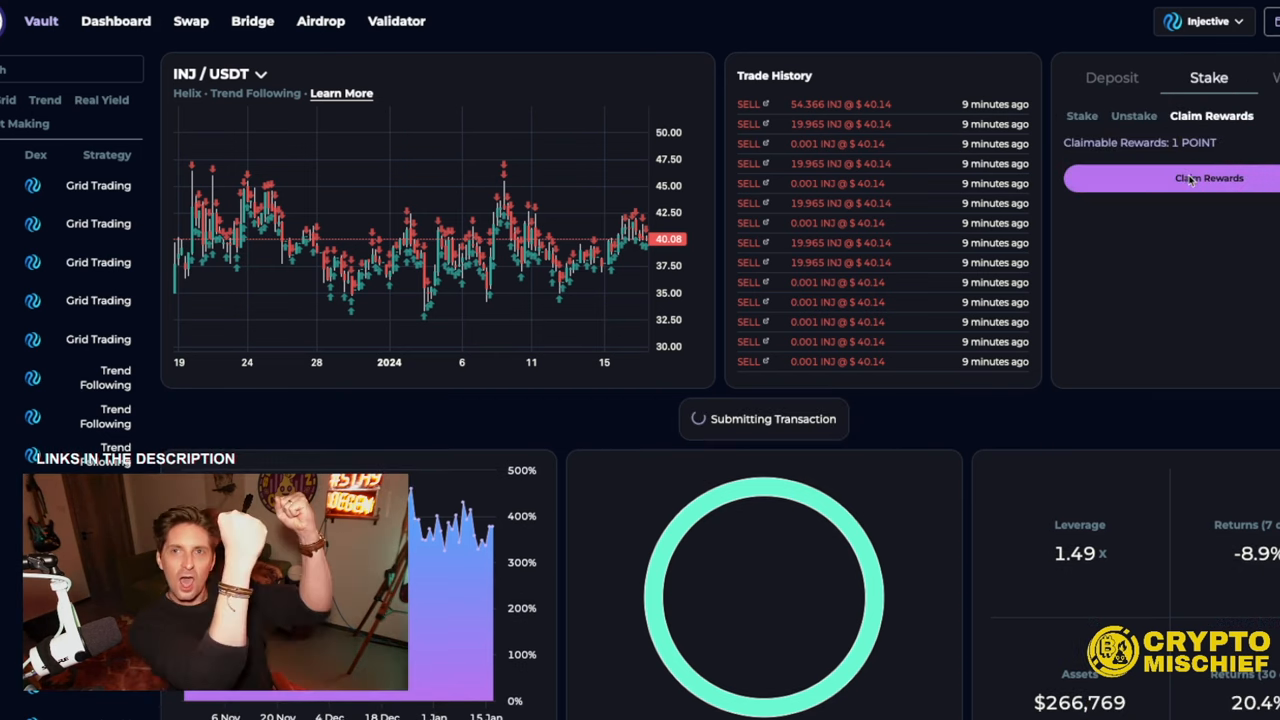
click(1208, 178)
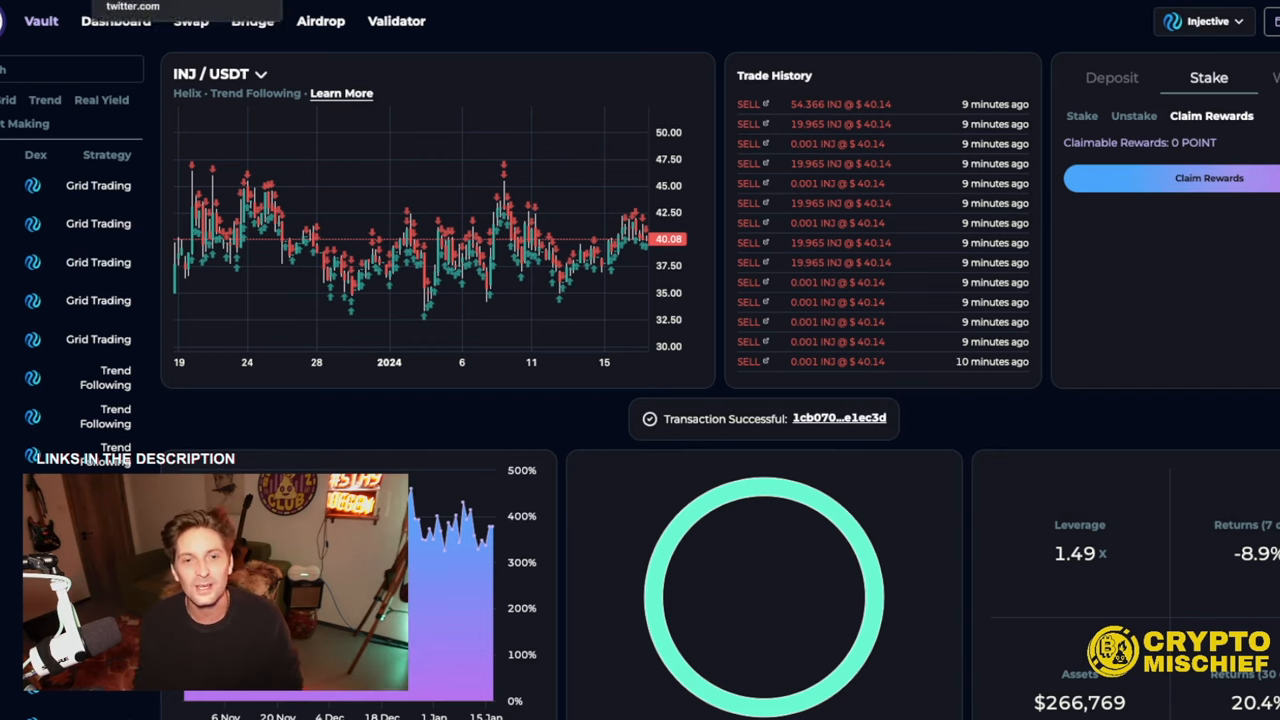
mouse_move(462, 270)
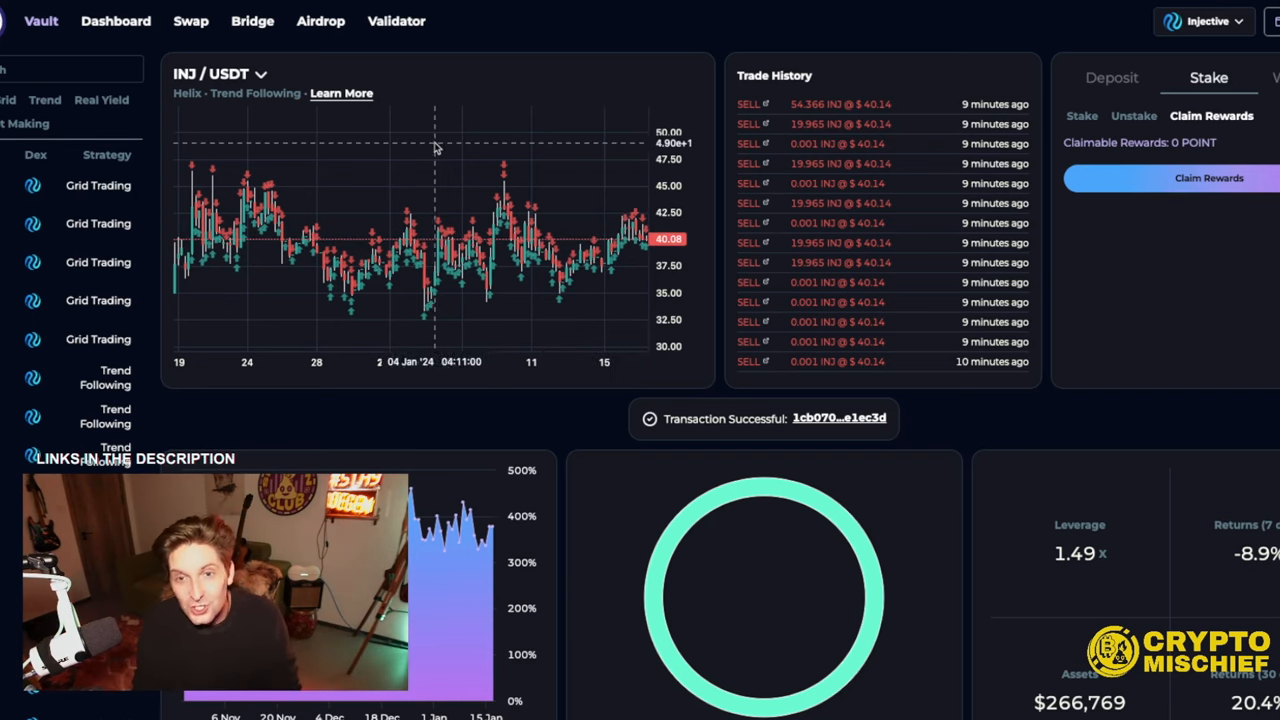
click(115, 20)
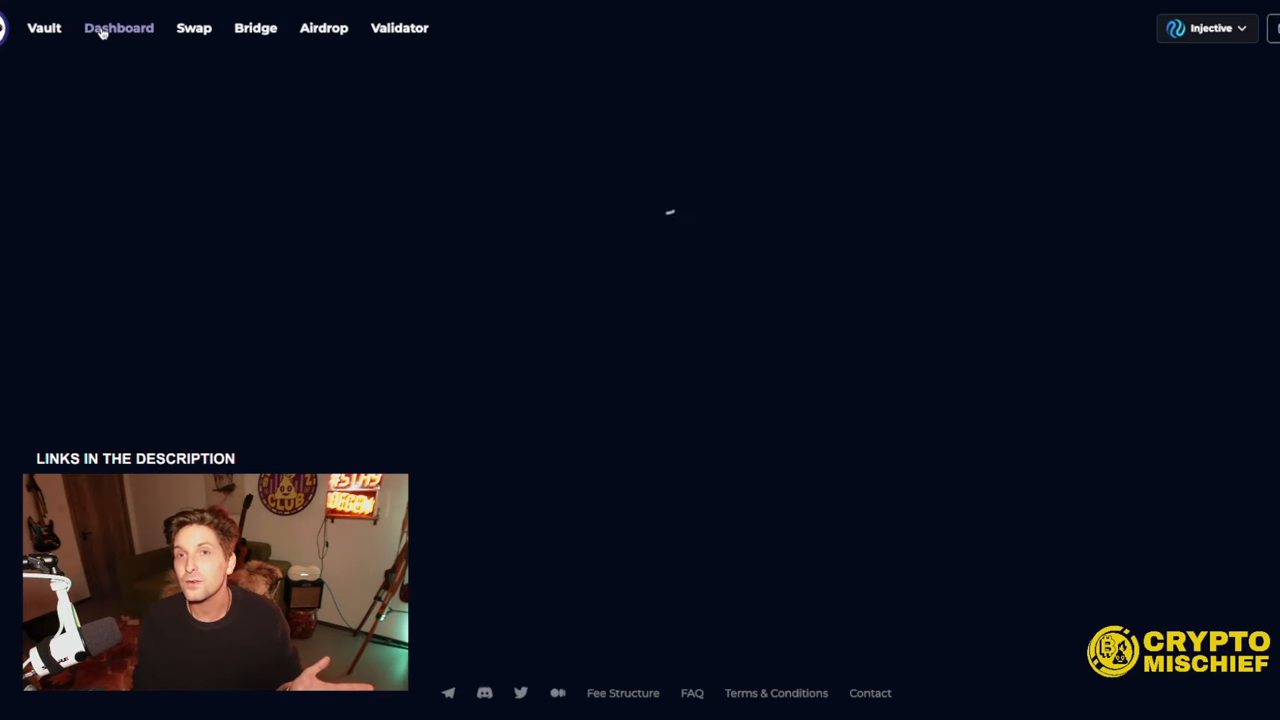
- Glance at the Bridge page, then view the Validator delegation page with Injective Hub and REStake options
click(118, 27)
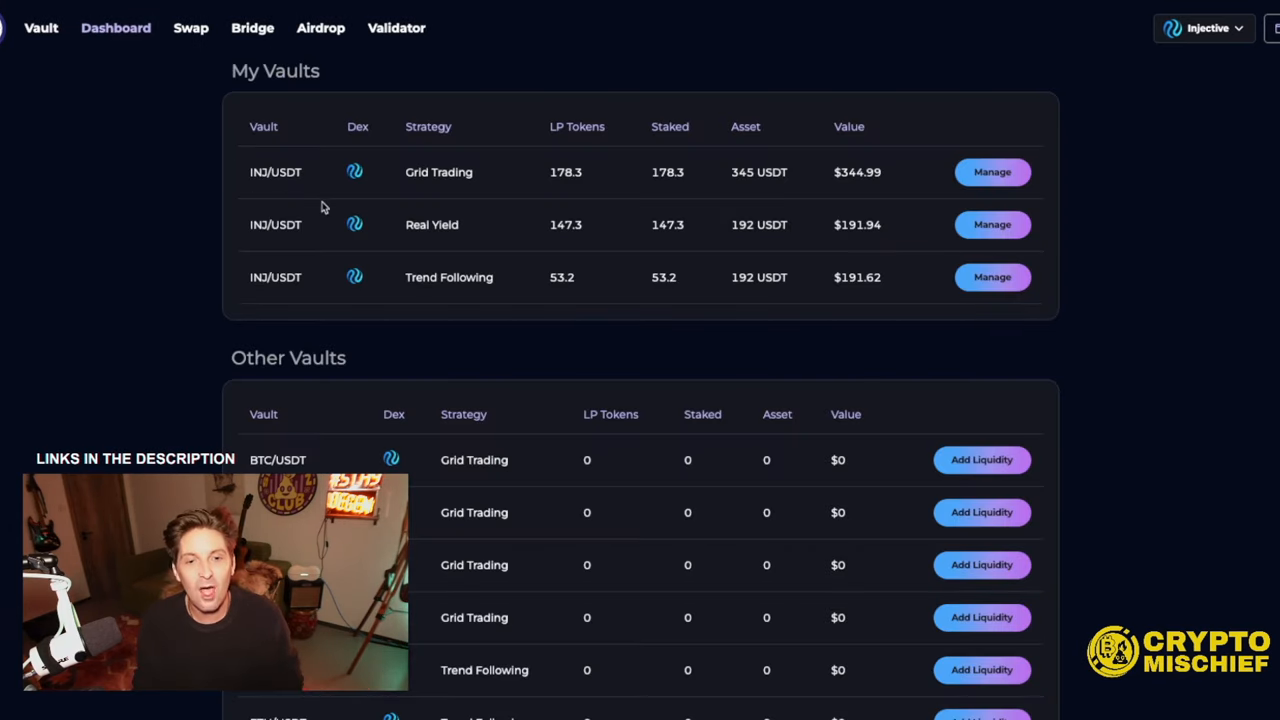
scroll(down, 3)
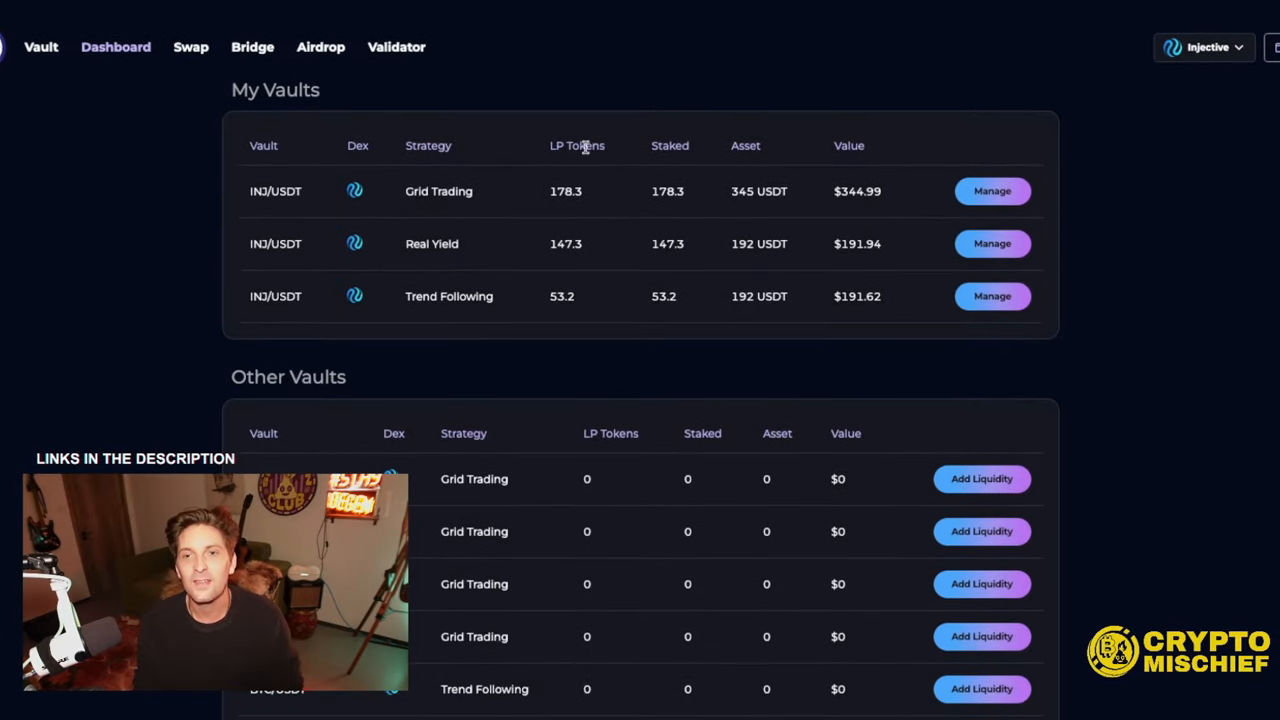
click(255, 47)
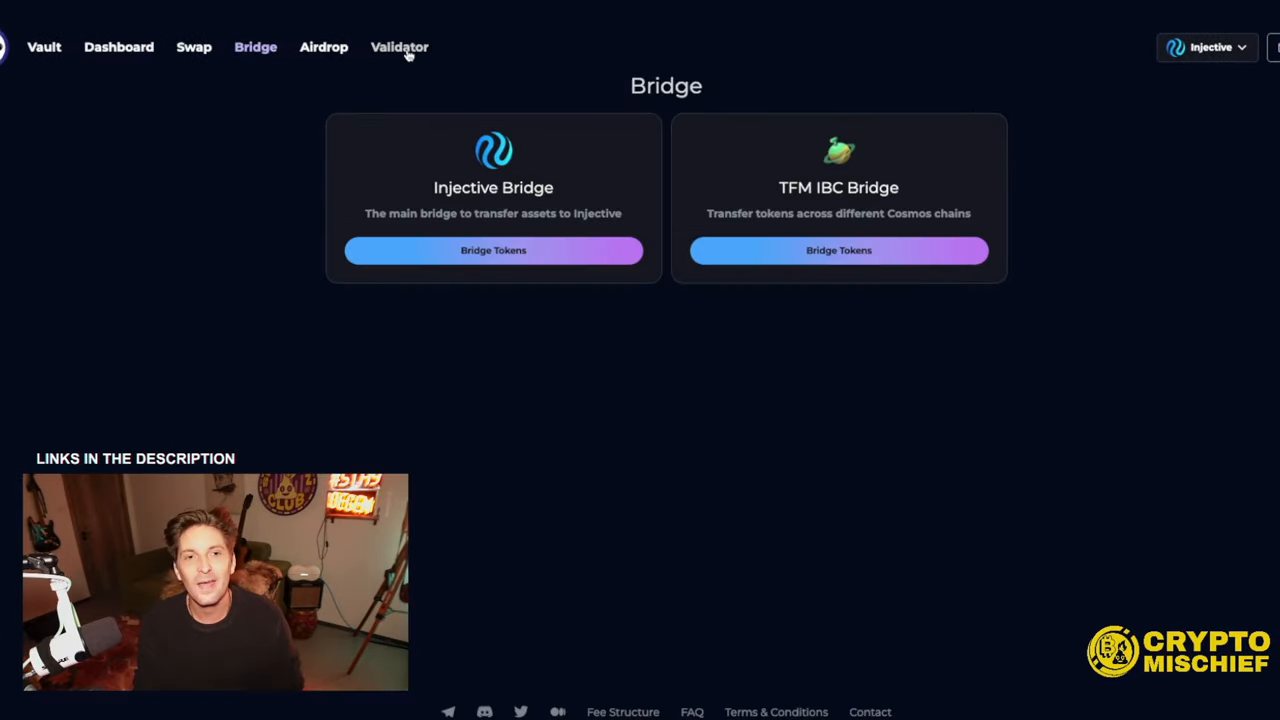
click(399, 47)
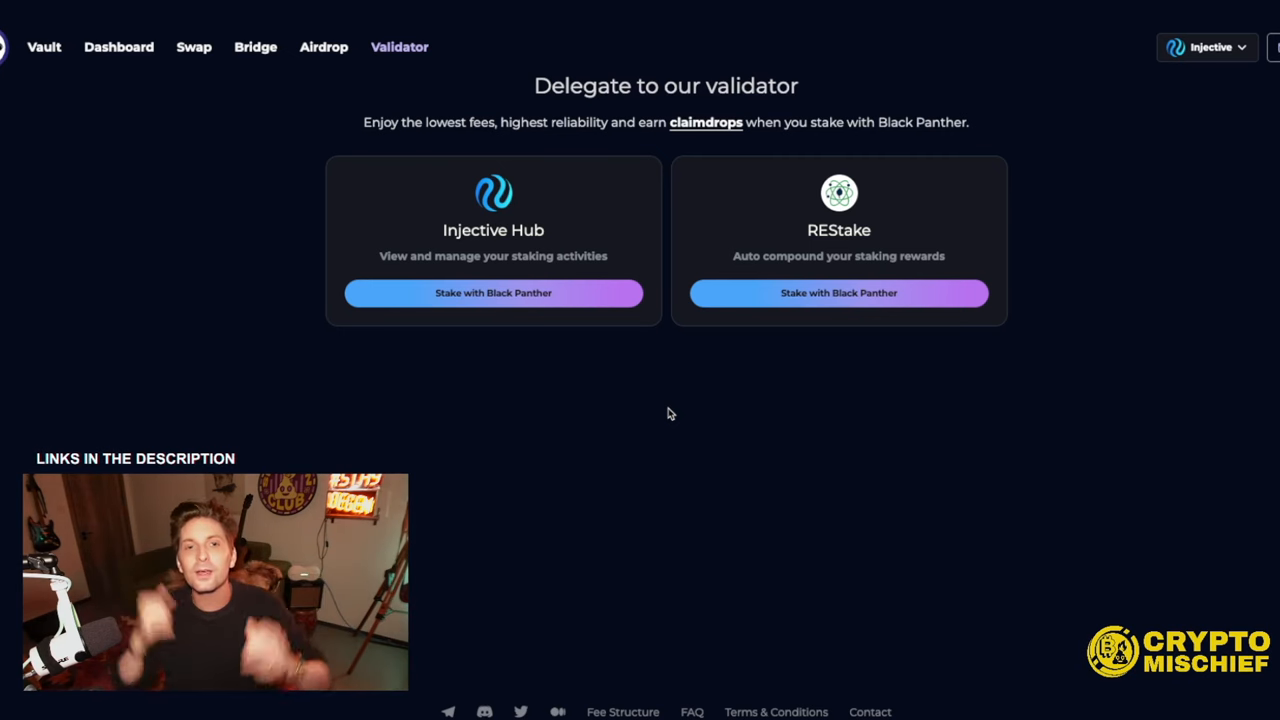
mouse_move(519, 347)
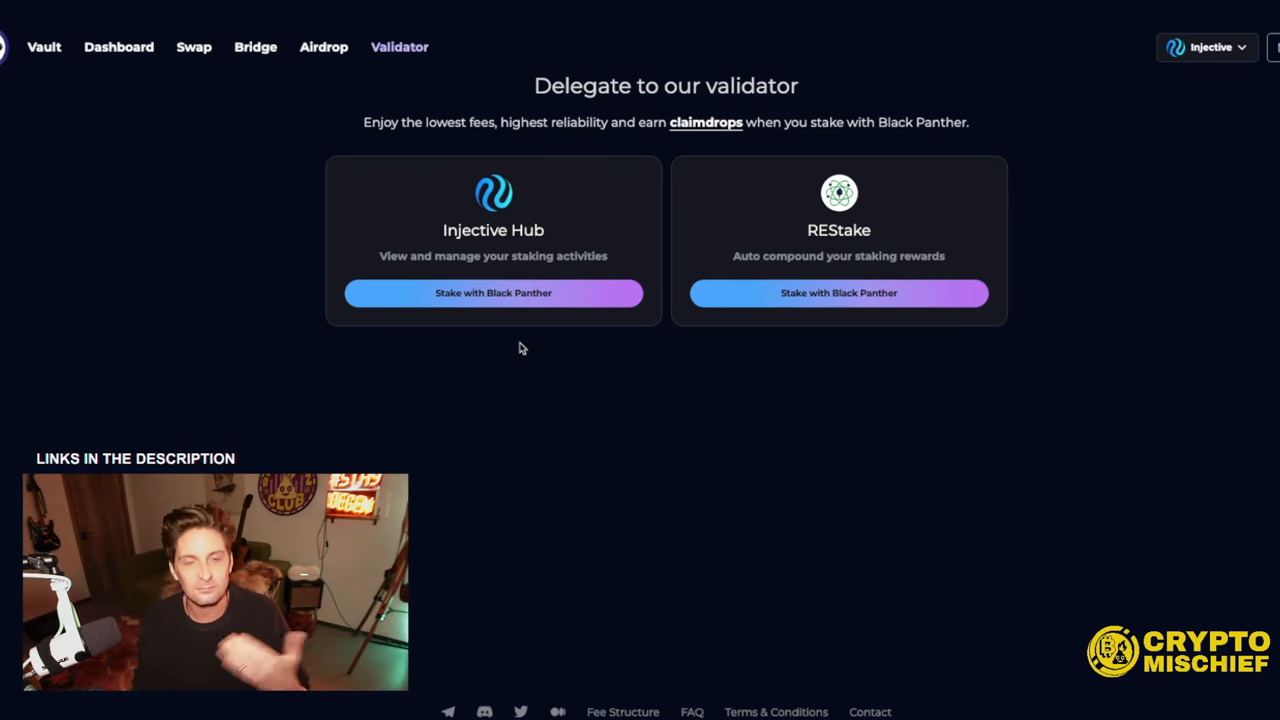
mouse_move(548, 324)
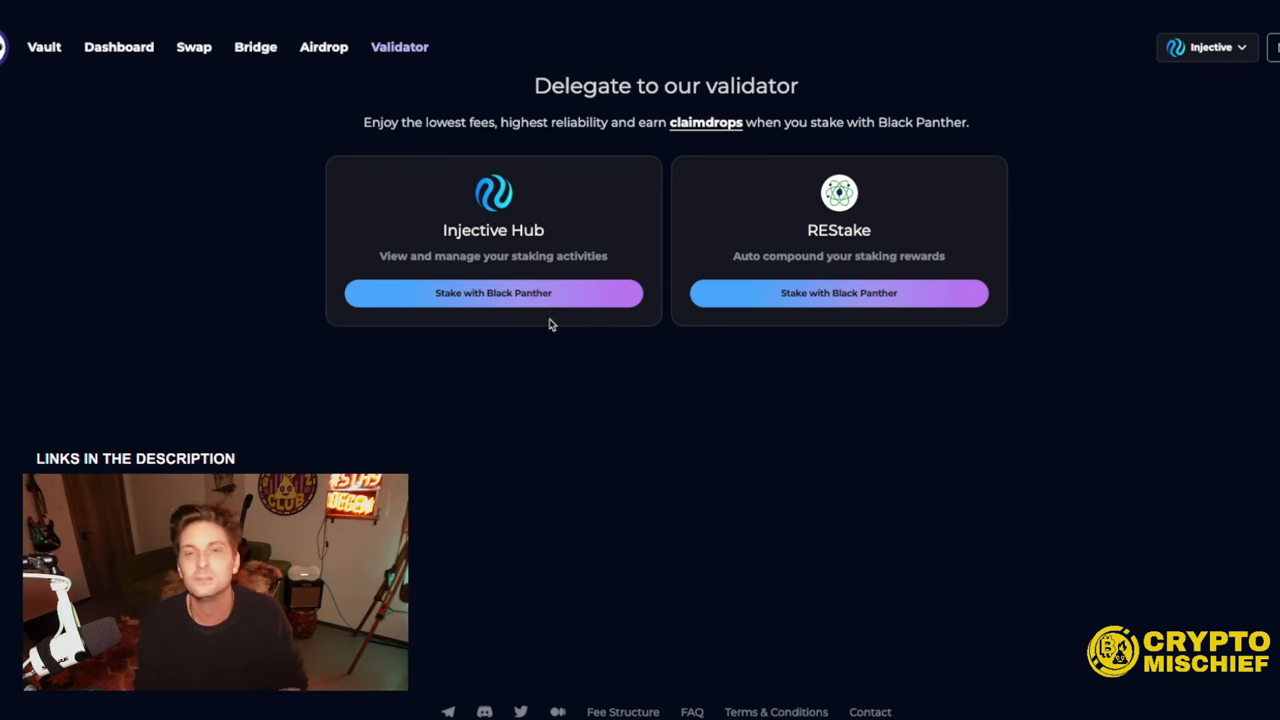
mouse_move(505, 313)
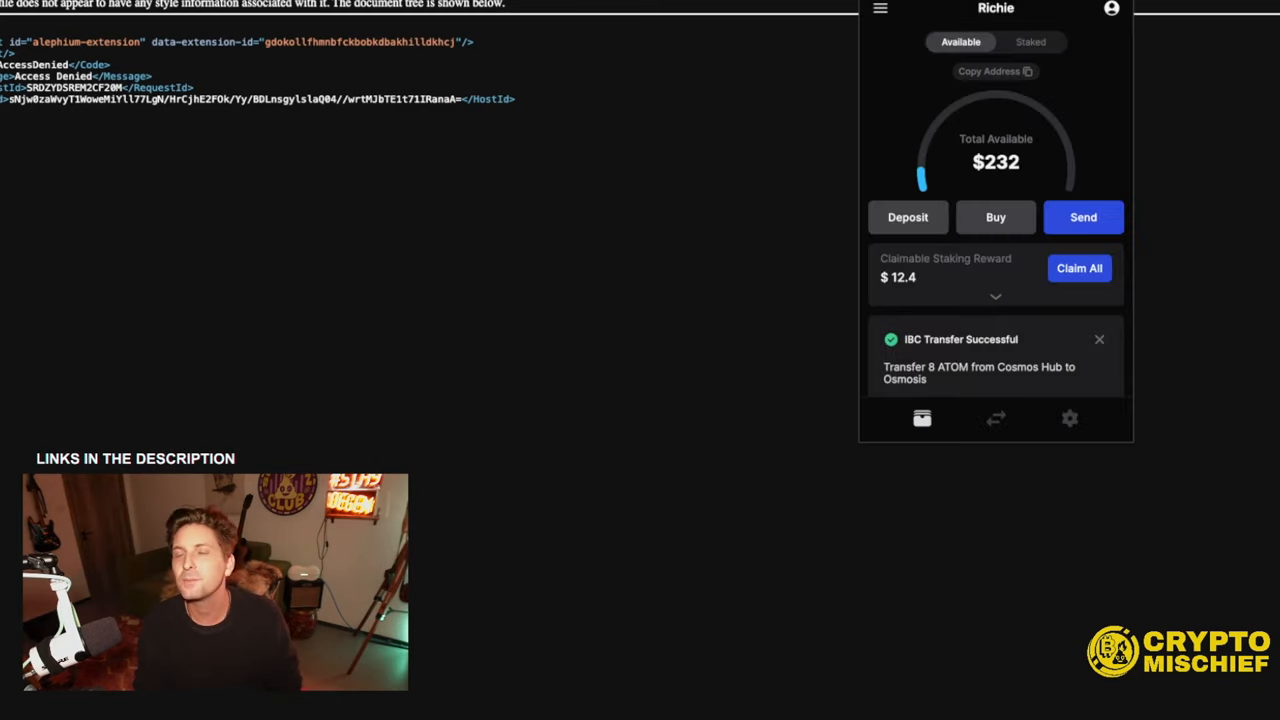
- View the Black Panther validator's Injective details in the Keplr dashboard and start staking
click(1030, 42)
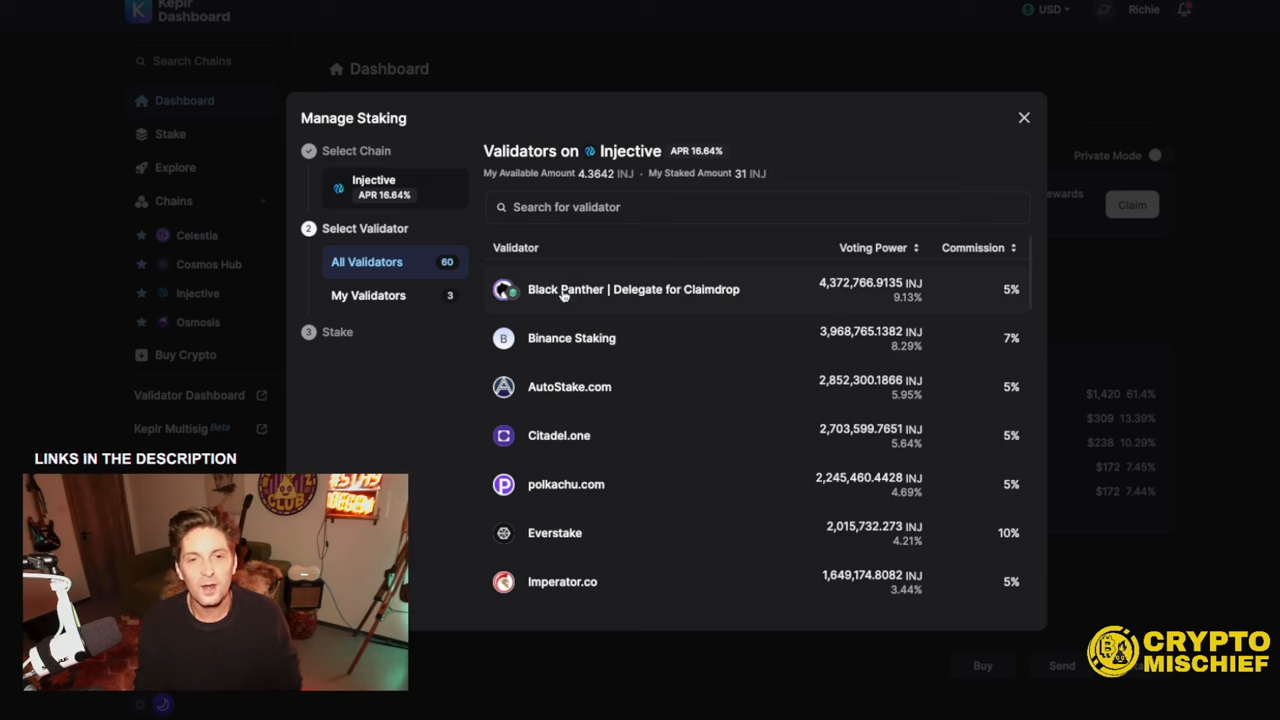
click(633, 289)
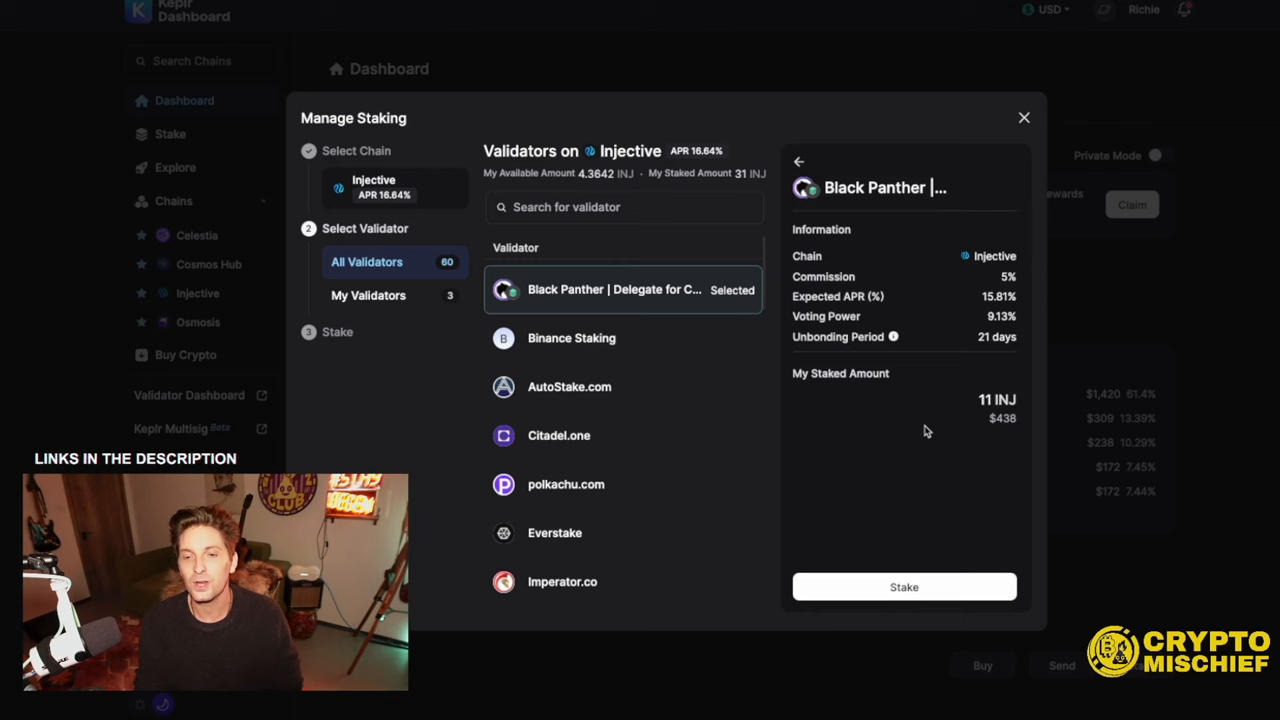
mouse_move(930, 425)
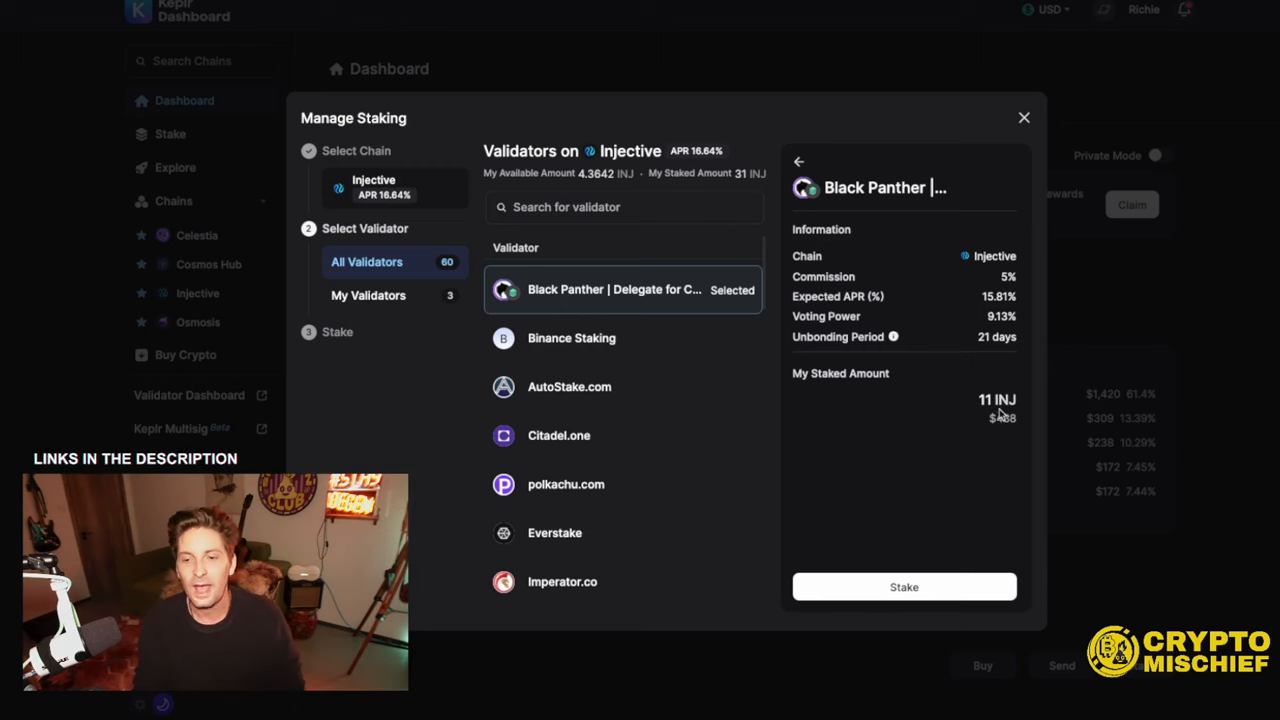
click(903, 587)
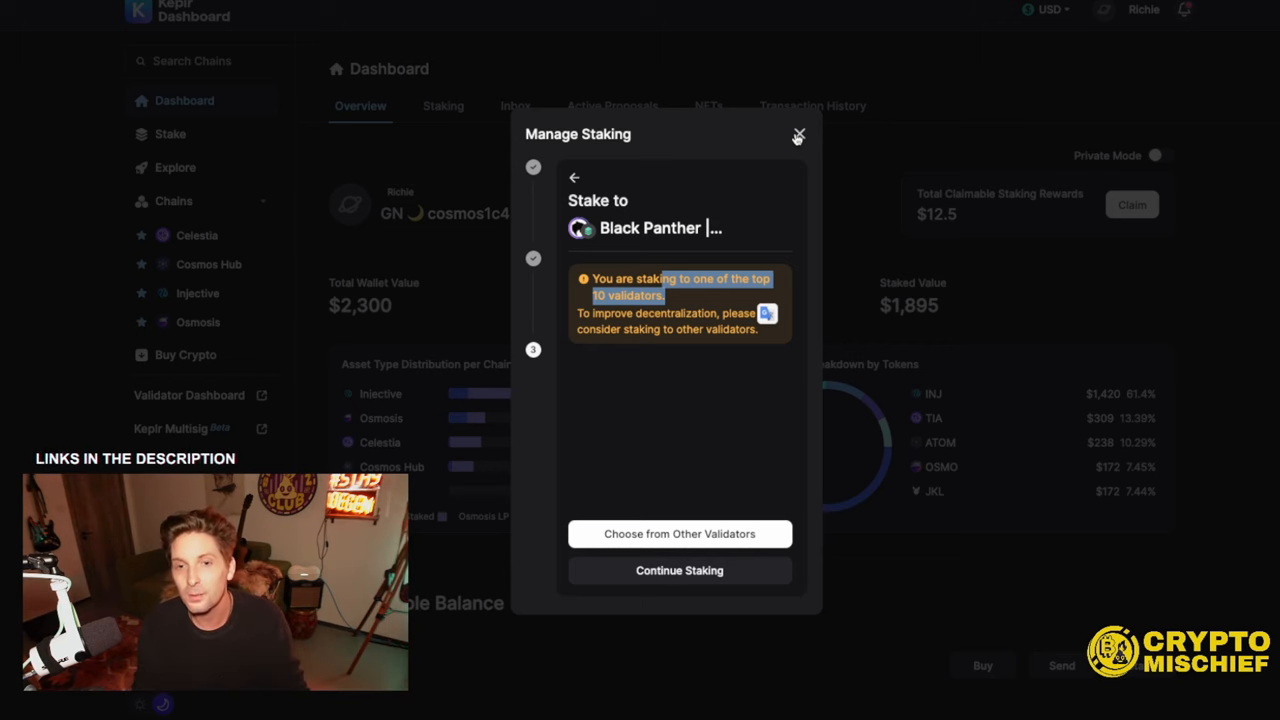
mouse_move(575, 183)
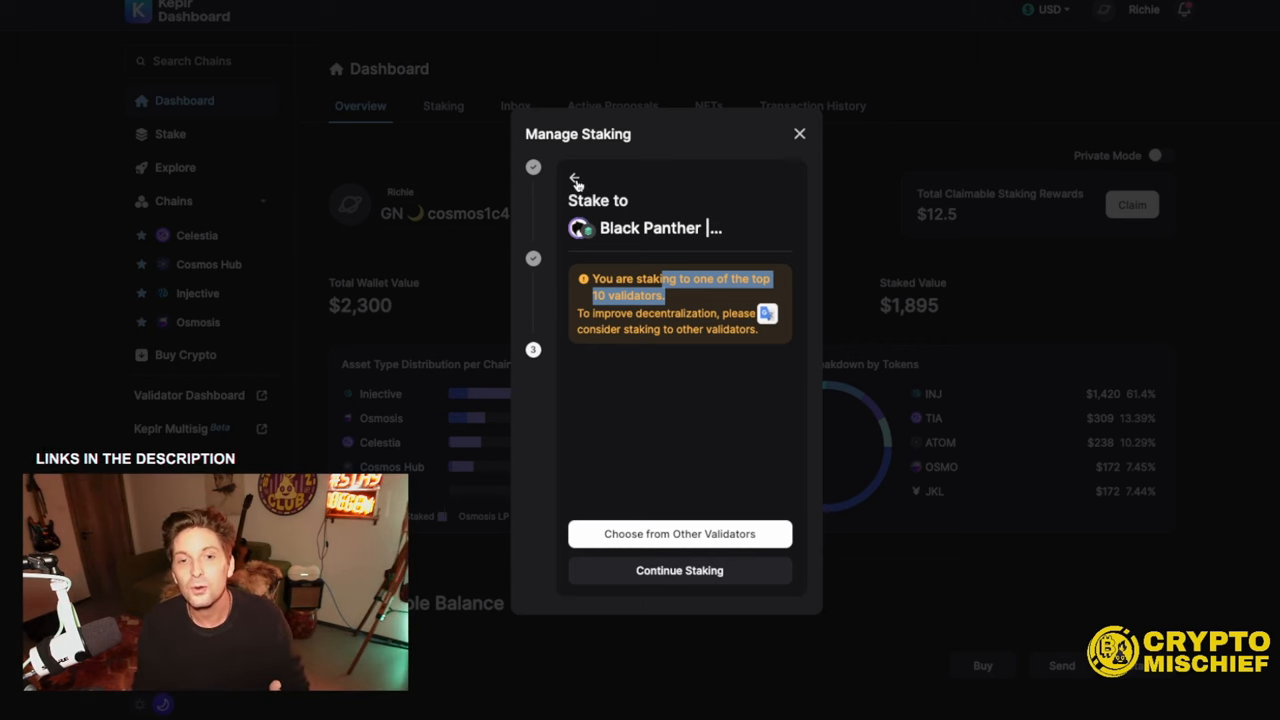
- Back out of the staking warning and close staking management, leaving the overview showing
click(679, 533)
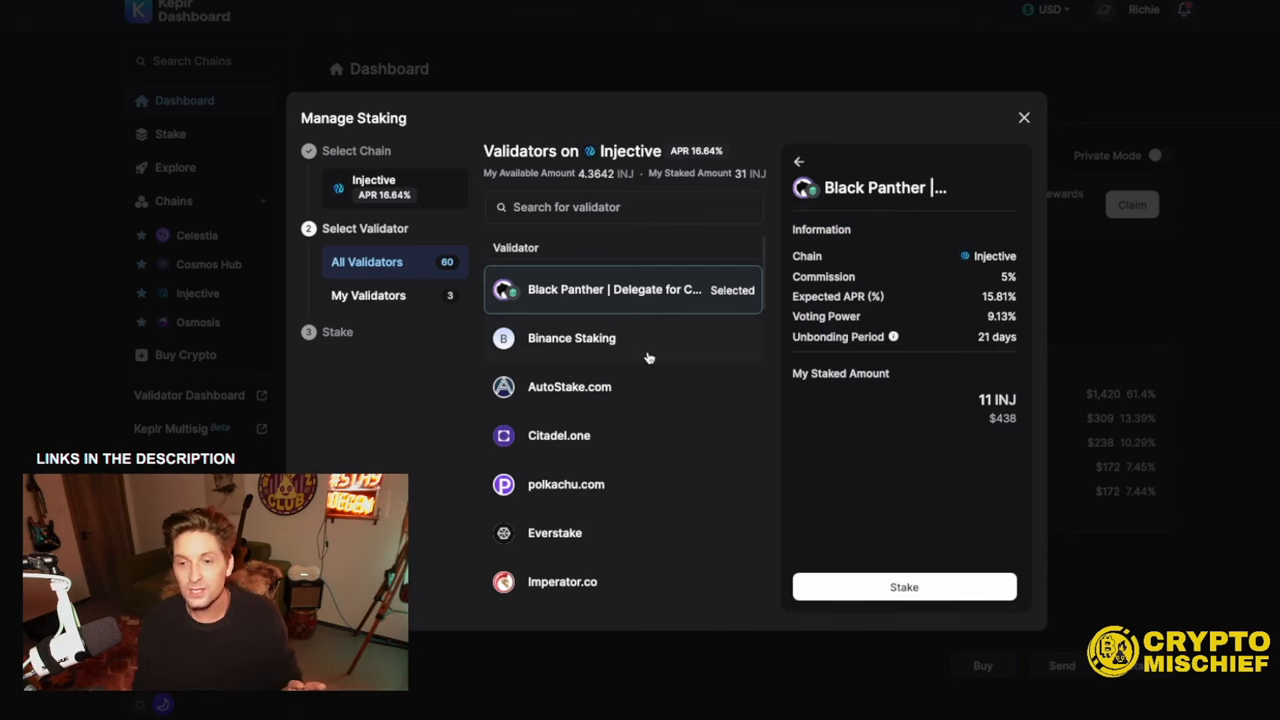
click(798, 161)
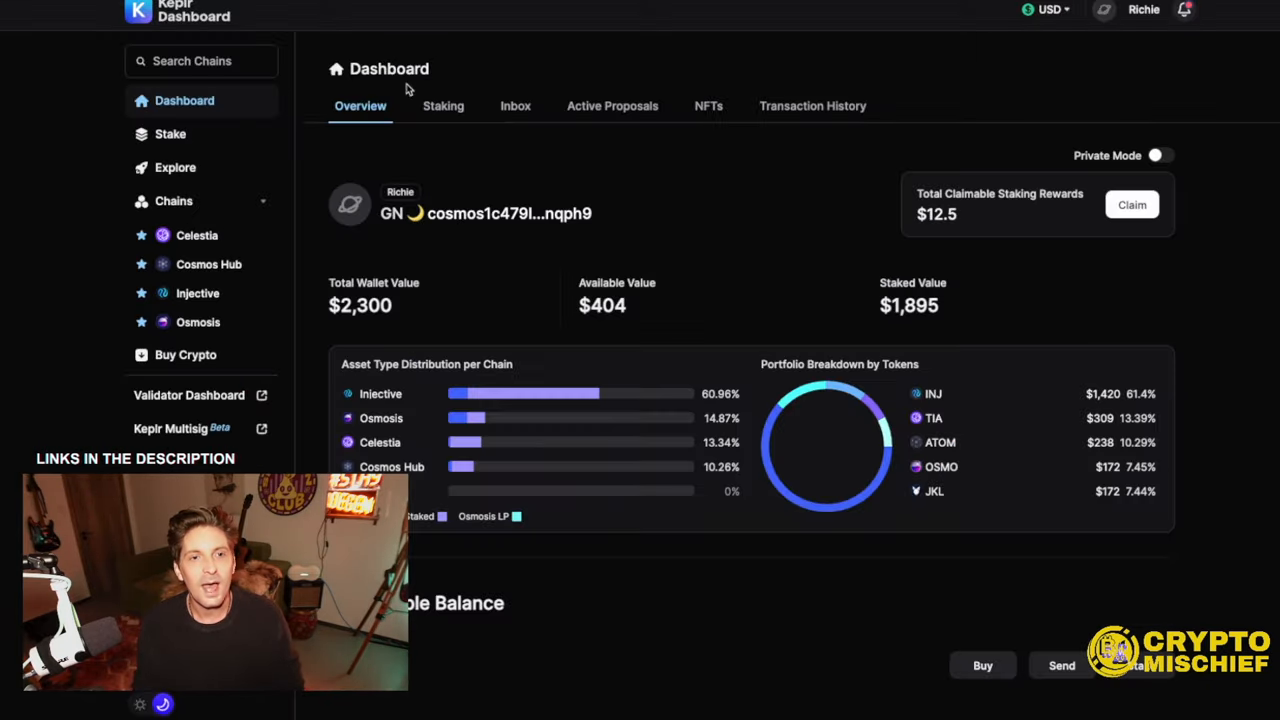
- Review staking positions across Injective, Osmosis and Celestia validators in the Keplr dashboard
click(443, 106)
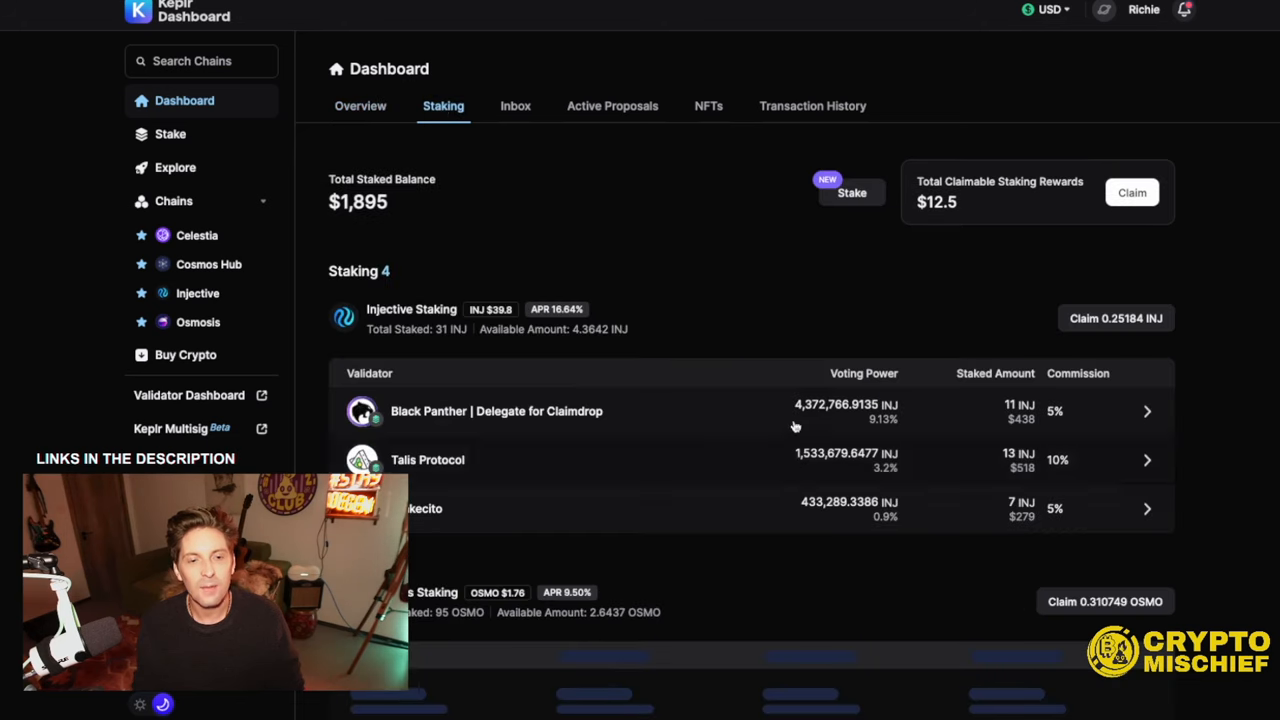
scroll(down, 3)
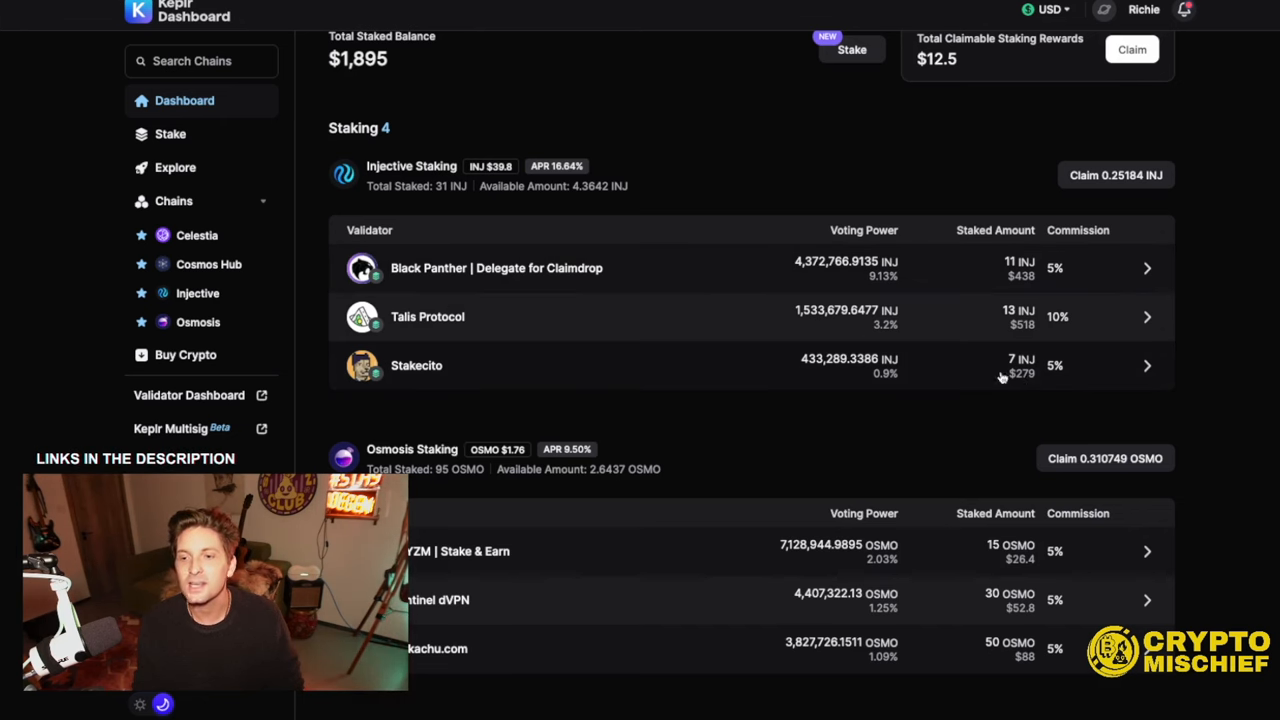
mouse_move(640, 494)
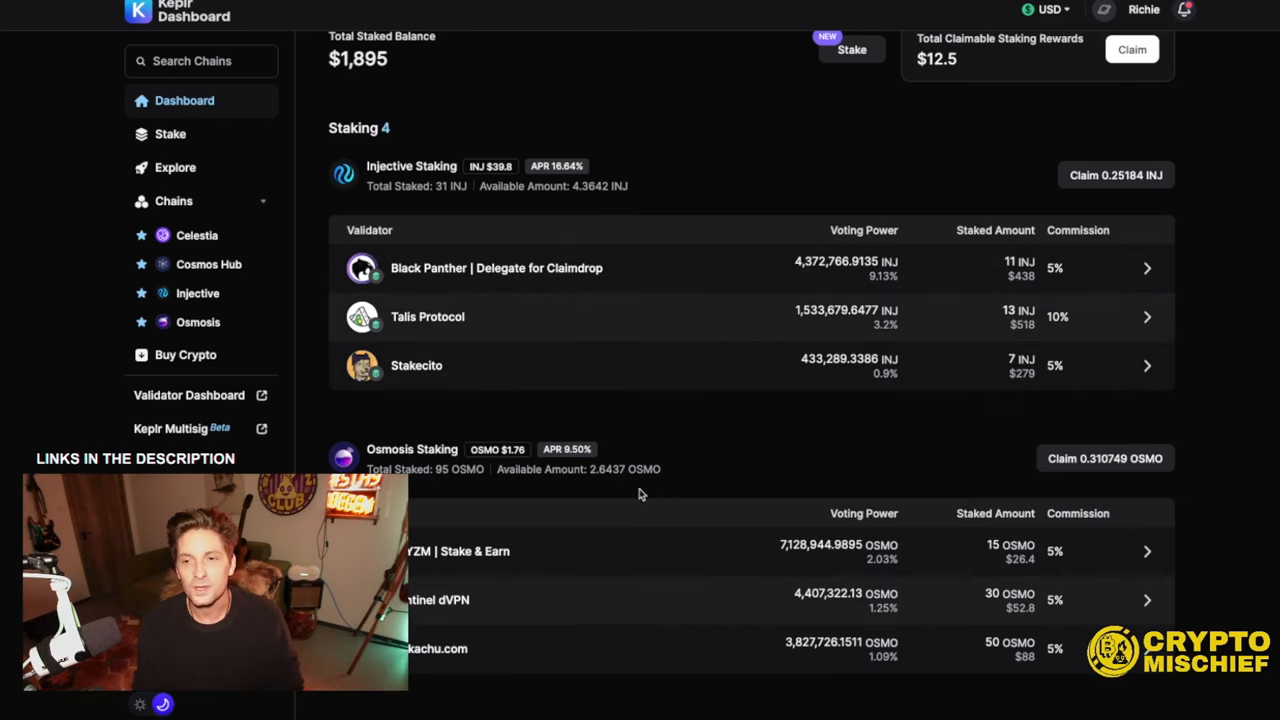
scroll(down, 3)
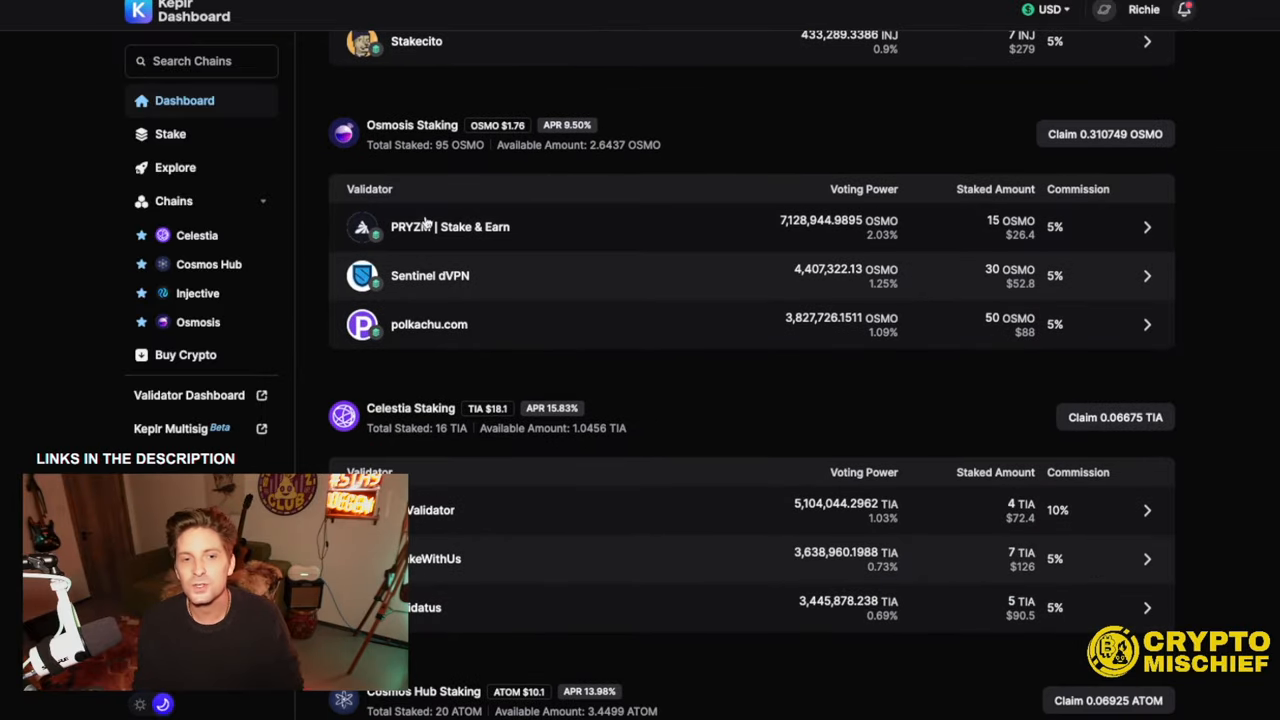
scroll(down, 3)
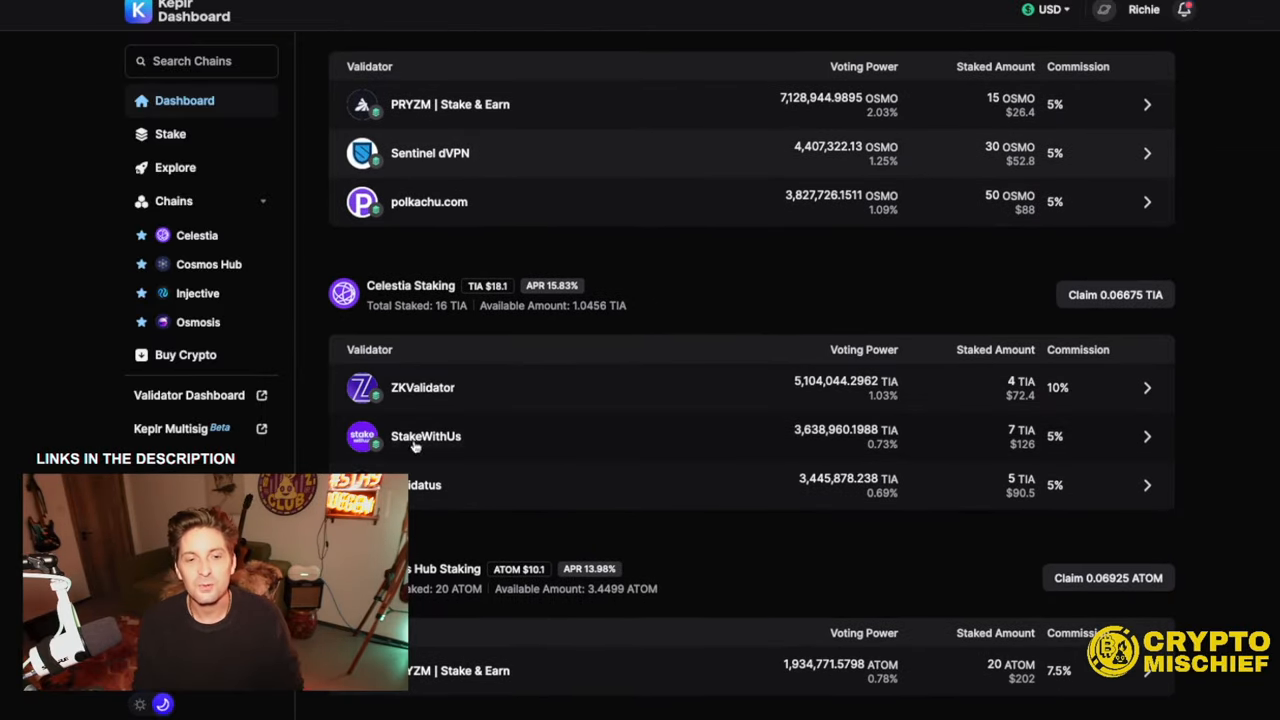
scroll(down, 3)
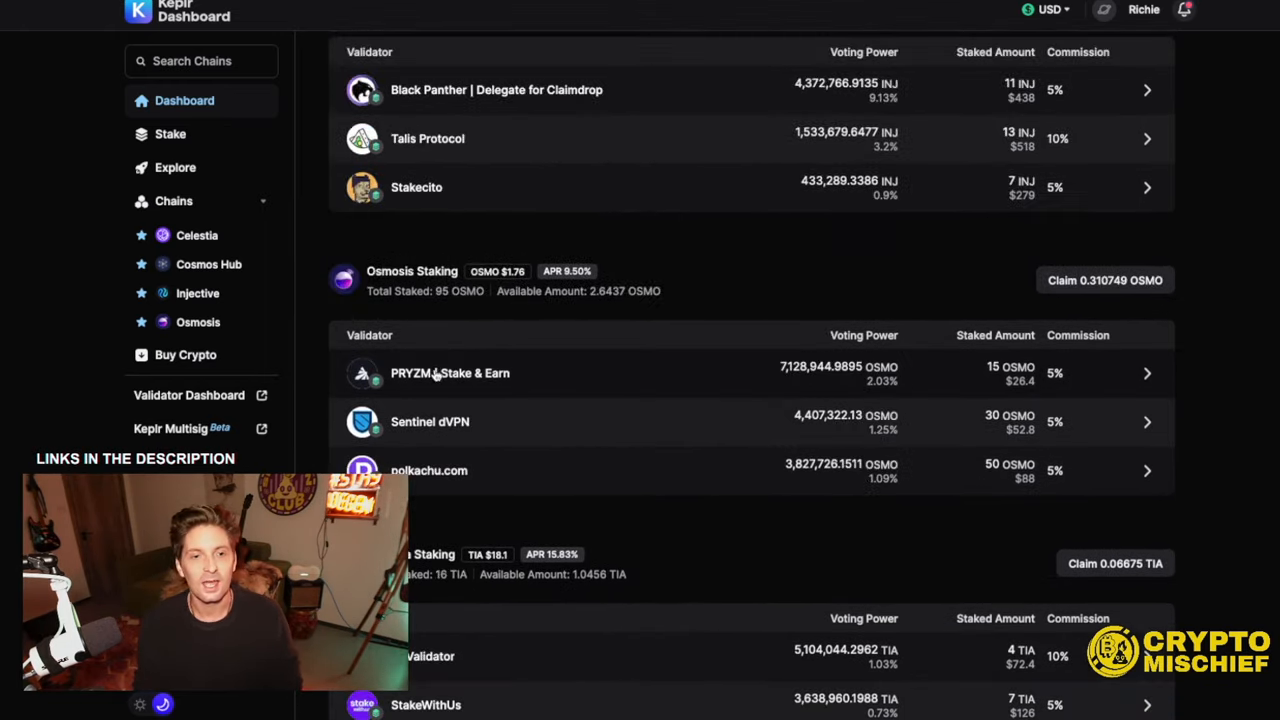
scroll(down, 3)
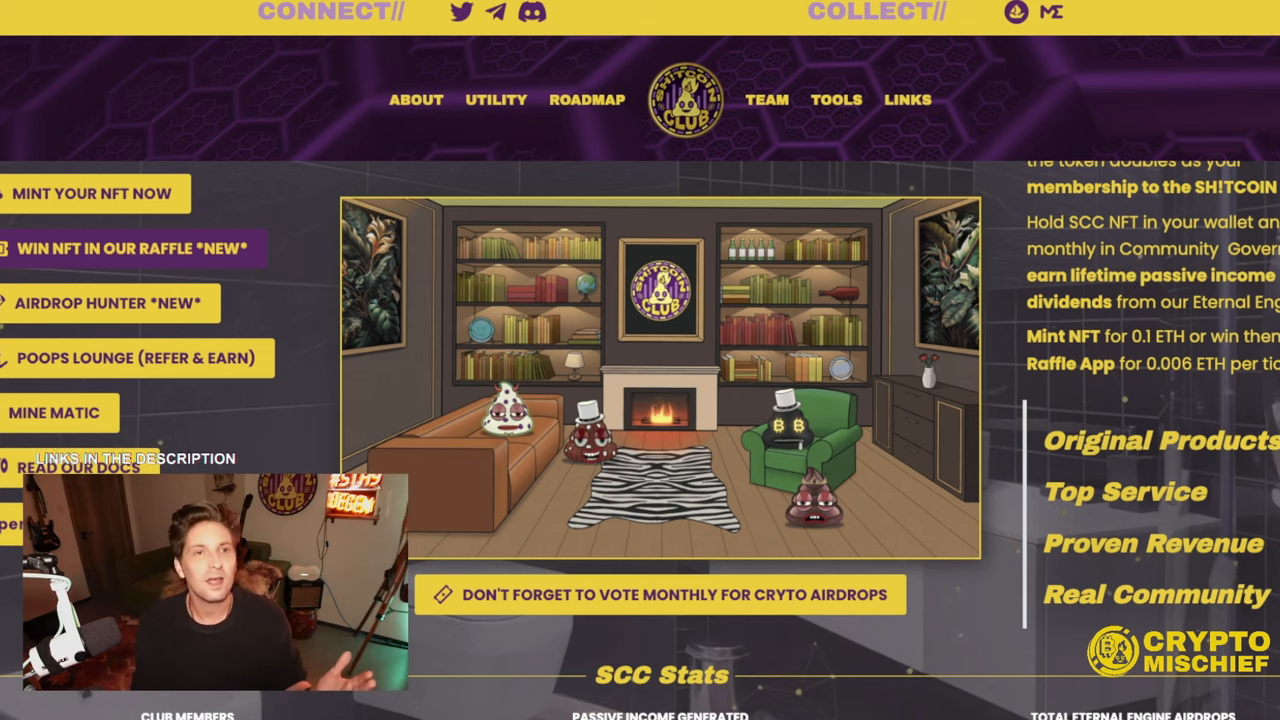
- Scroll through the Shitcoin Club homepage's NFT membership and passive income pitch
scroll(down, 3)
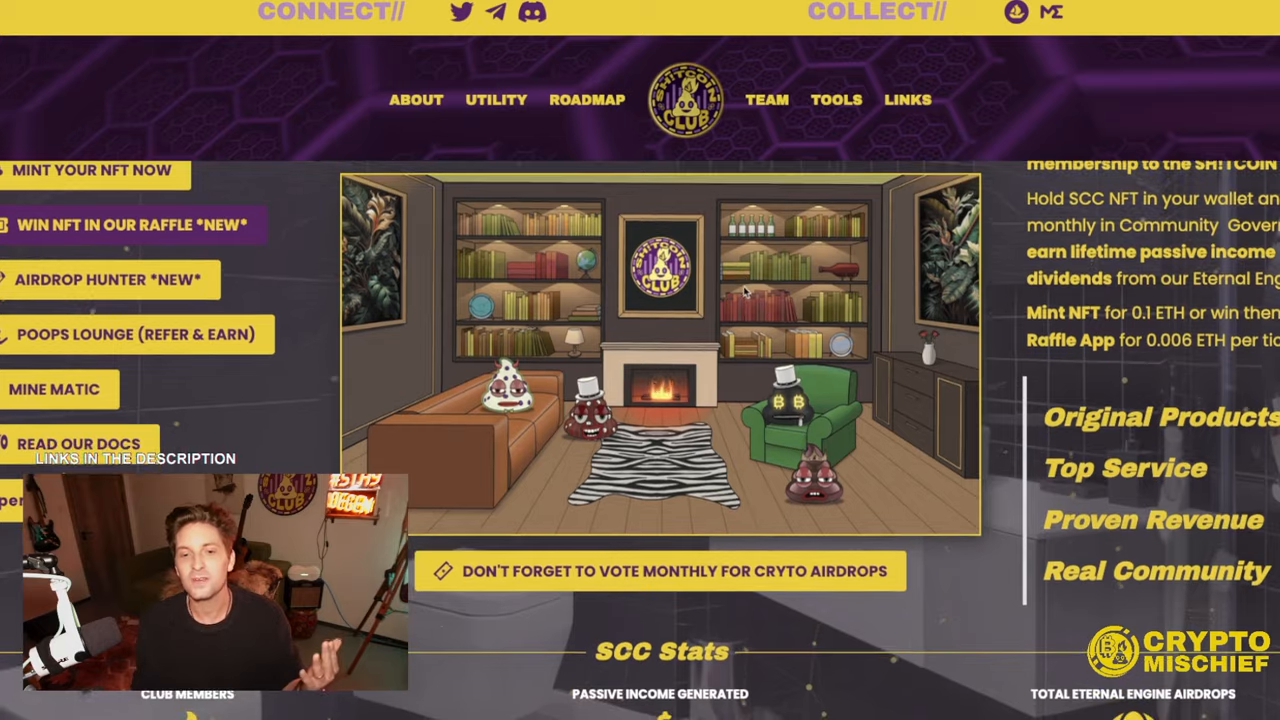
scroll(down, 3)
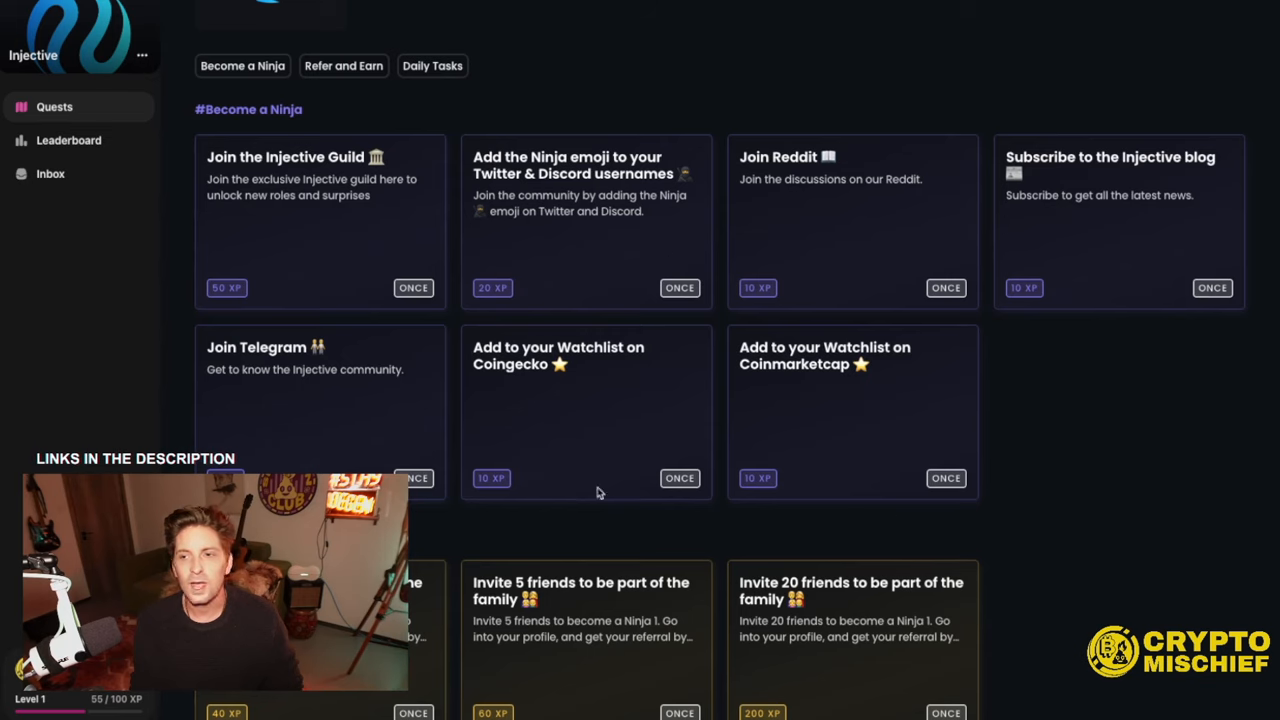
- Scroll the Injective Zealy quest board between Become a Ninja and the Daily Tasks for Helix
scroll(down, 3)
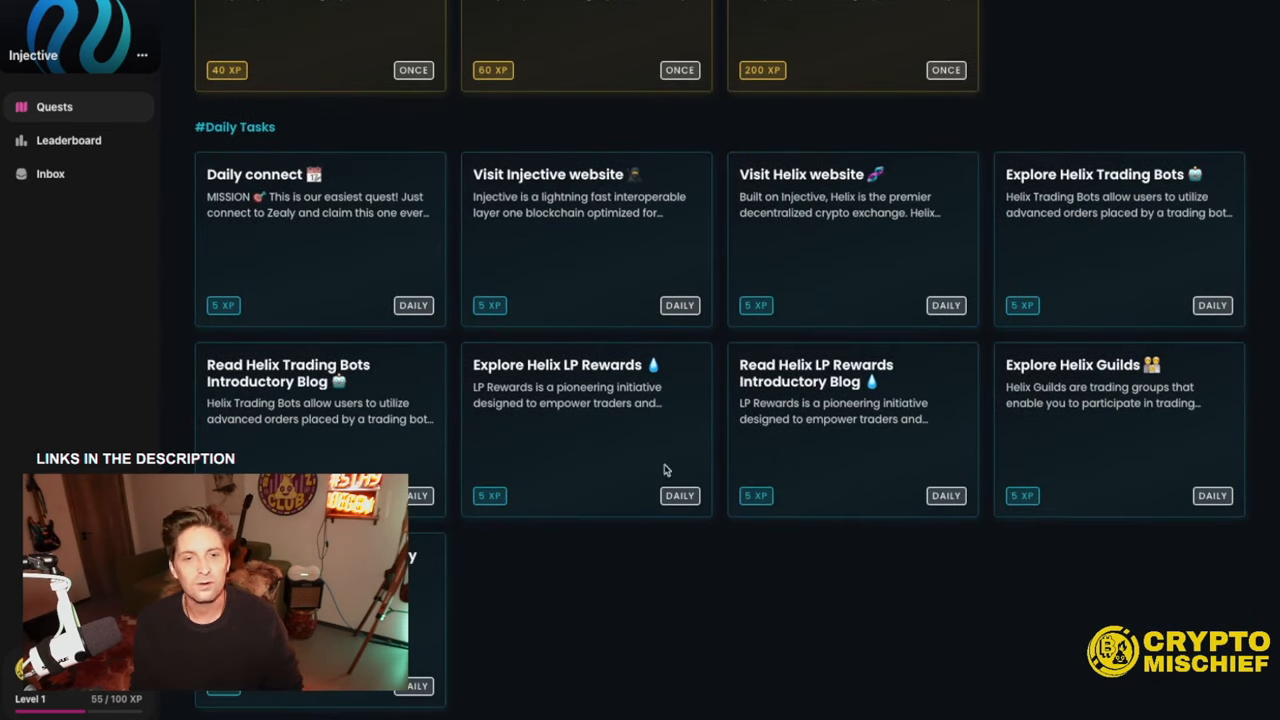
mouse_move(575, 395)
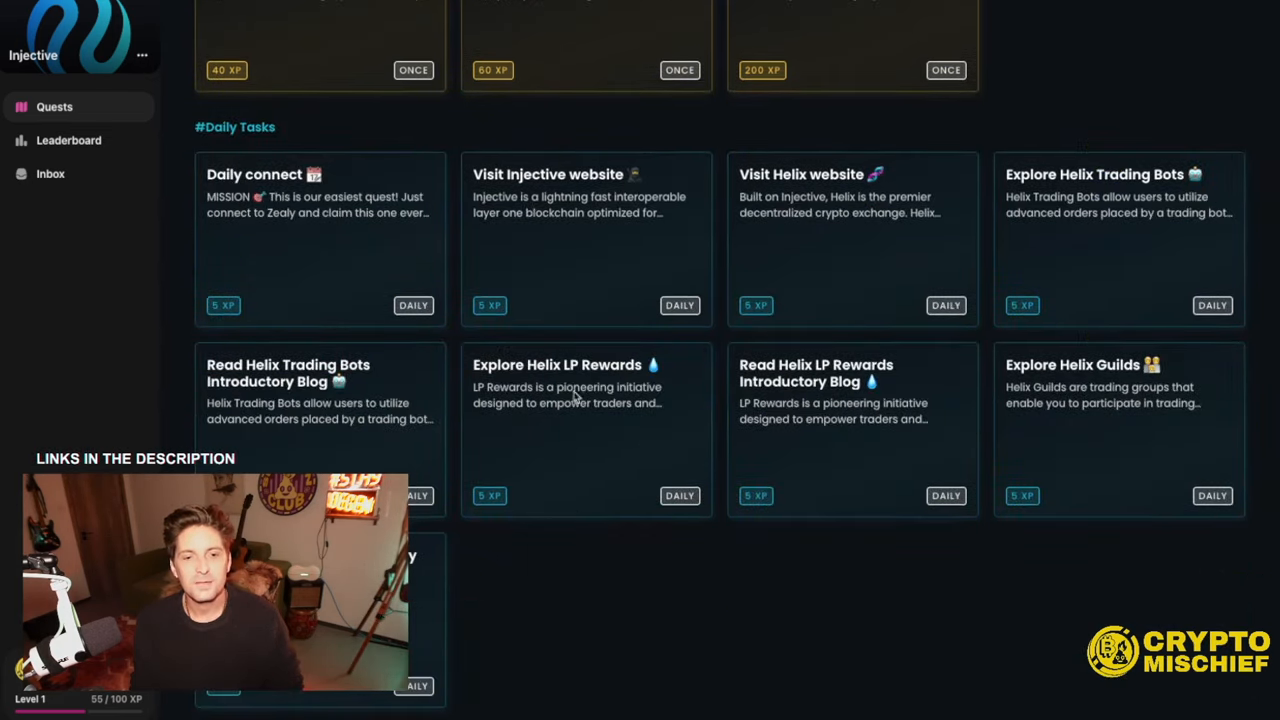
scroll(up, 3)
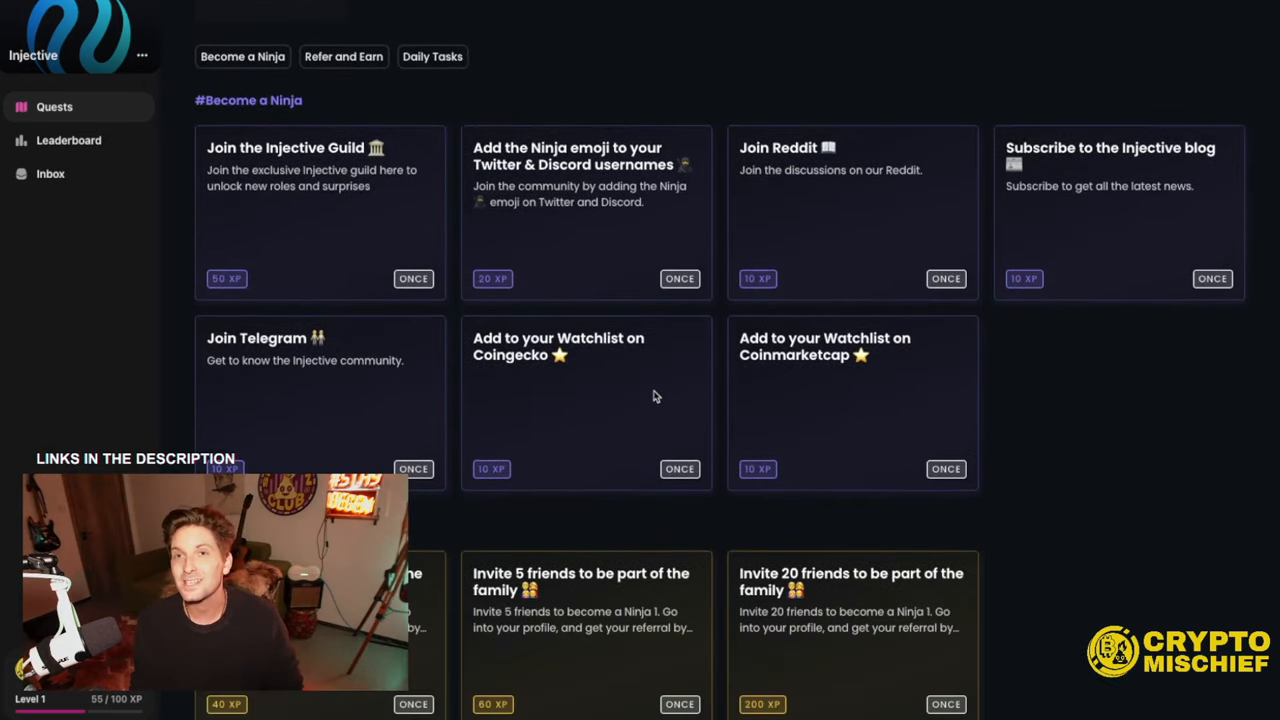
scroll(down, 3)
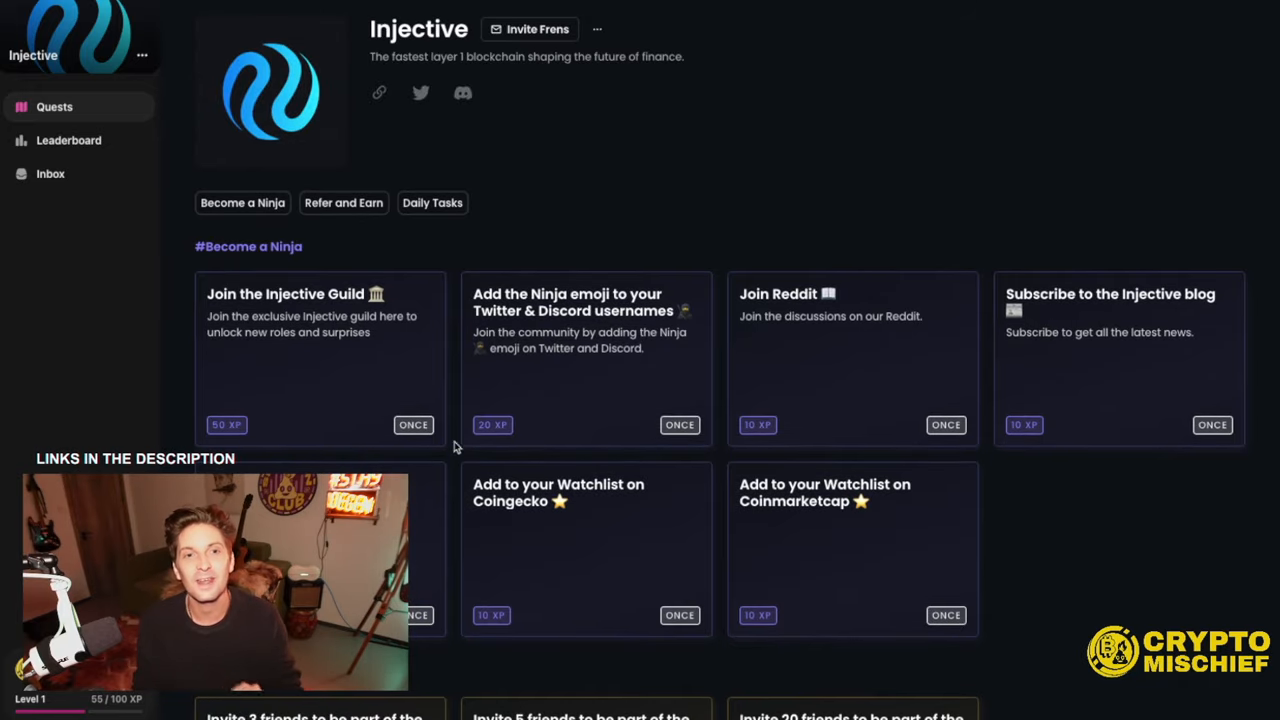
mouse_move(517, 408)
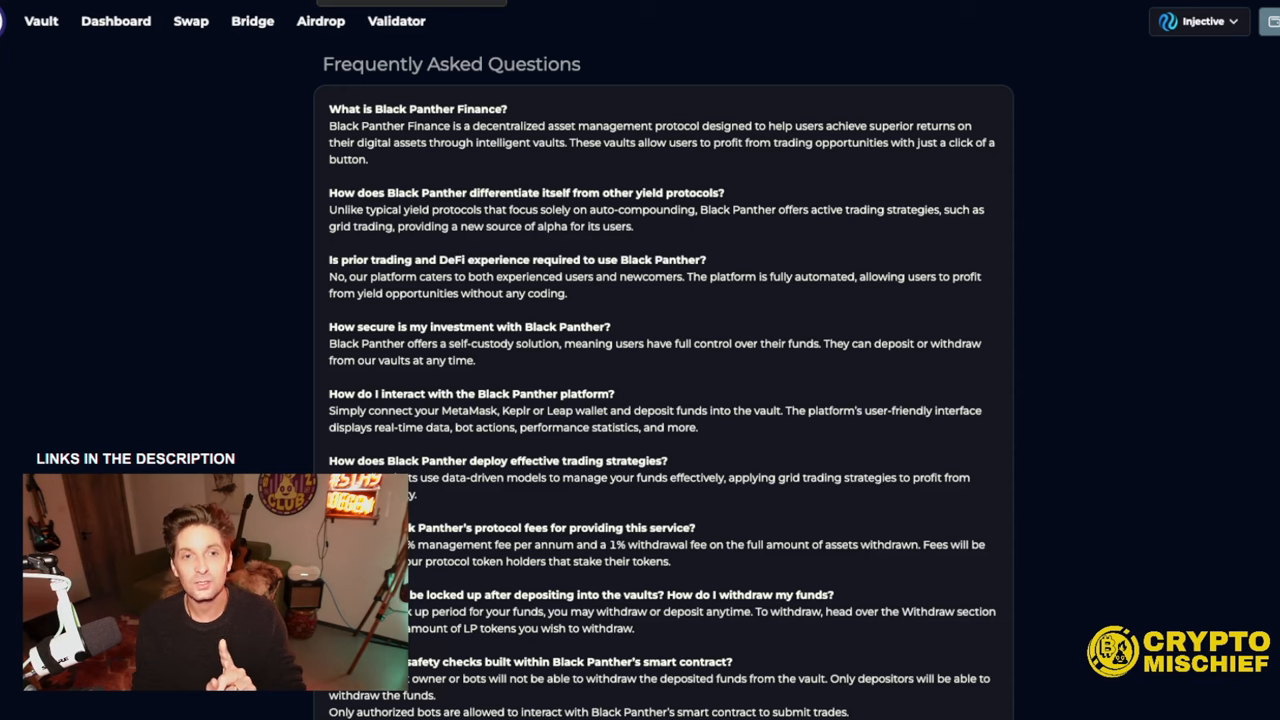
mouse_move(535, 363)
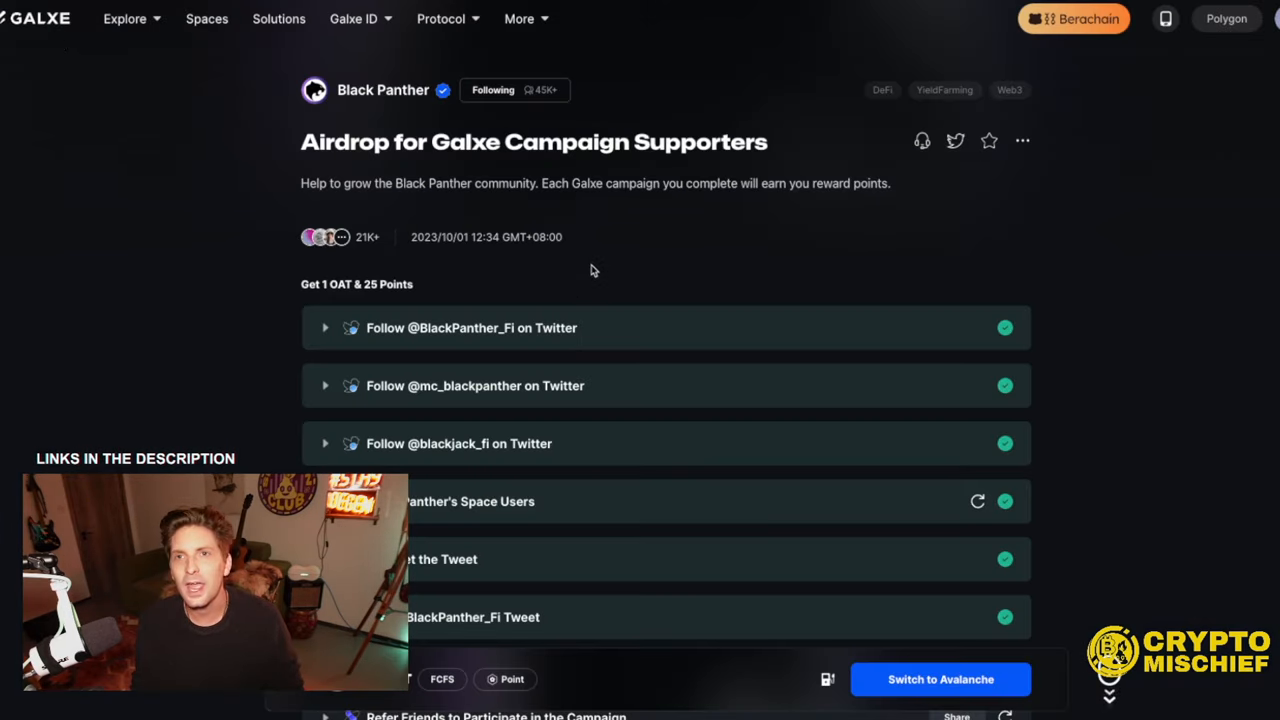
- Scroll through Black Panther's completed Galxe campaign tasks and its space page
scroll(down, 3)
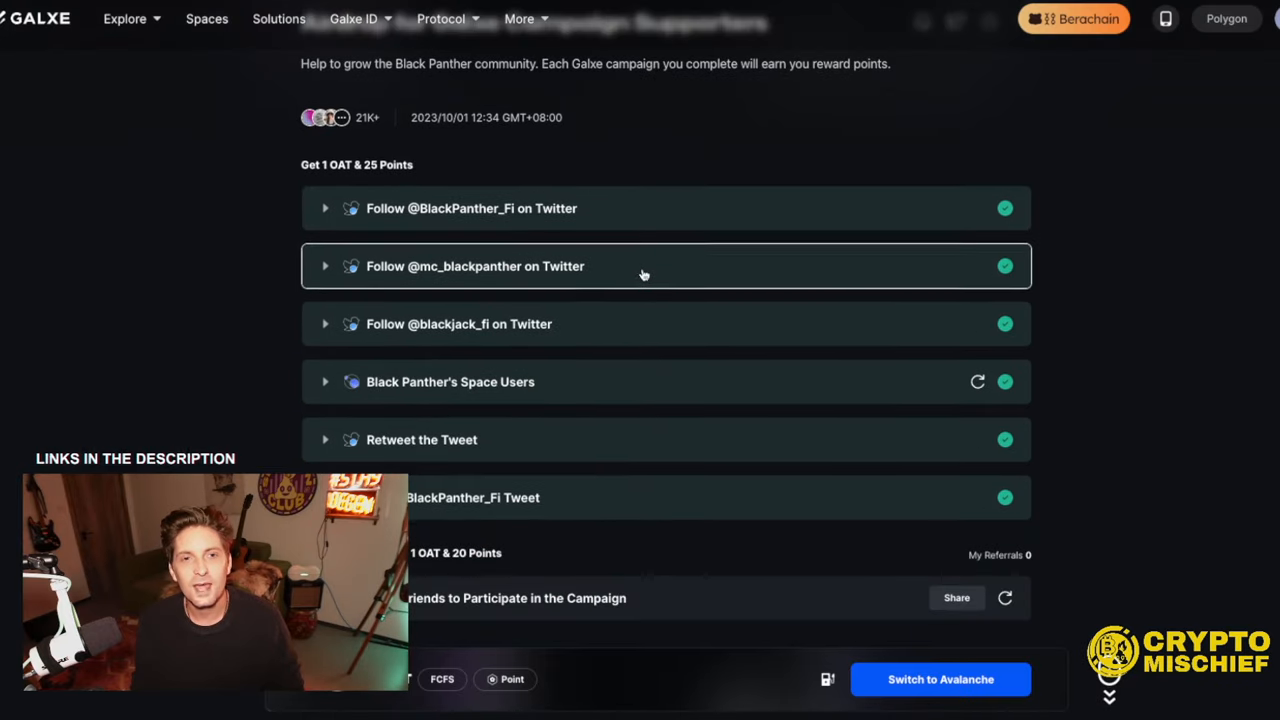
scroll(up, 3)
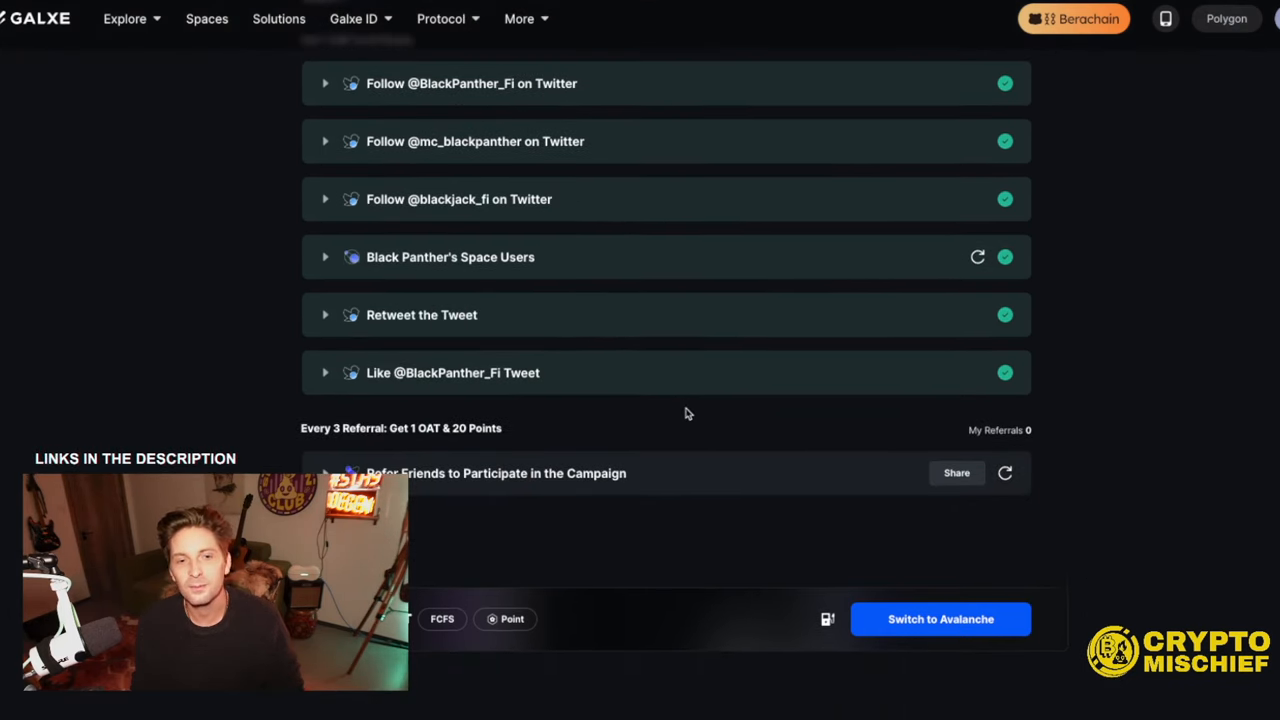
mouse_move(600, 431)
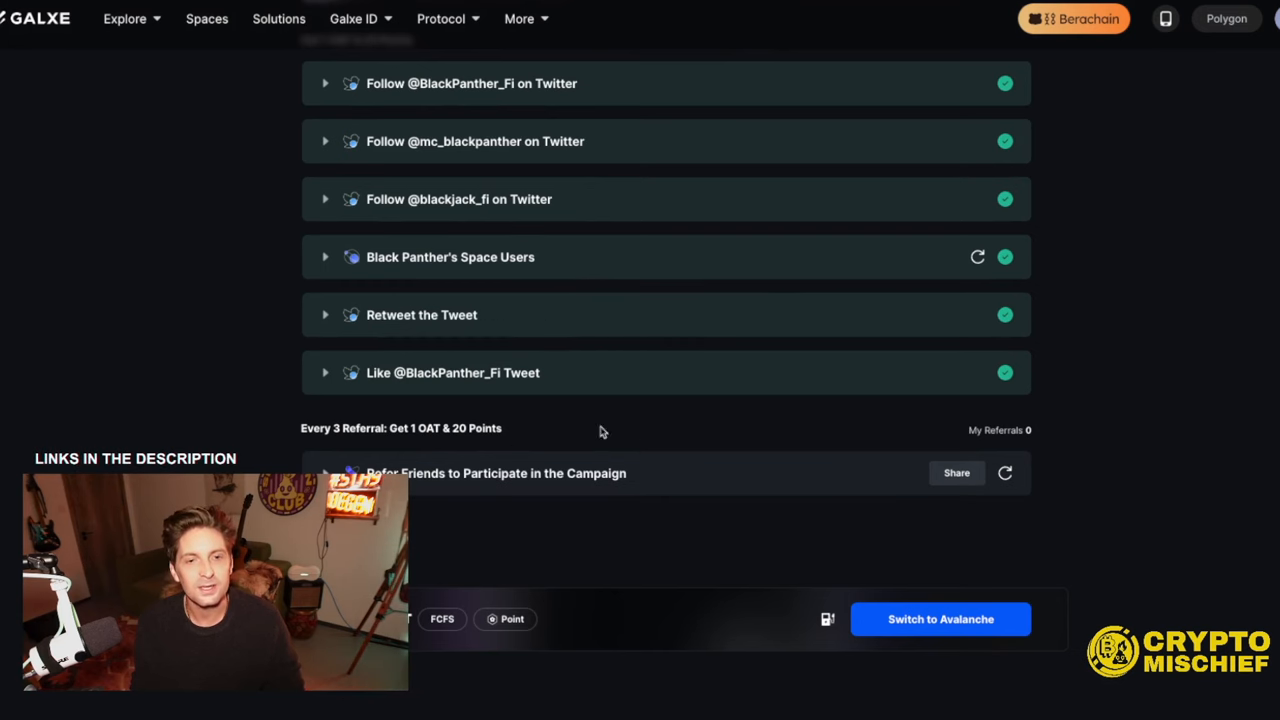
scroll(down, 3)
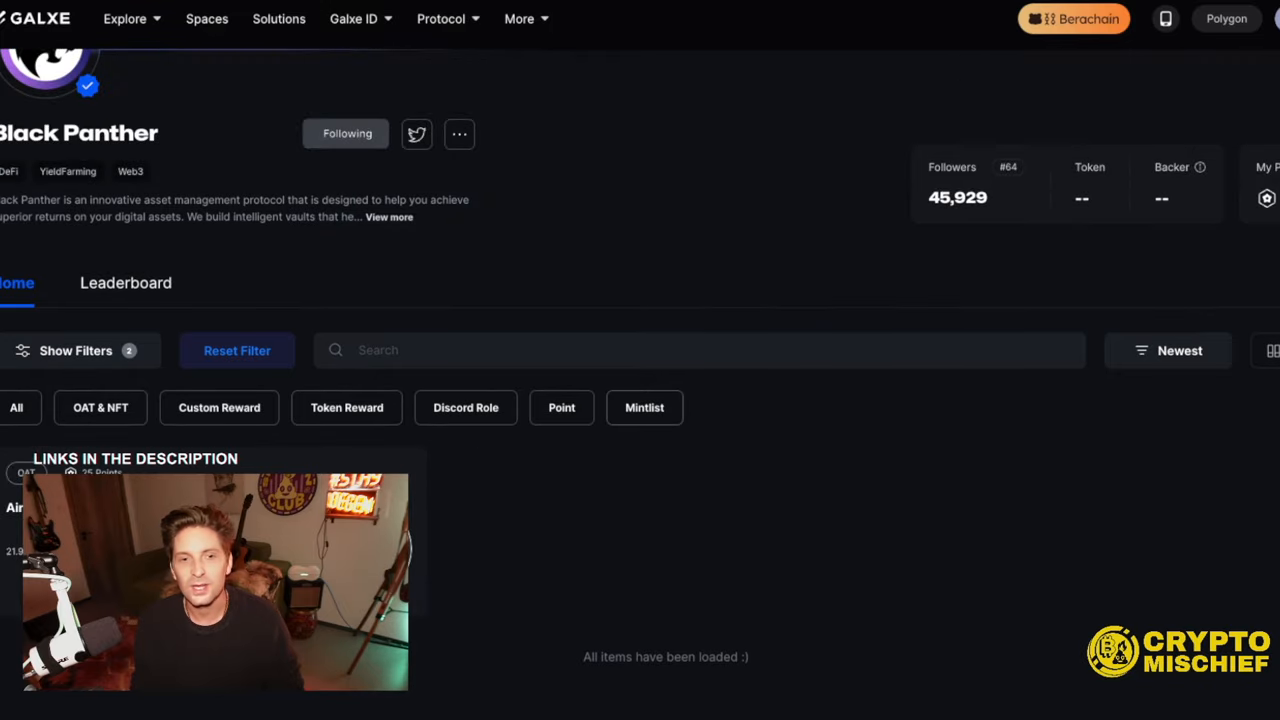
scroll(down, 3)
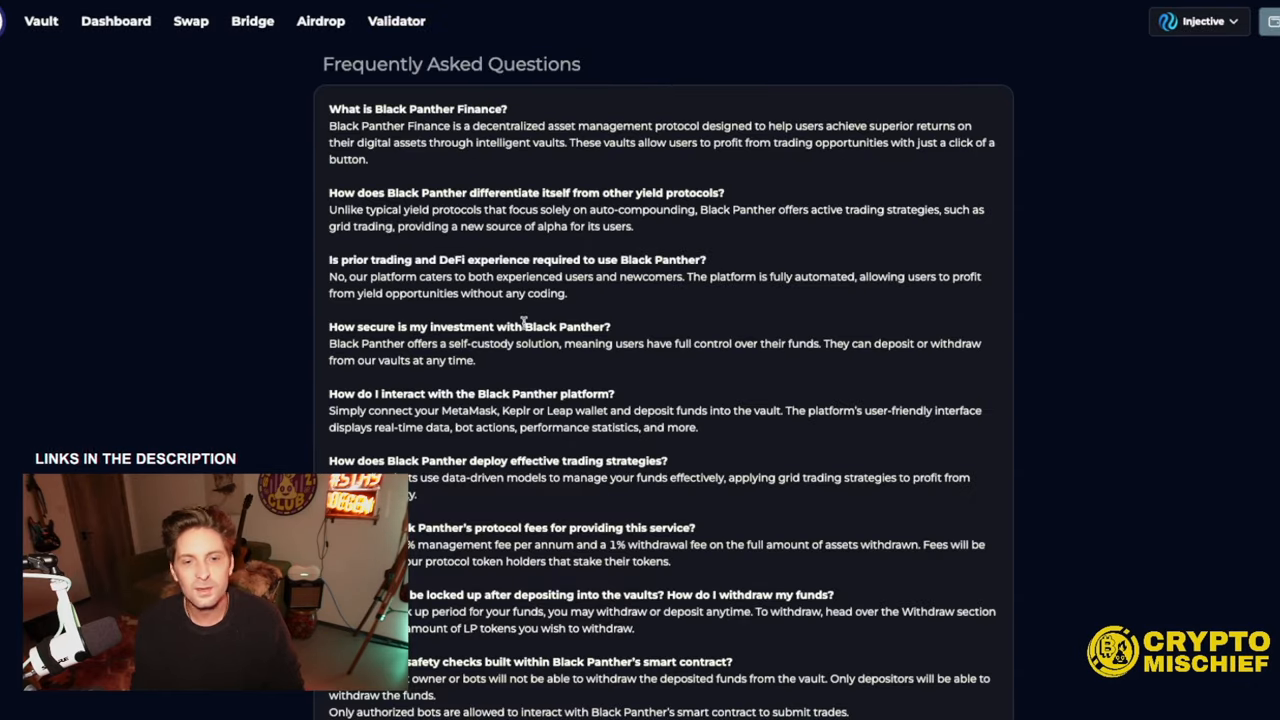
- Highlight the FAQ sentences on the vault-deposit airdrop option and points accumulating over time
scroll(down, 3)
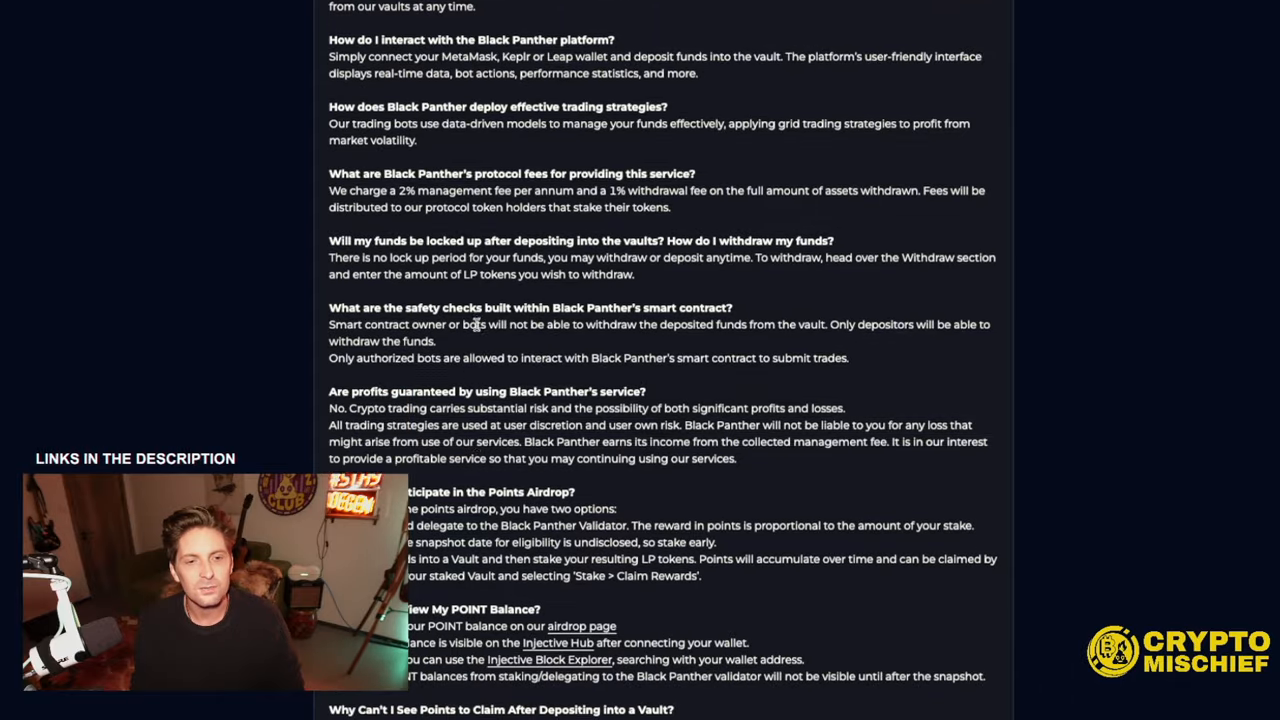
scroll(down, 3)
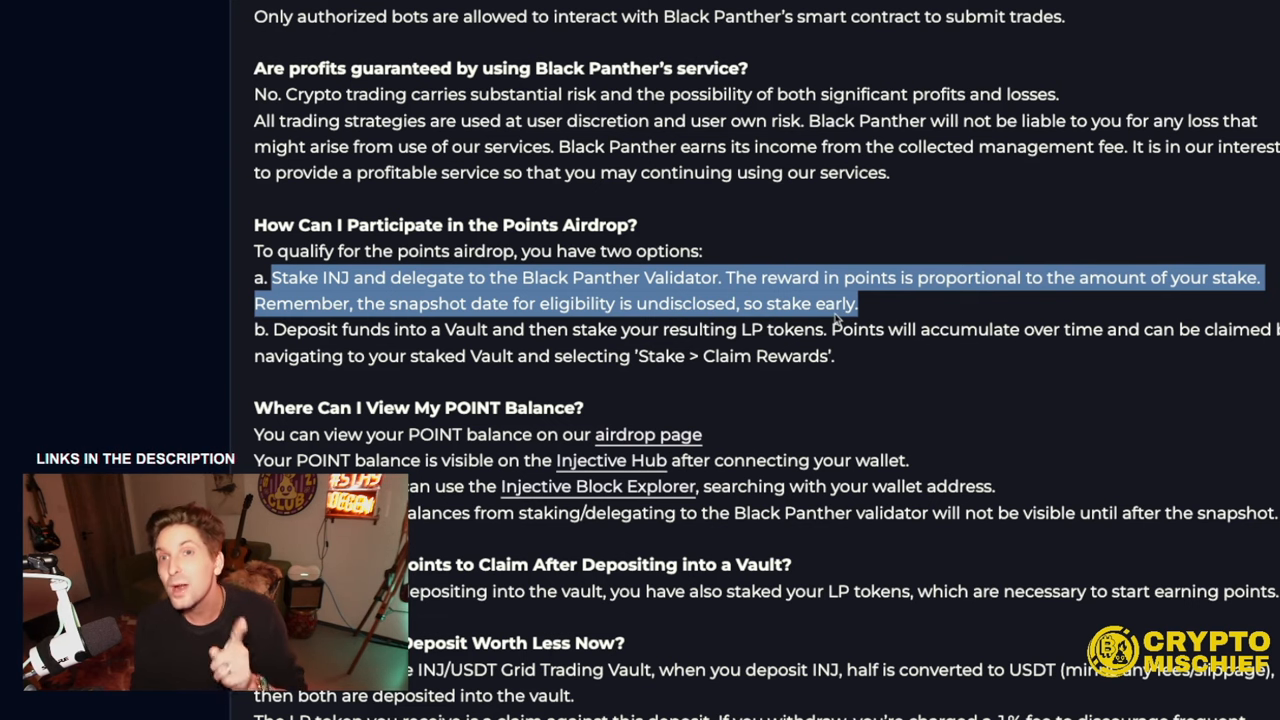
scroll(down, 3)
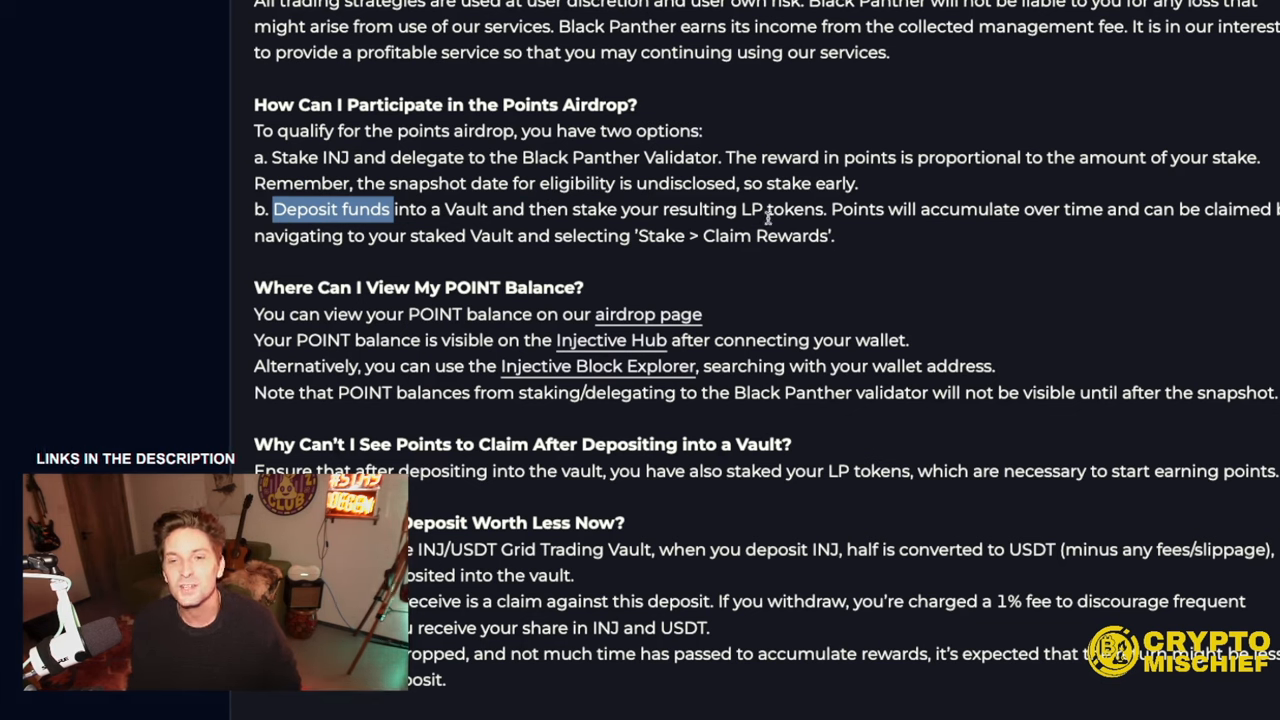
drag(828, 209, 1205, 209)
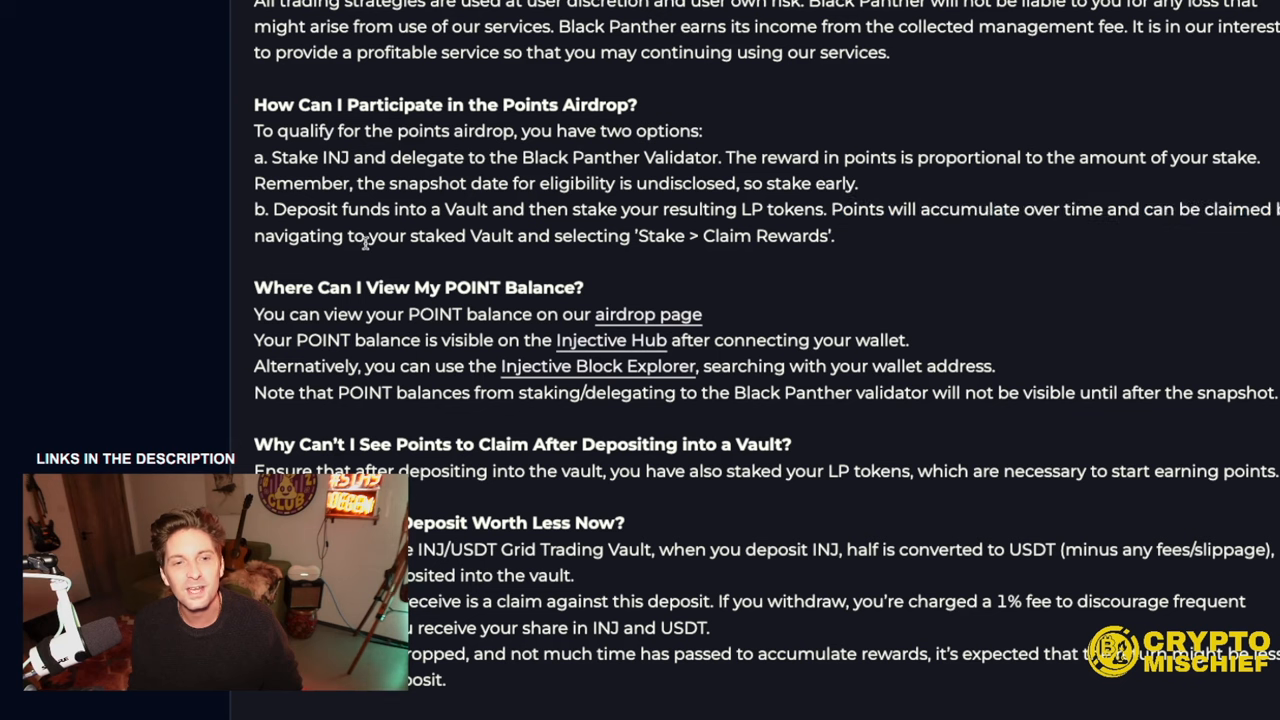
drag(368, 236, 630, 236)
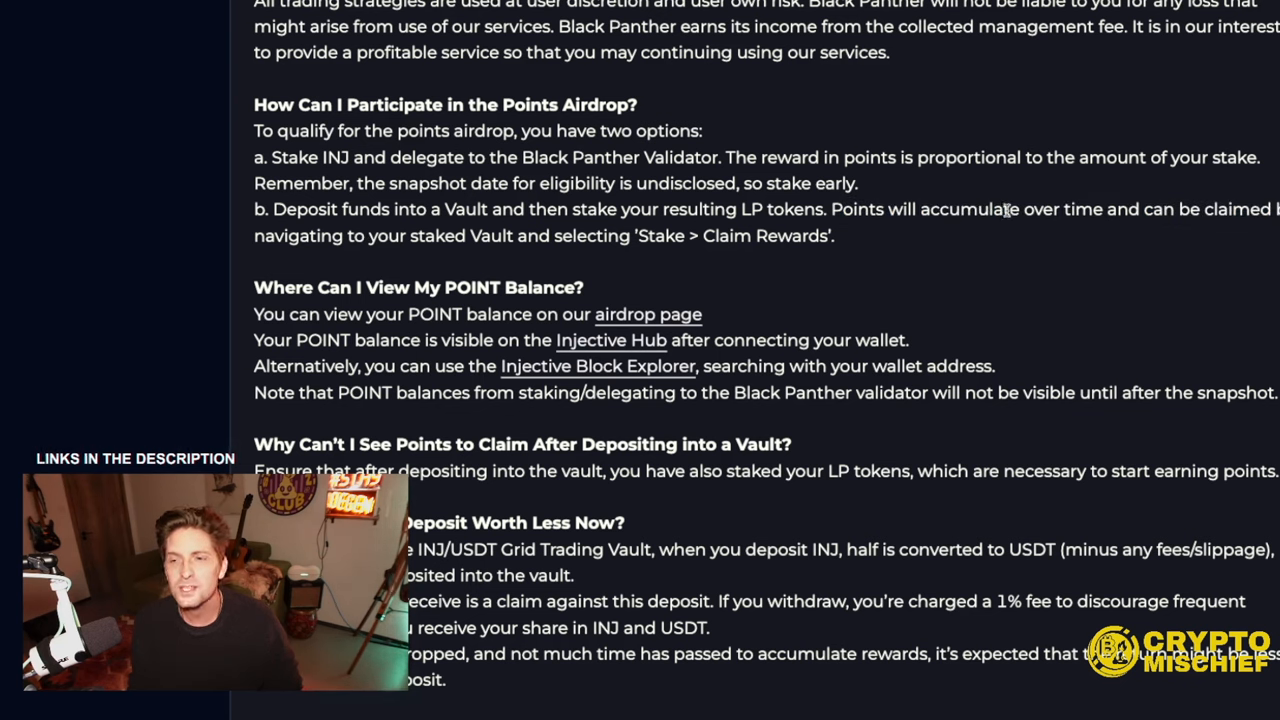
drag(842, 209, 1000, 209)
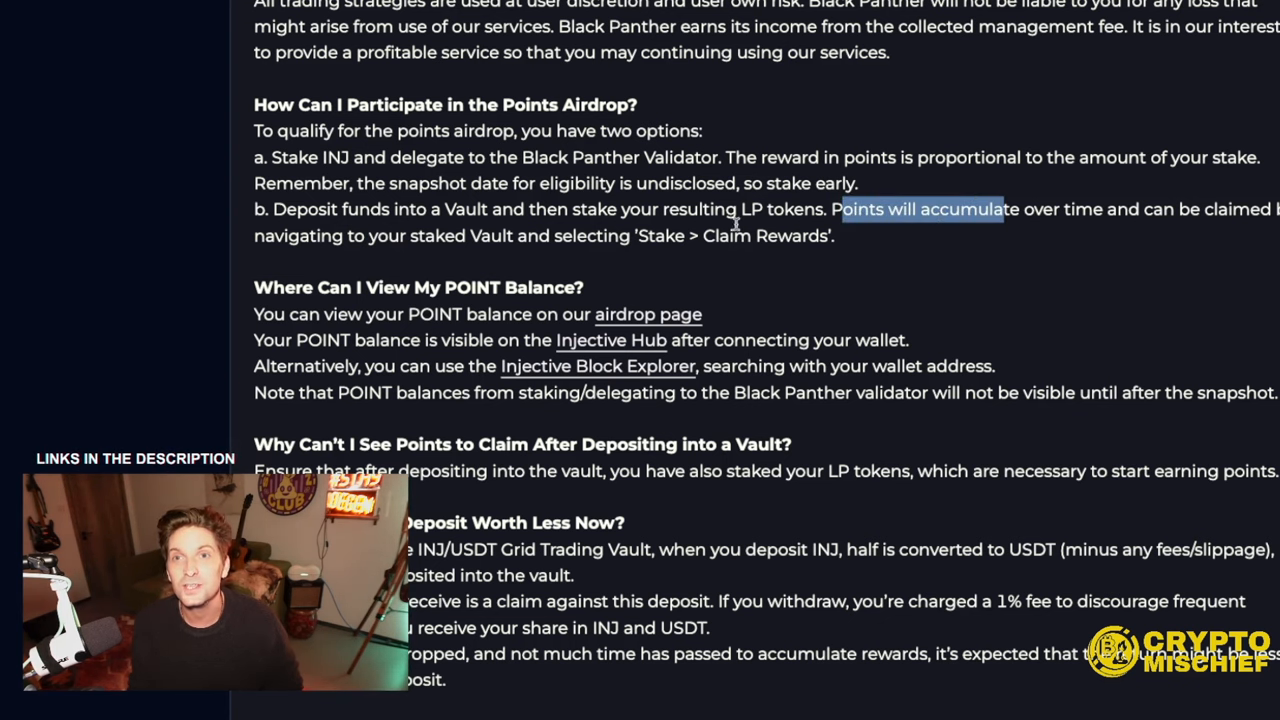
- Scroll past the remaining FAQ answers and switch to the DojoSwap Farms tab
scroll(down, 3)
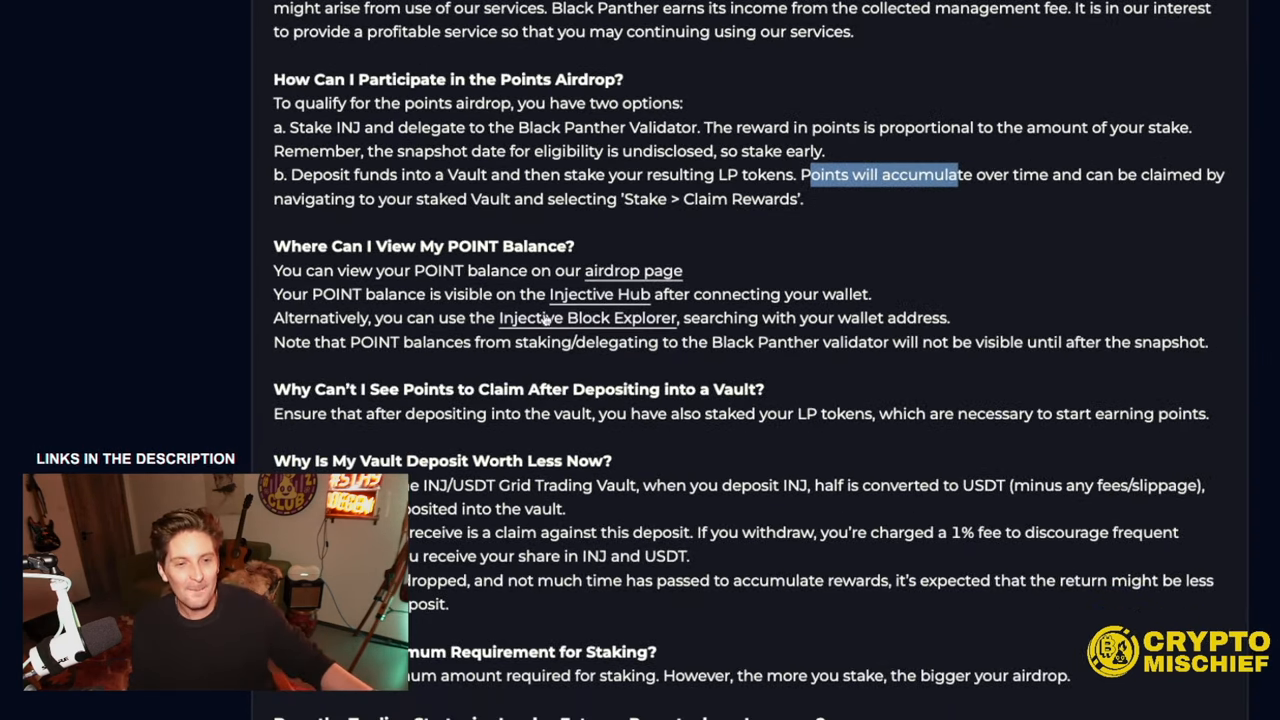
scroll(down, 3)
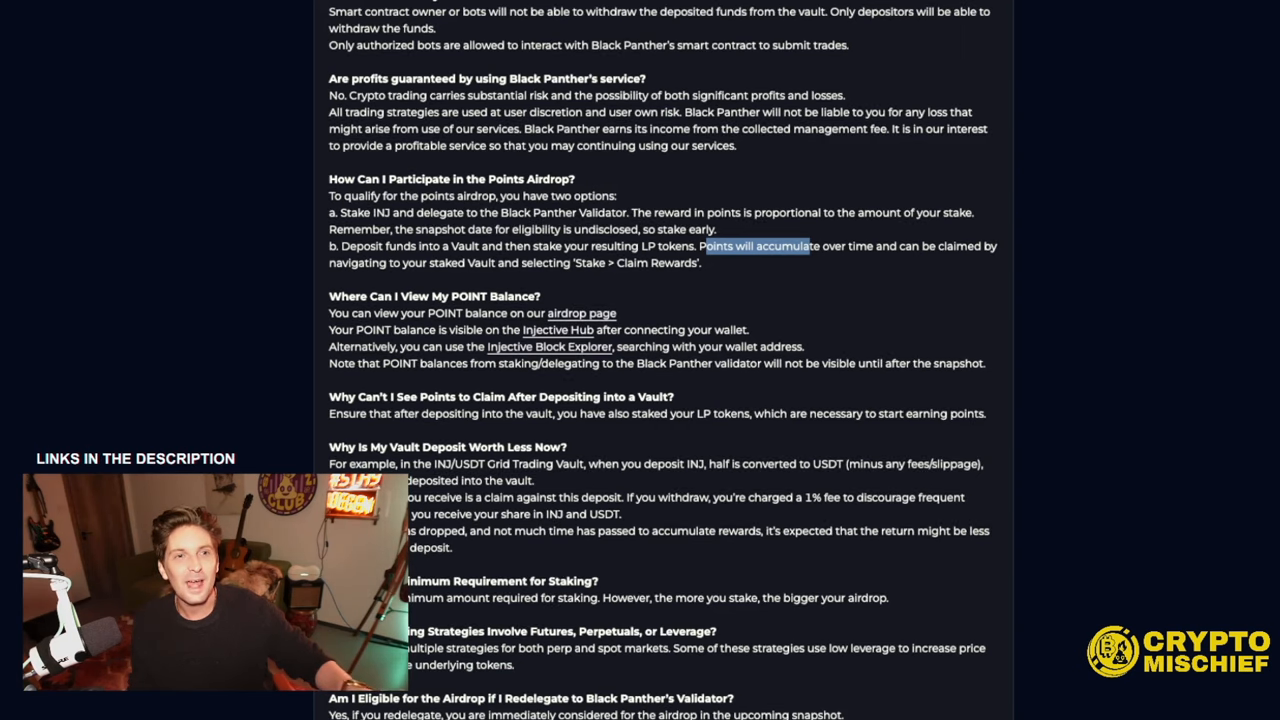
click(399, 46)
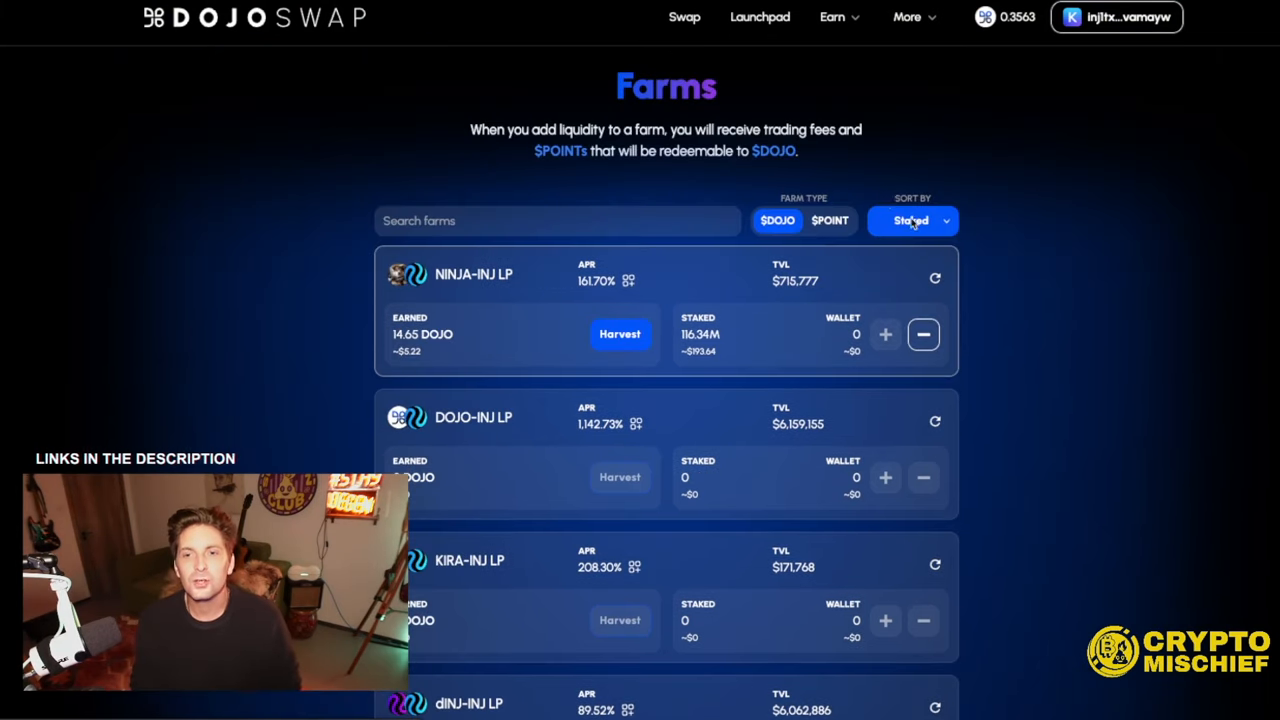
- Switch Farm Type to $POINT and scroll through farms like DOJO-INJ LP at 666,666 POINT/day
click(830, 220)
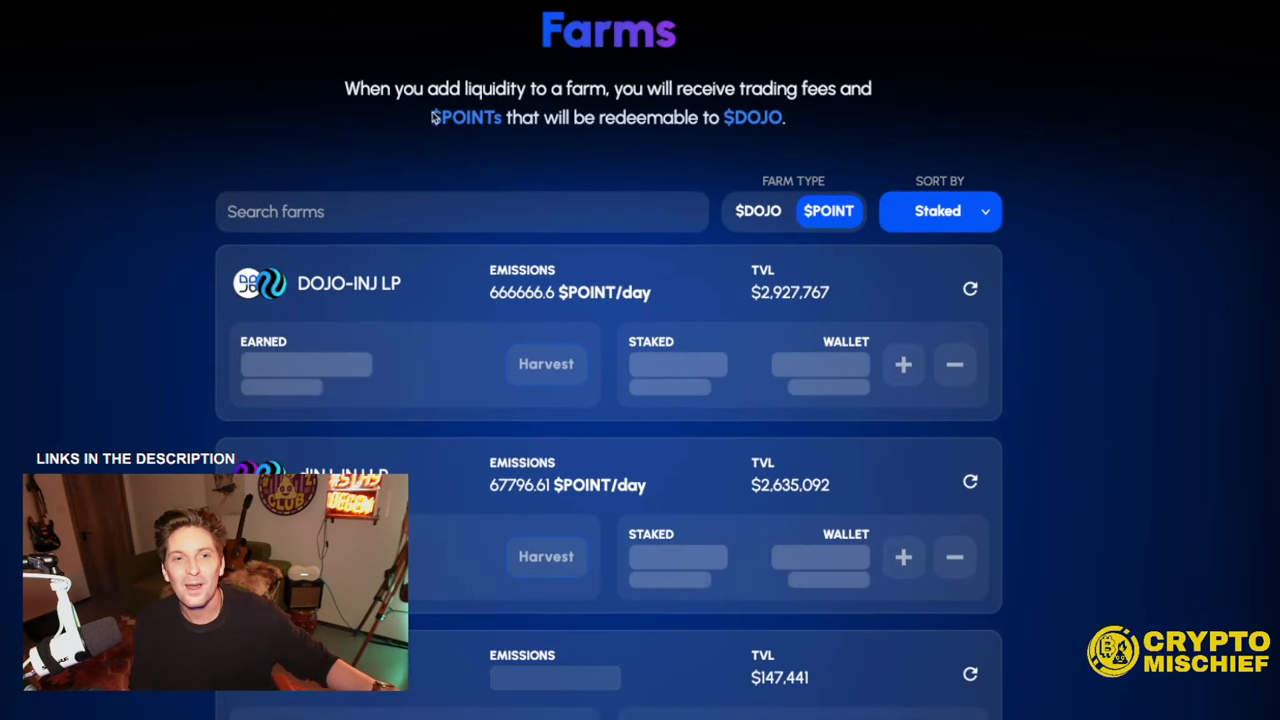
mouse_move(1138, 246)
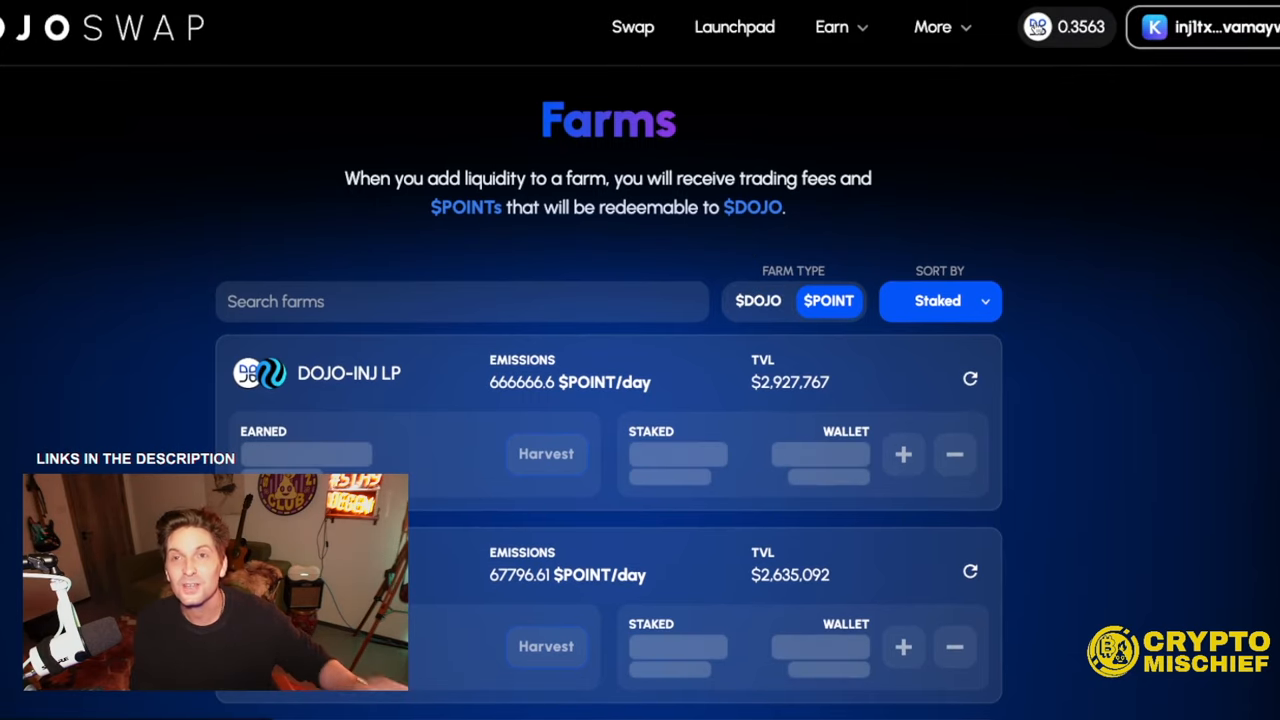
scroll(down, 3)
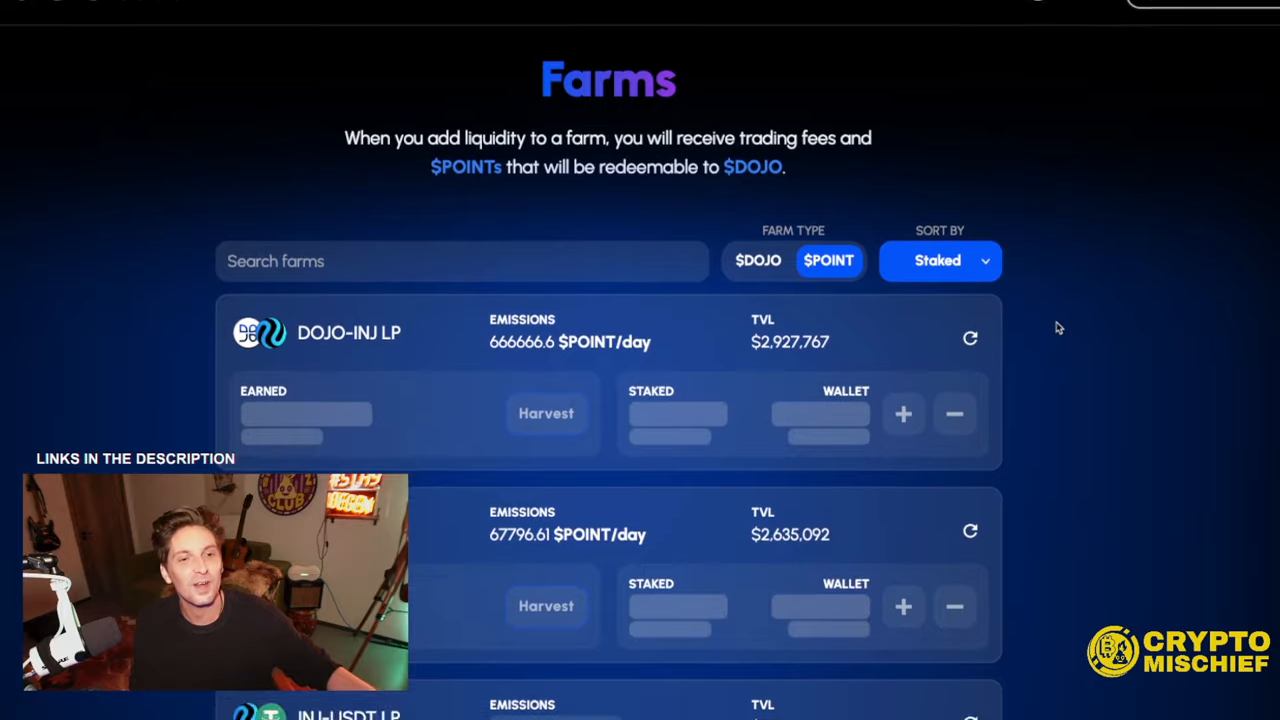
scroll(down, 3)
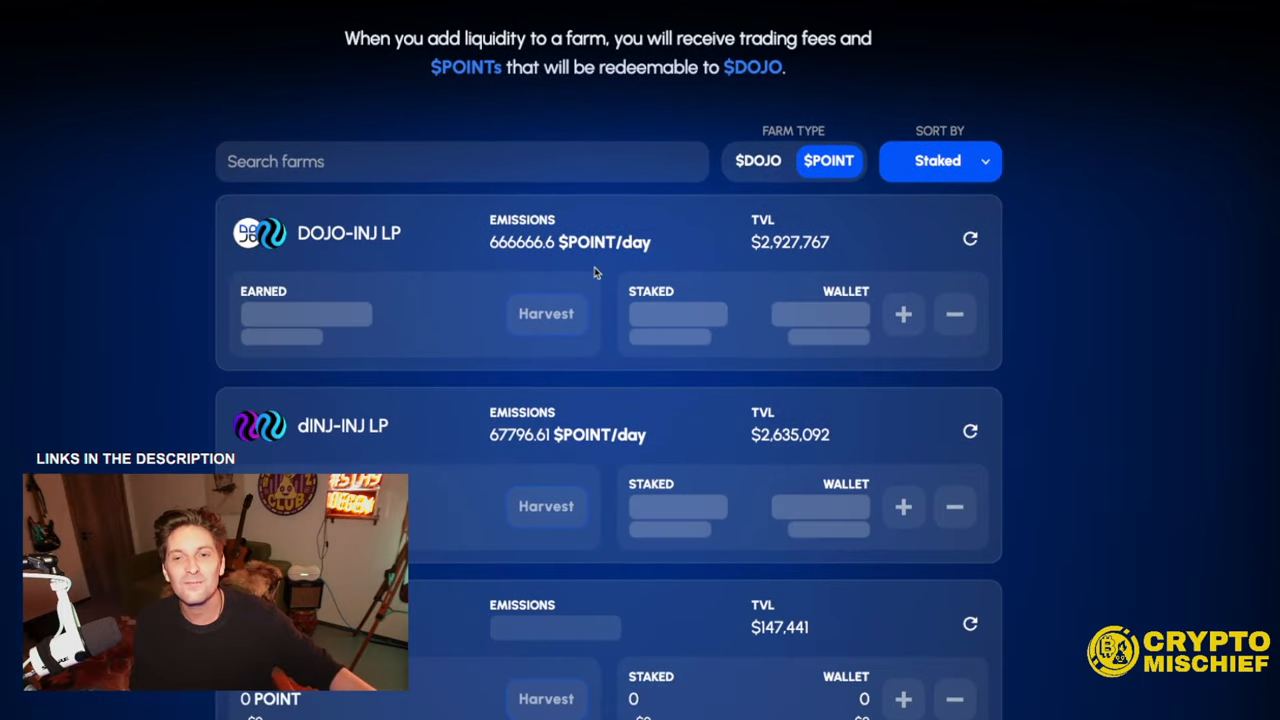
scroll(down, 3)
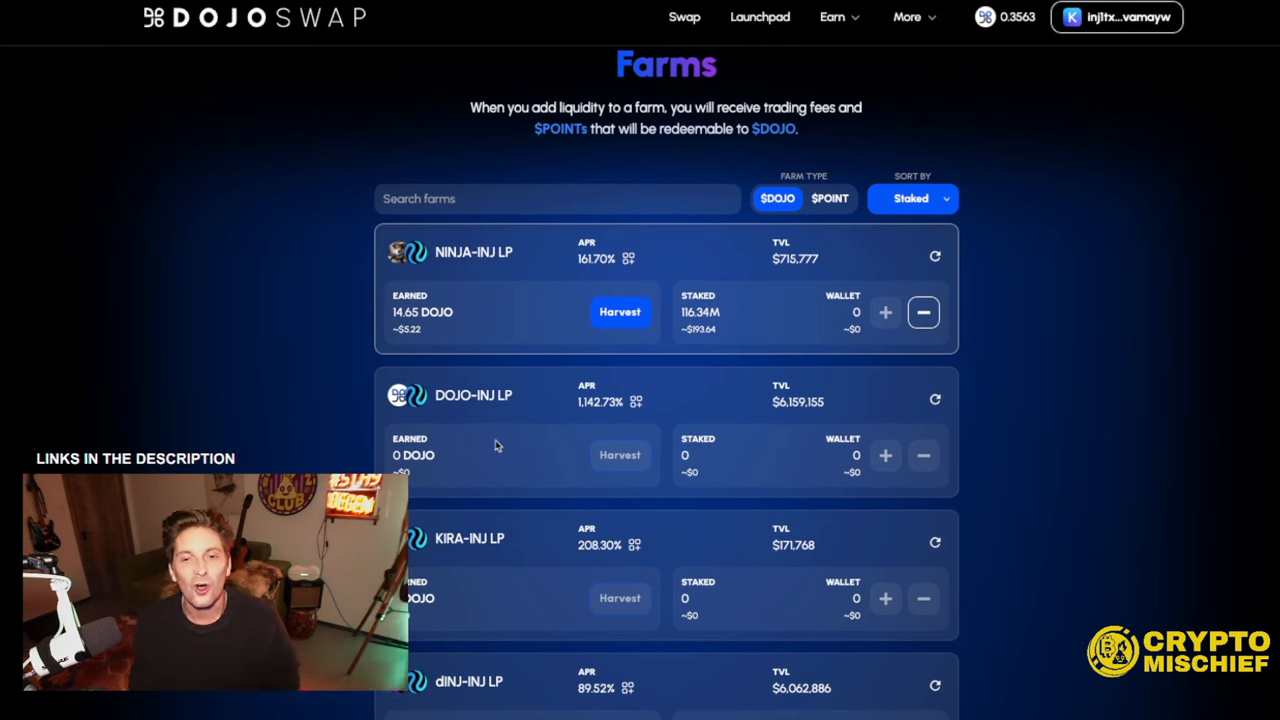
mouse_move(562, 363)
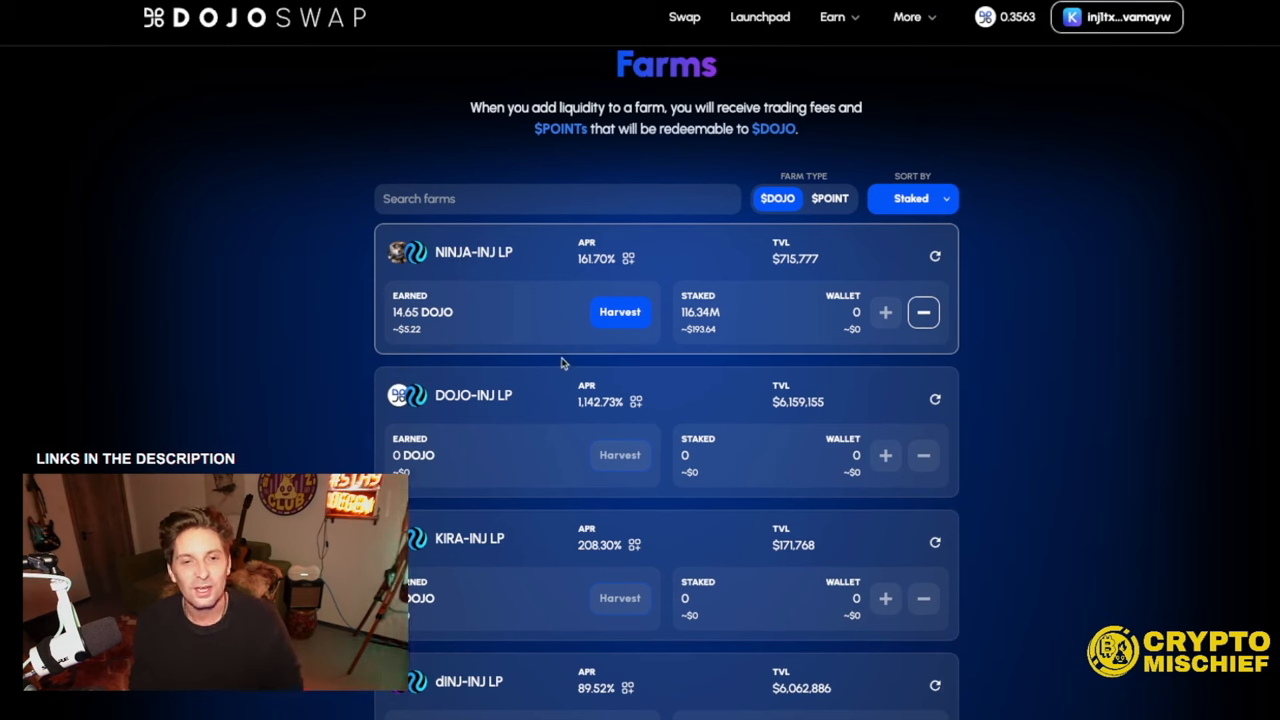
mouse_move(543, 252)
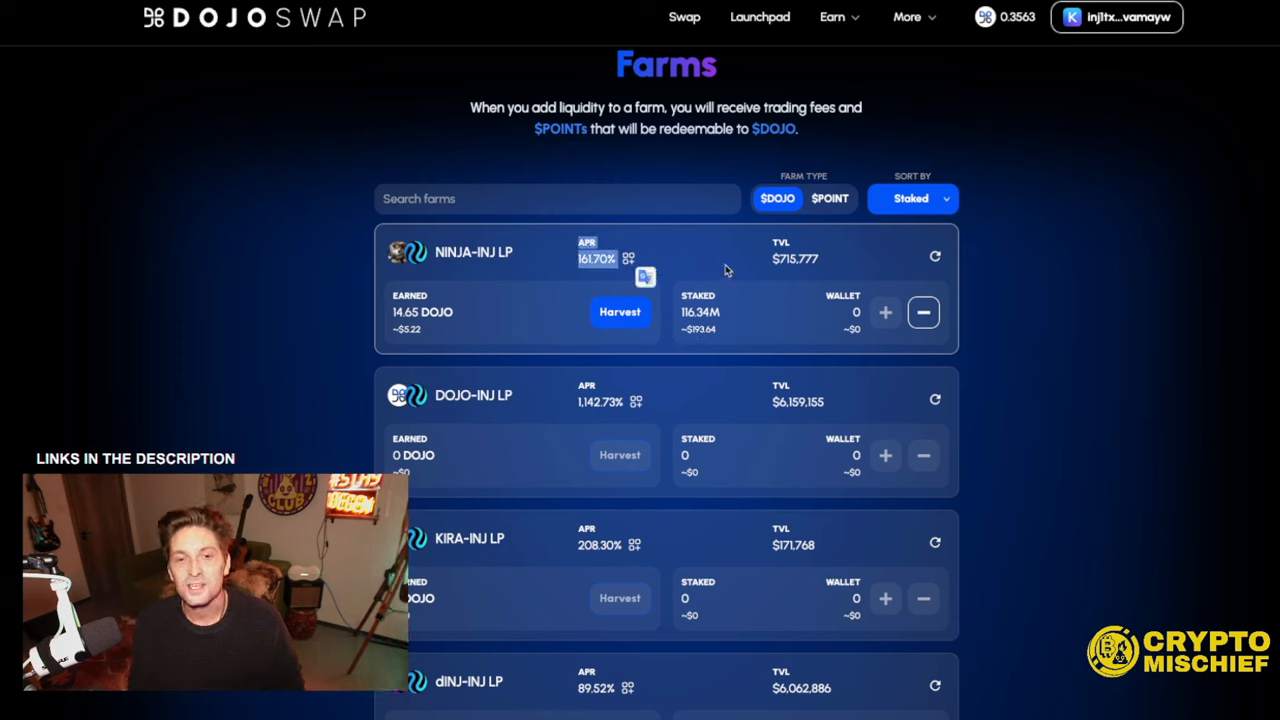
- Harvest the earned DOJO from the NINJA-INJ LP farm, approving the wallet transaction
click(619, 311)
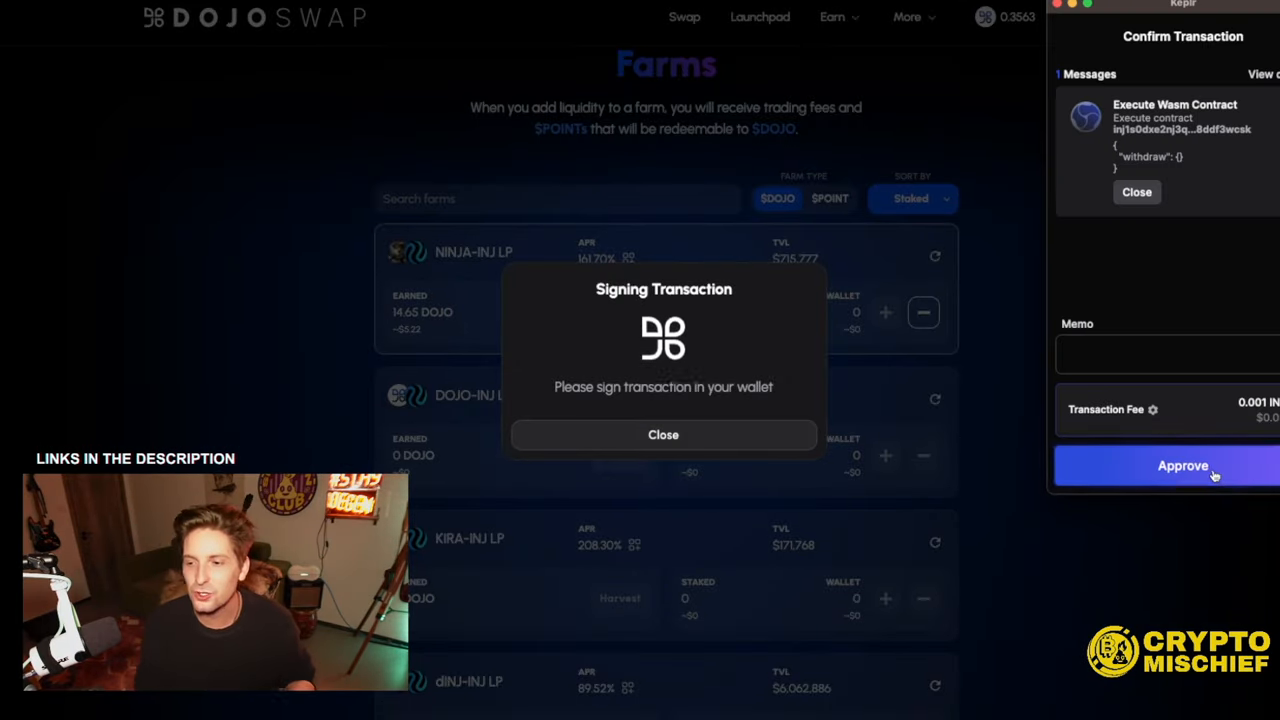
click(1183, 465)
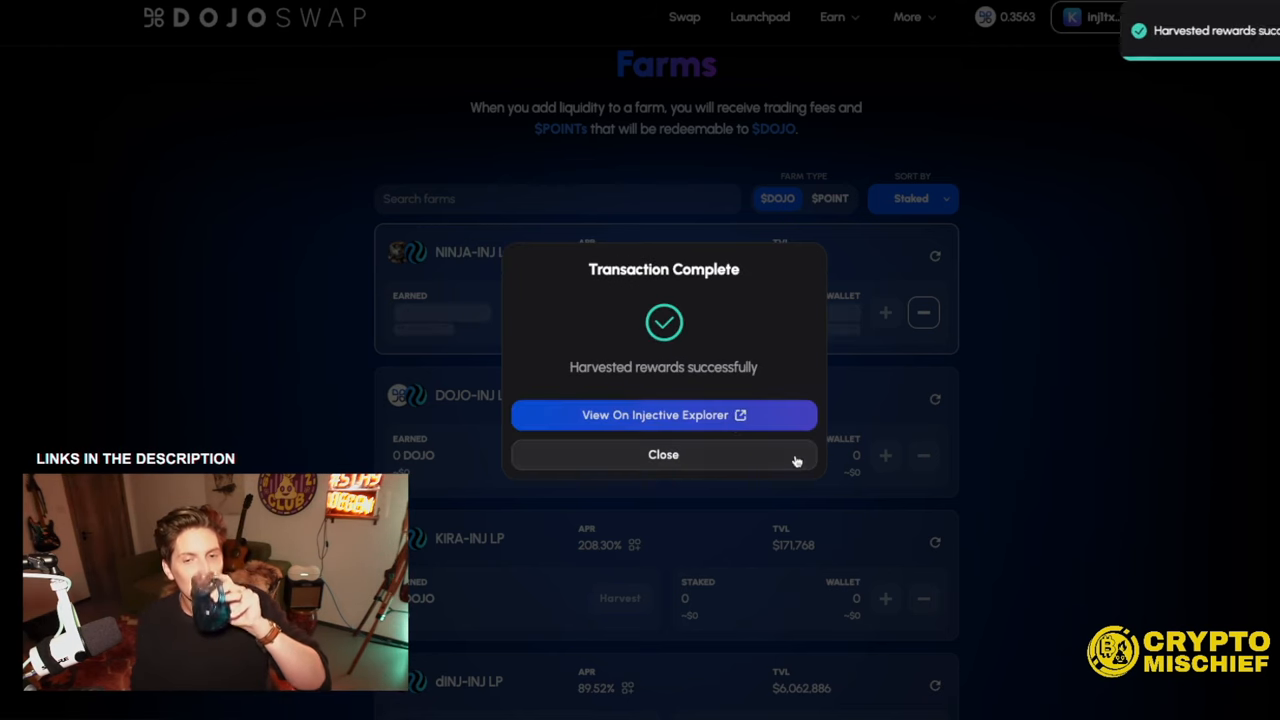
click(663, 454)
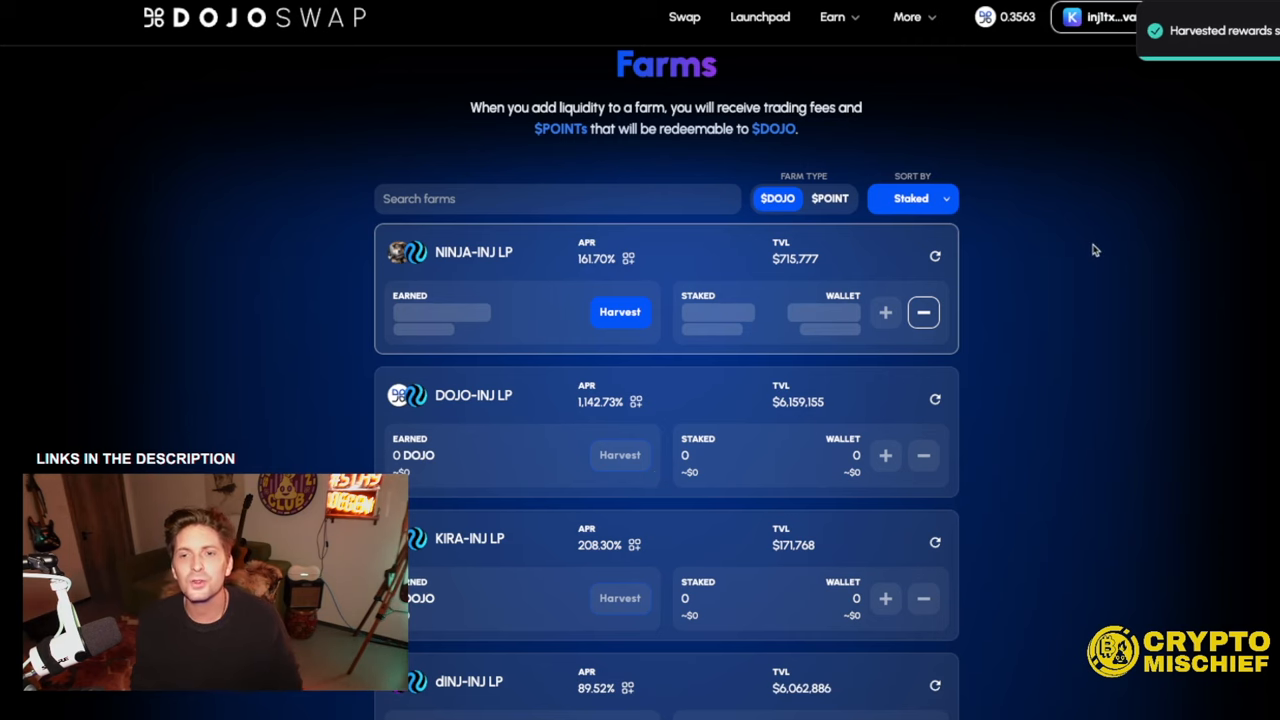
- Scroll down through the DOJO farms list after closing the success confirmation
scroll(down, 3)
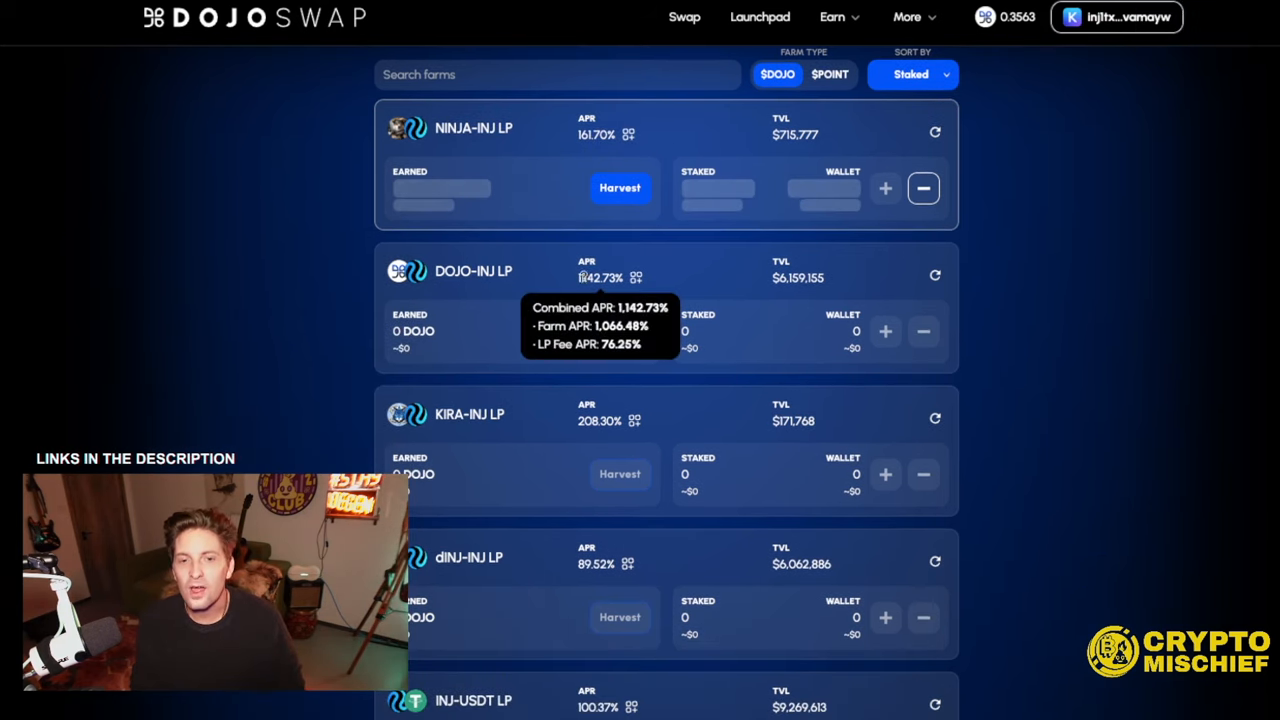
scroll(down, 3)
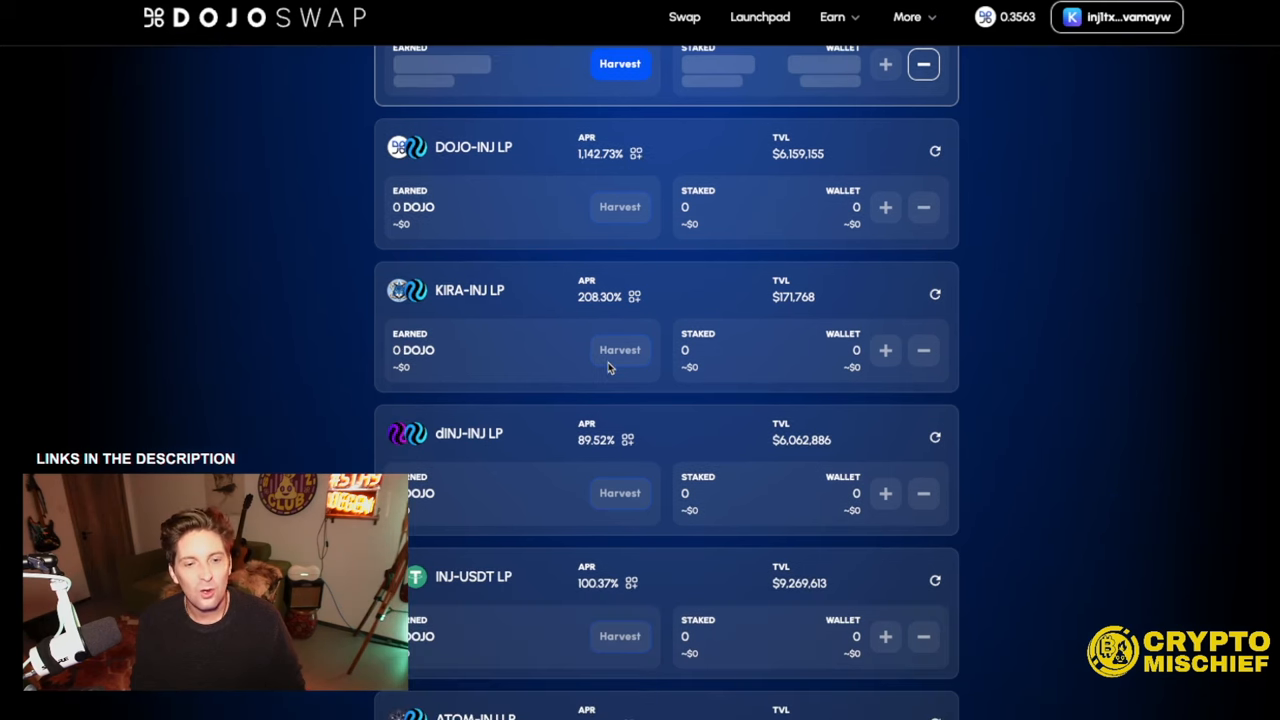
scroll(down, 3)
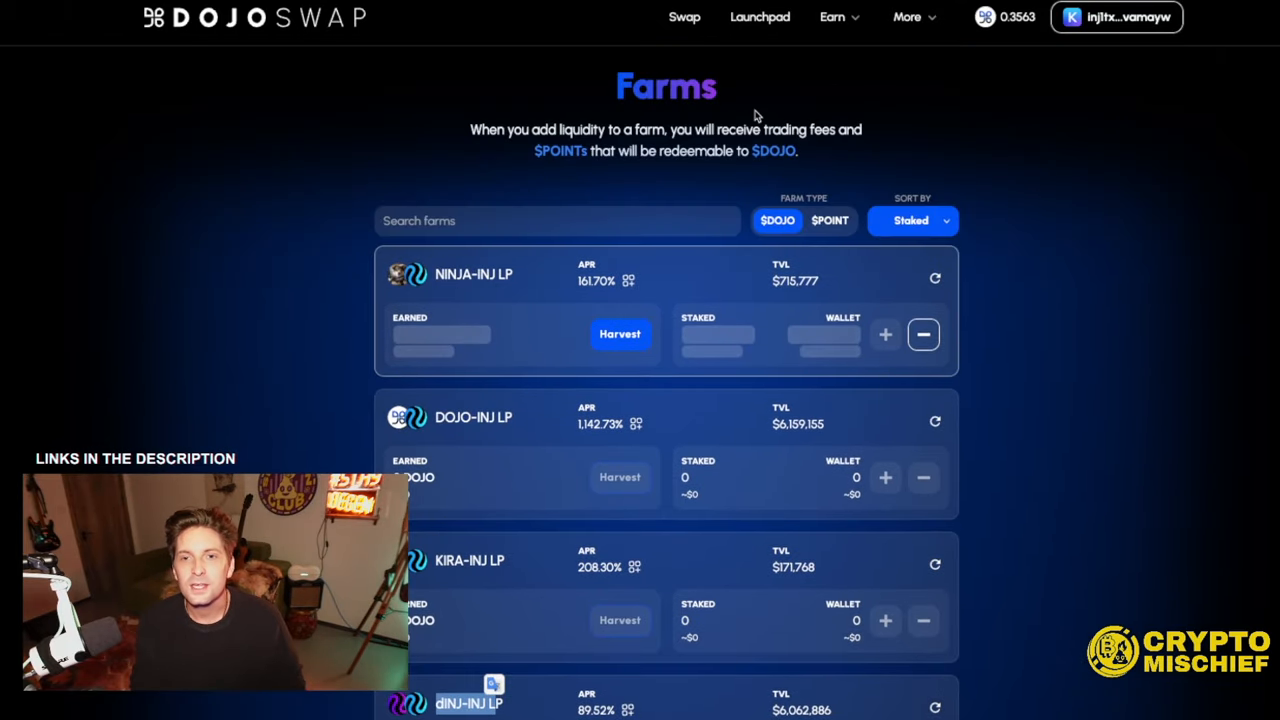
- Go to the Earn > Pools page listing the DOJO and POINT staking pools
click(833, 17)
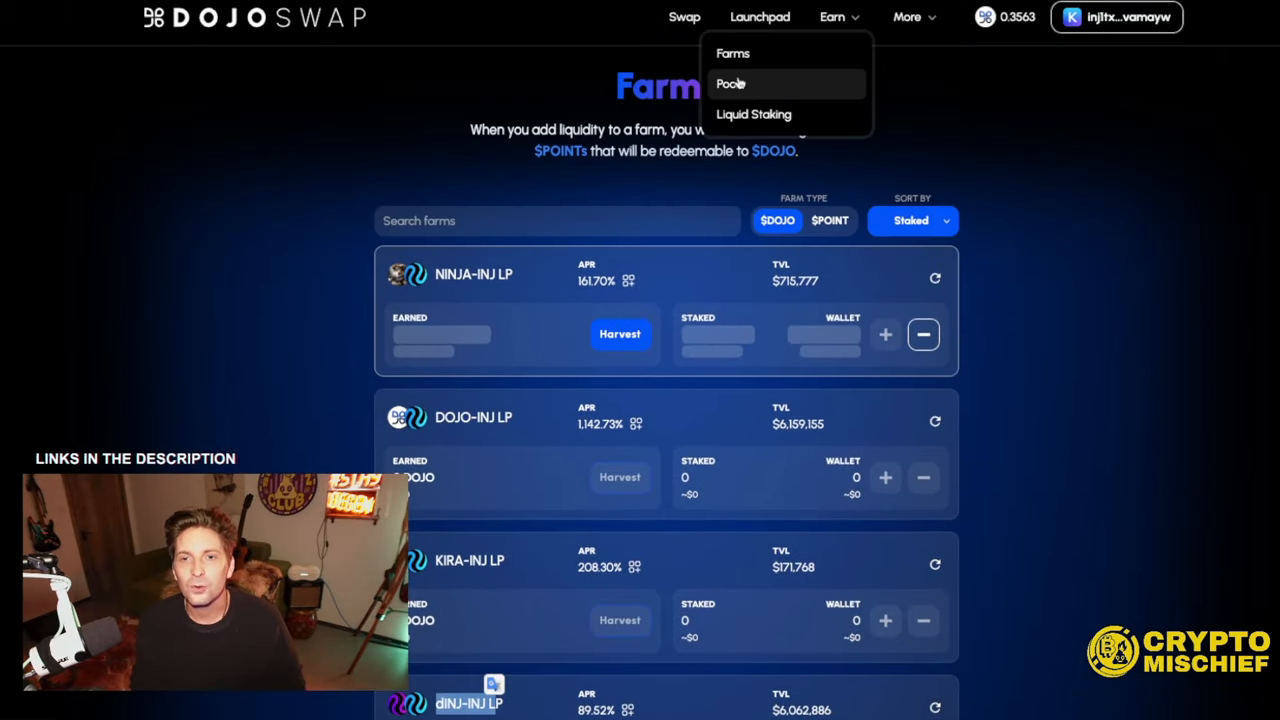
click(730, 83)
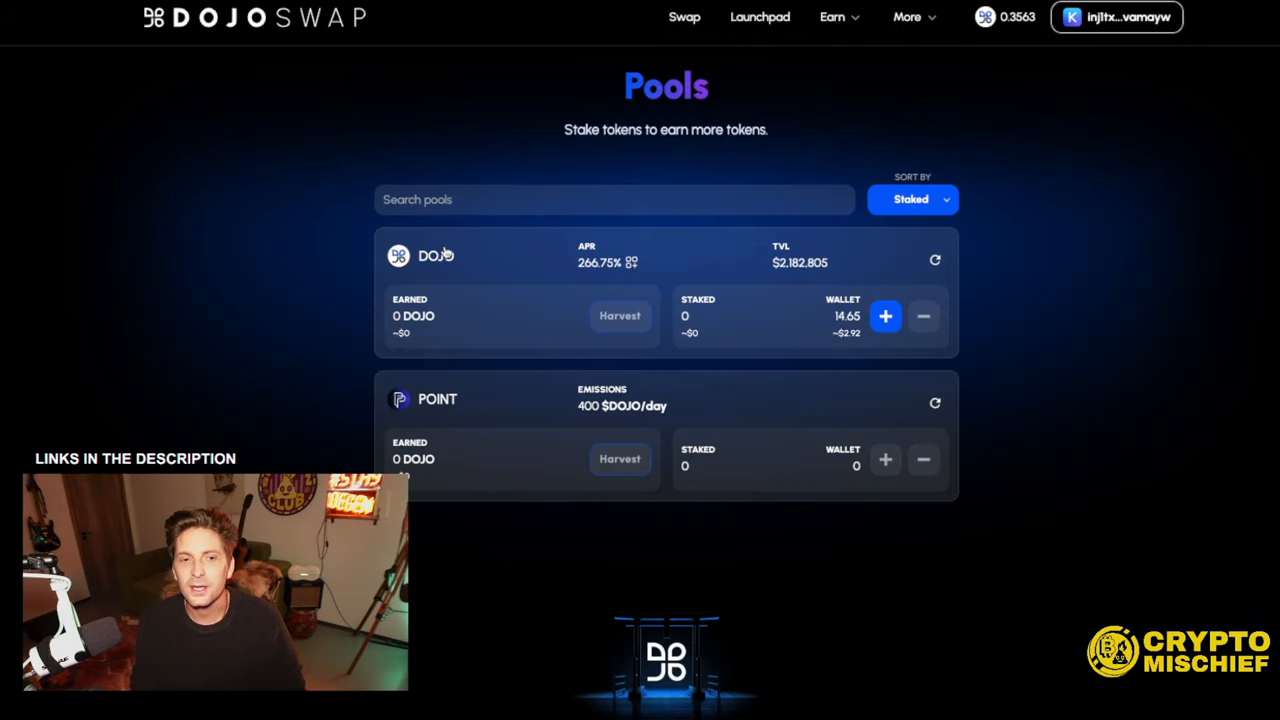
mouse_move(425, 440)
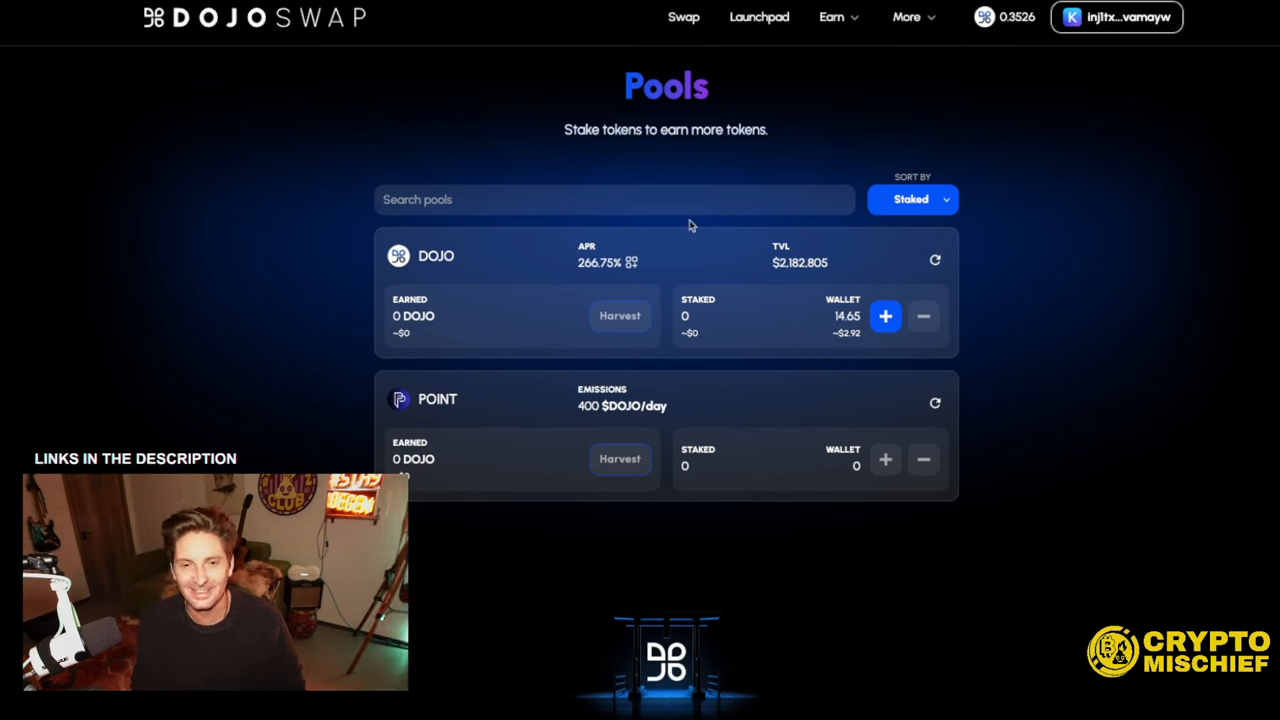
mouse_move(605, 270)
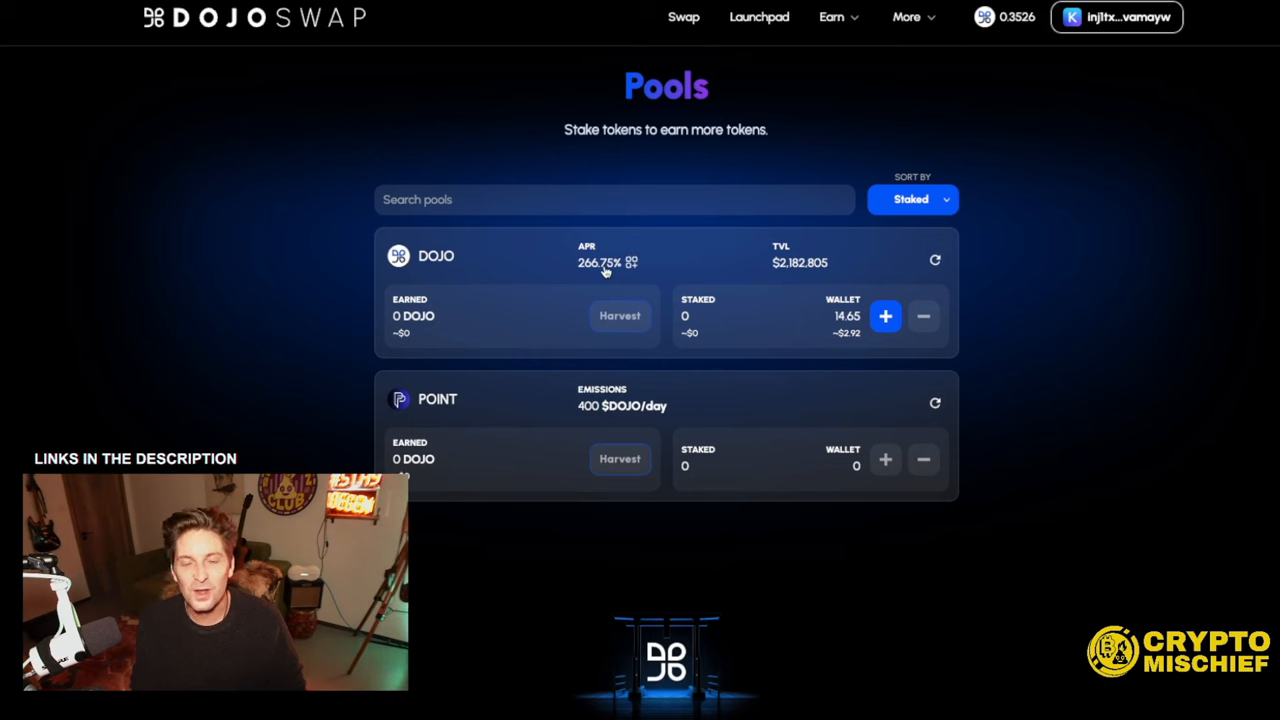
mouse_move(656, 288)
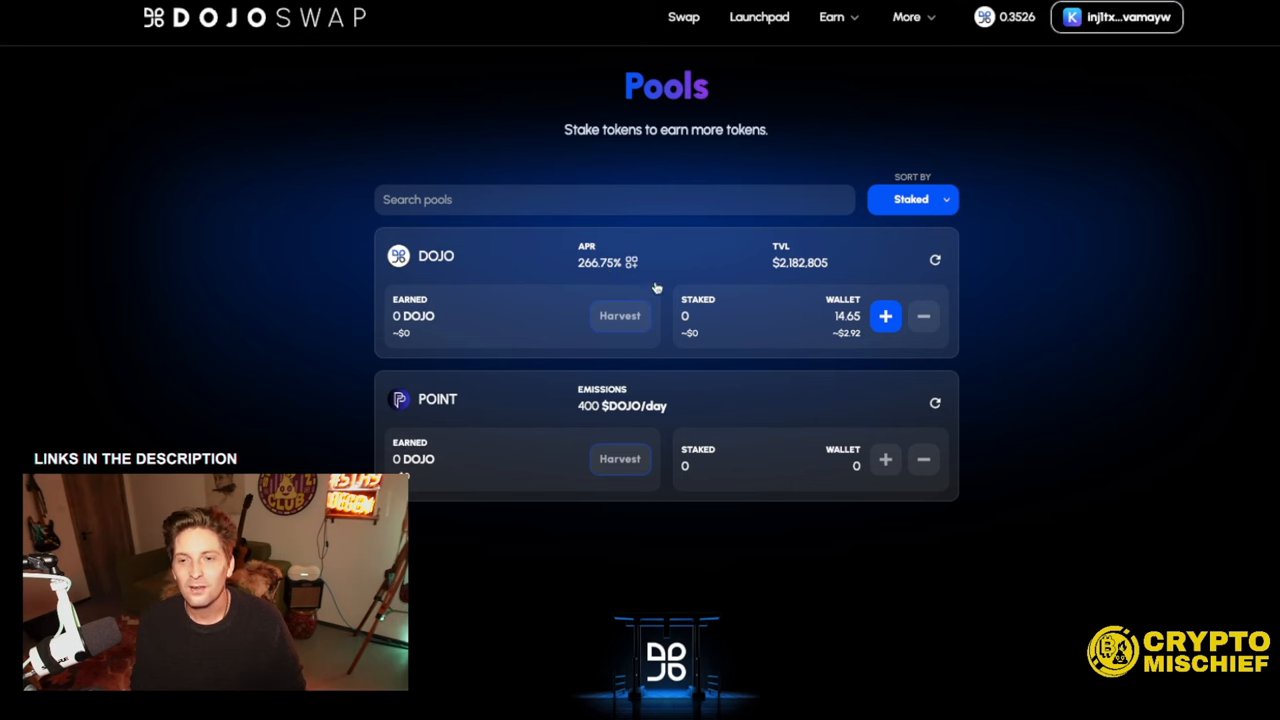
click(838, 17)
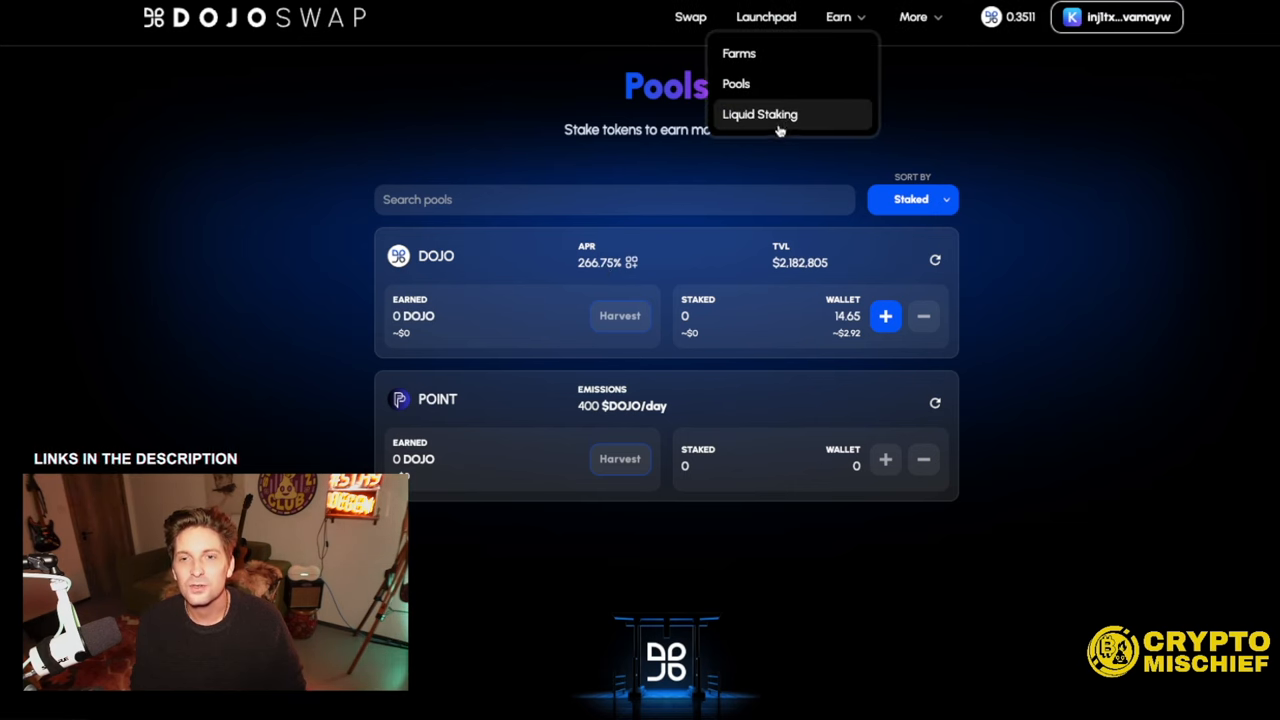
- Open the dINJ Liquid Staking page and scroll down through its FAQ section
click(759, 114)
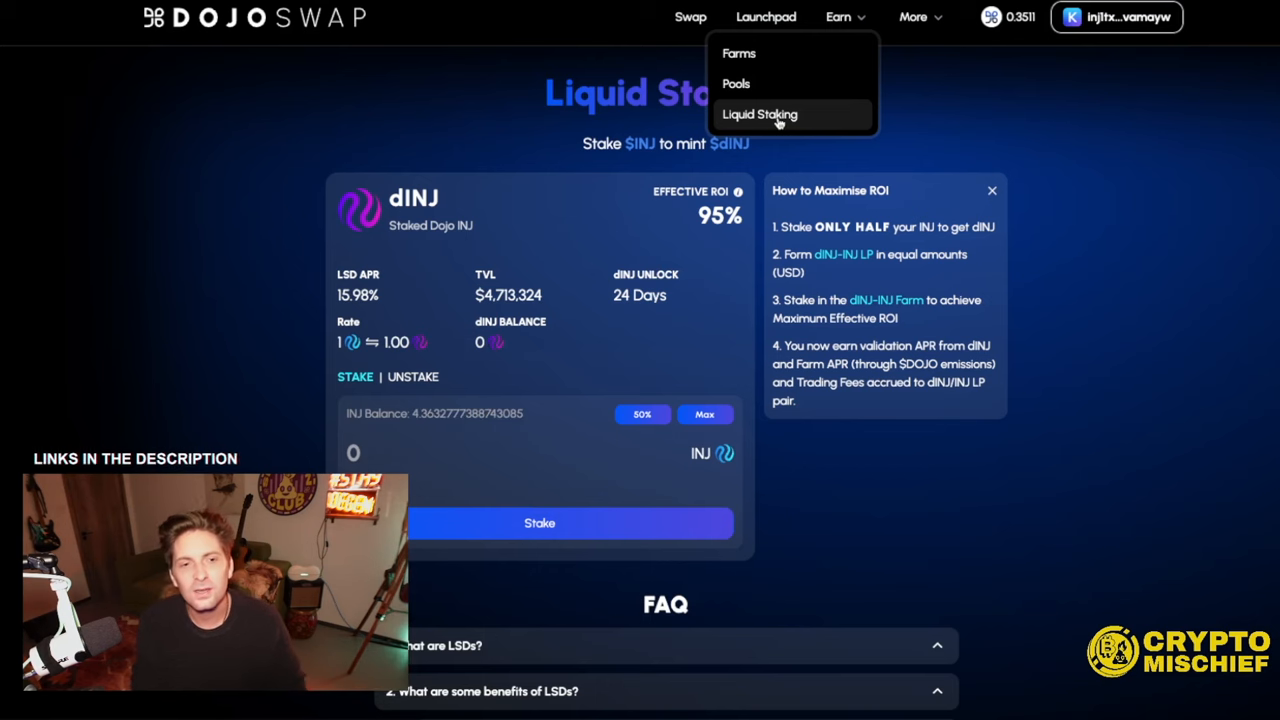
click(759, 114)
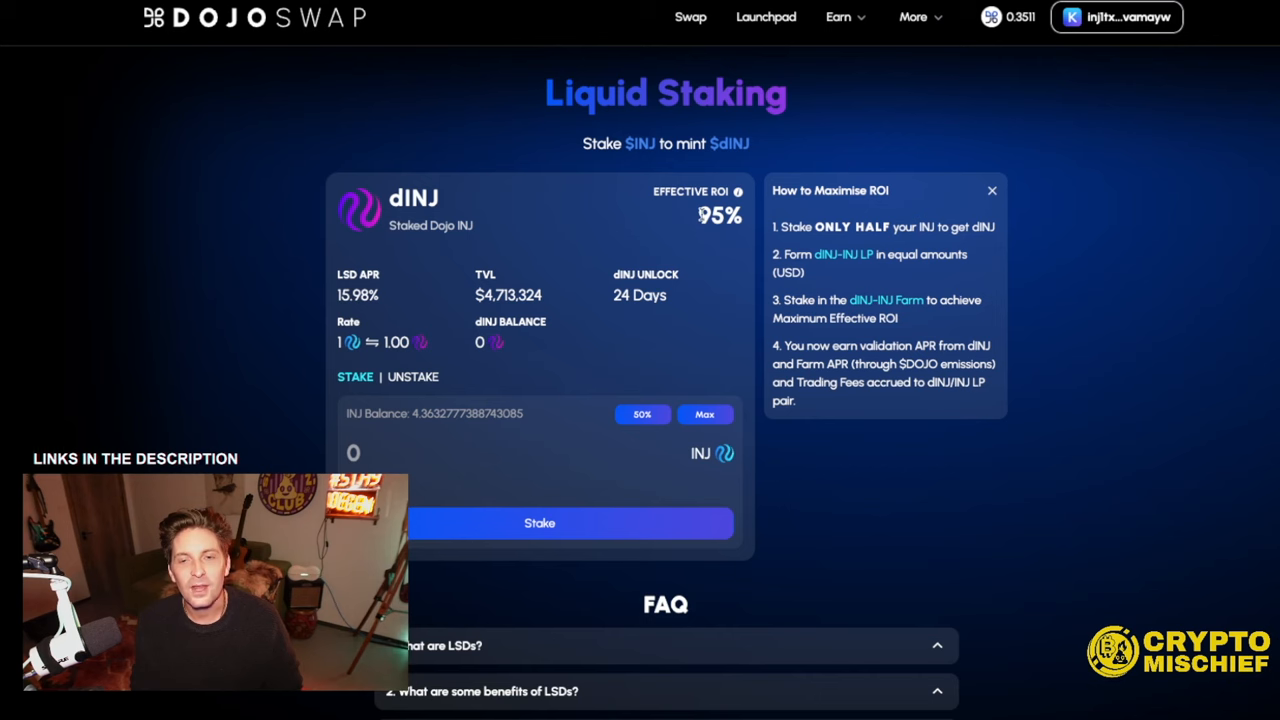
scroll(down, 3)
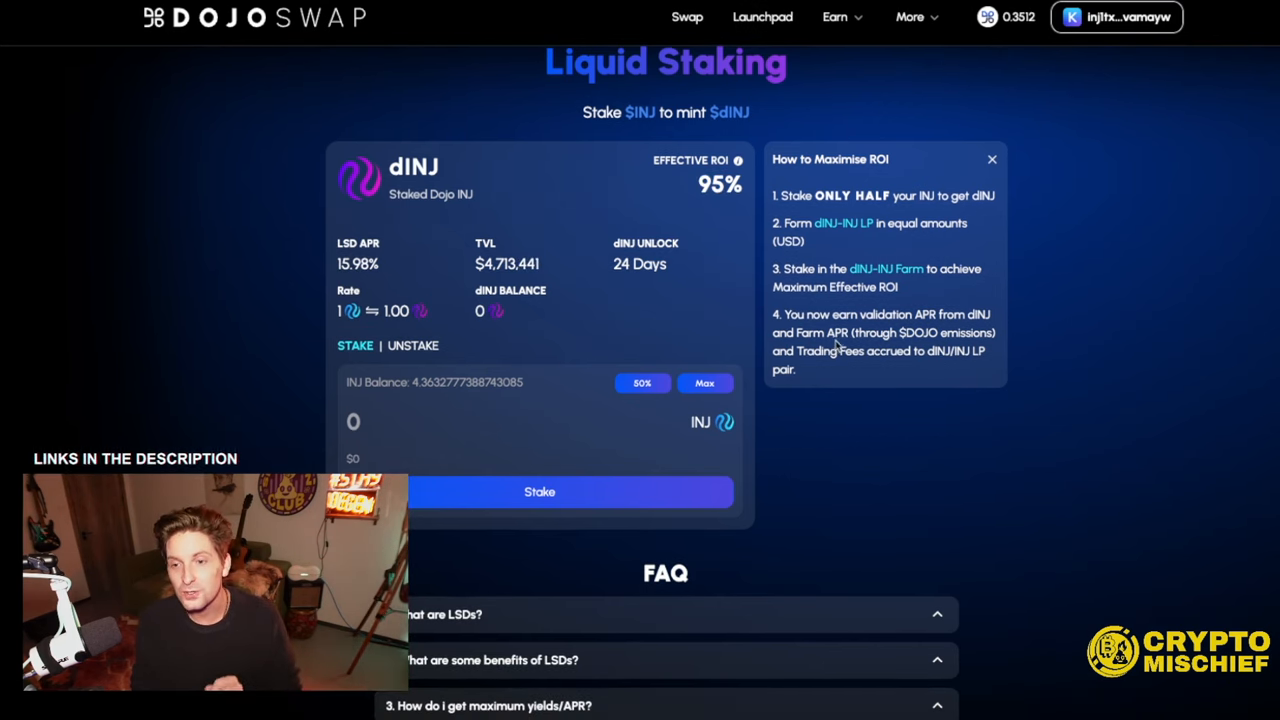
scroll(down, 3)
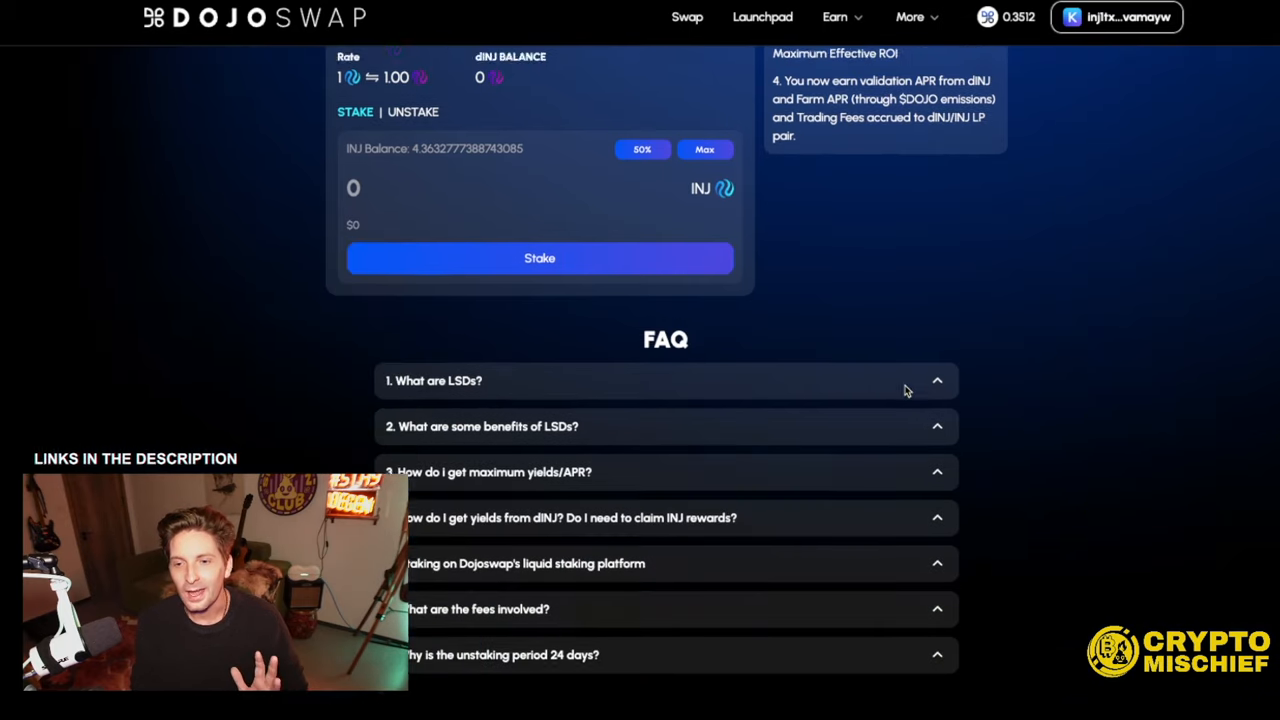
scroll(down, 3)
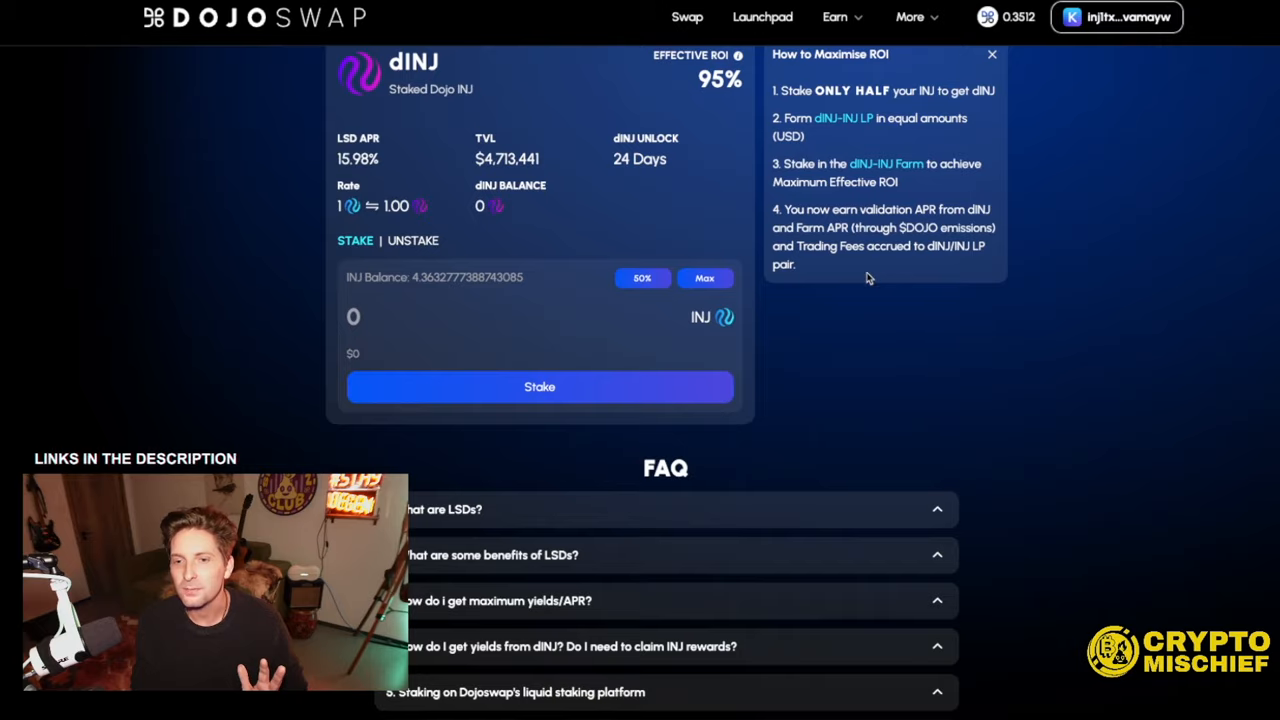
scroll(down, 3)
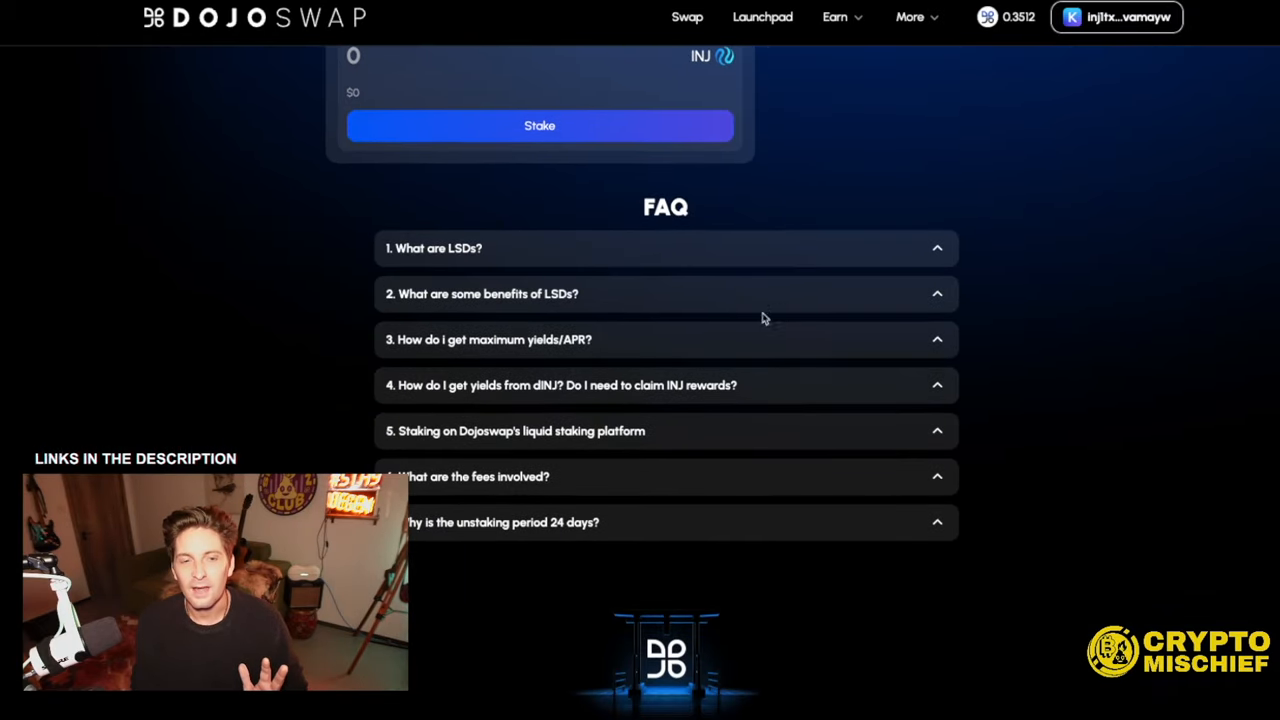
mouse_move(557, 344)
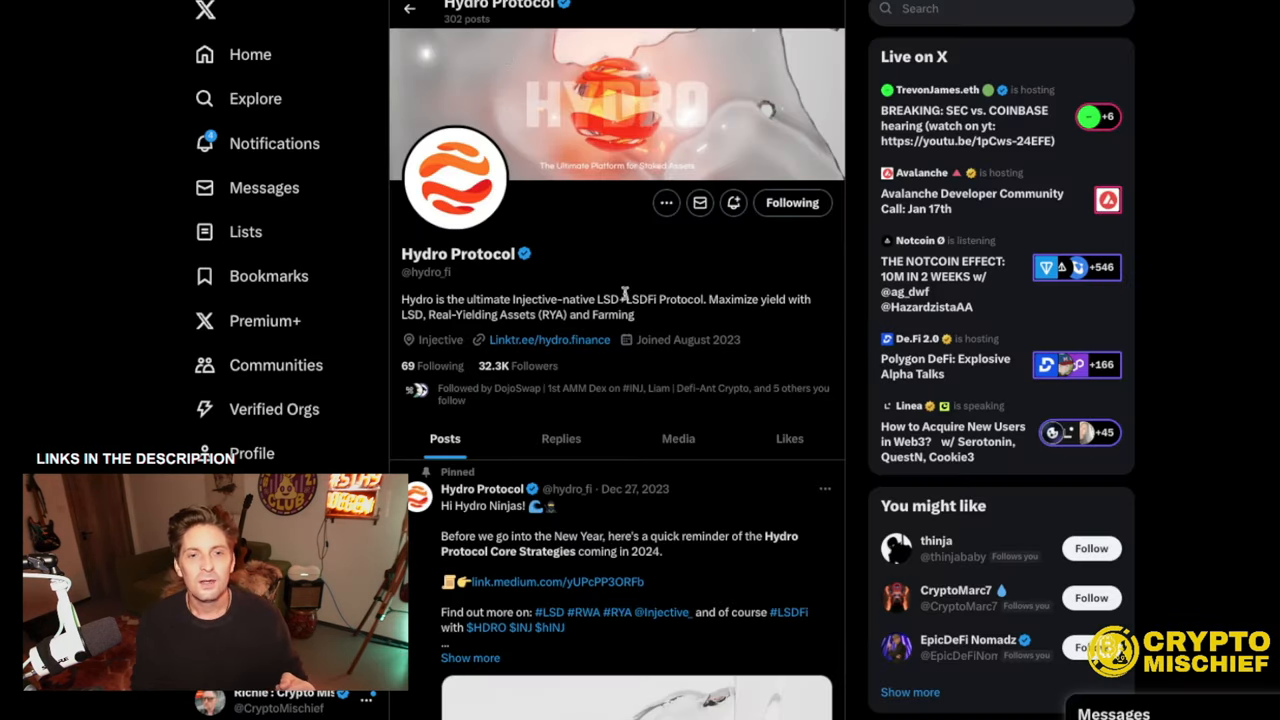
- Scroll through Hydro Protocol's pinned post and Phase 3 Early Access Farming posts
scroll(down, 3)
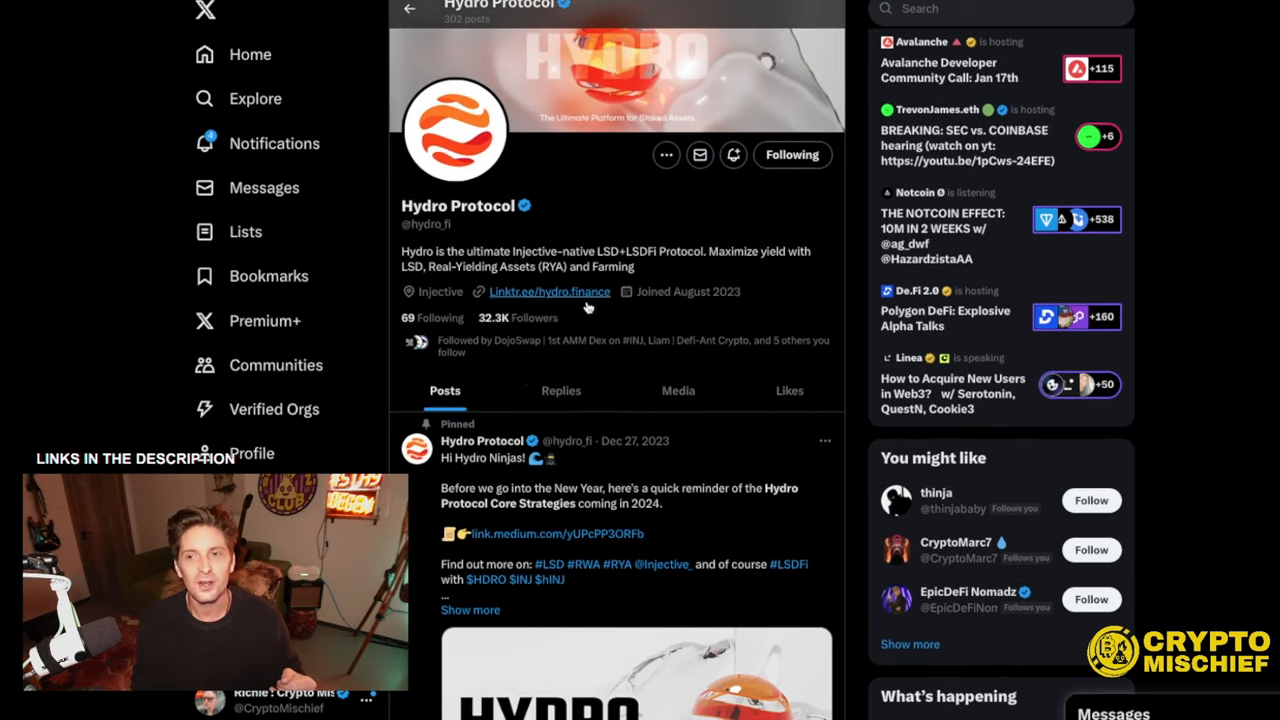
scroll(down, 3)
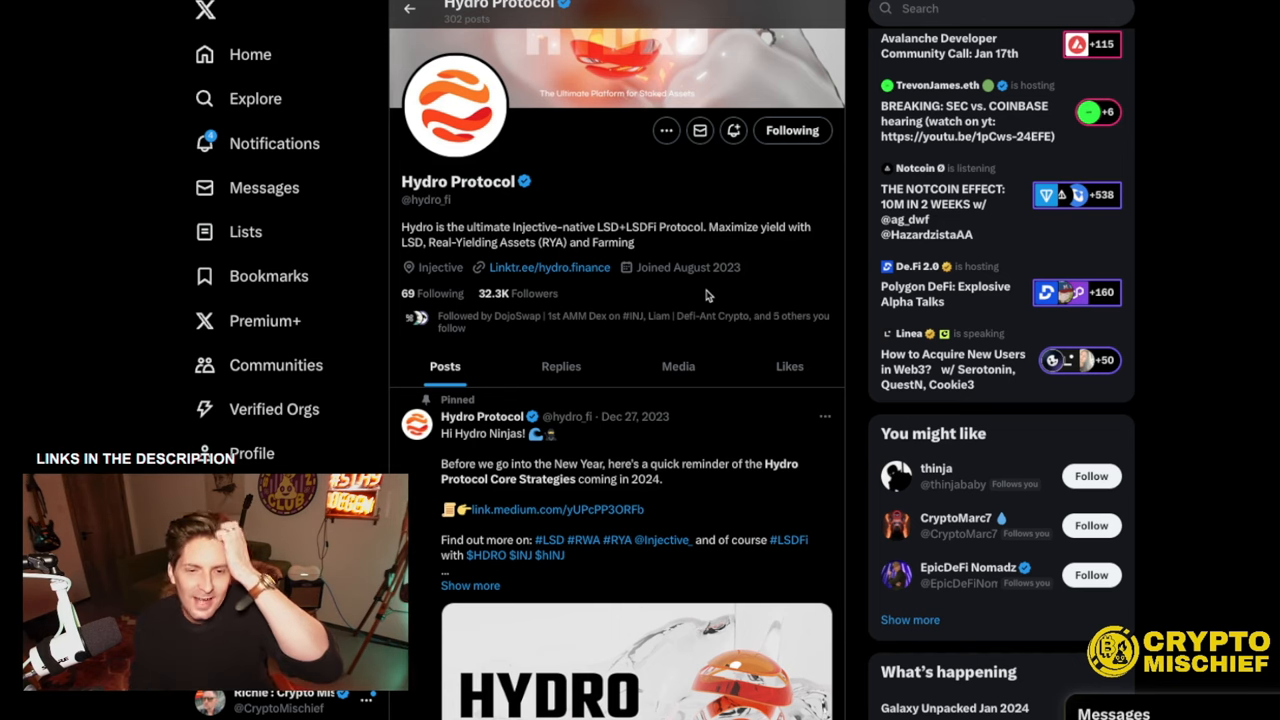
scroll(down, 3)
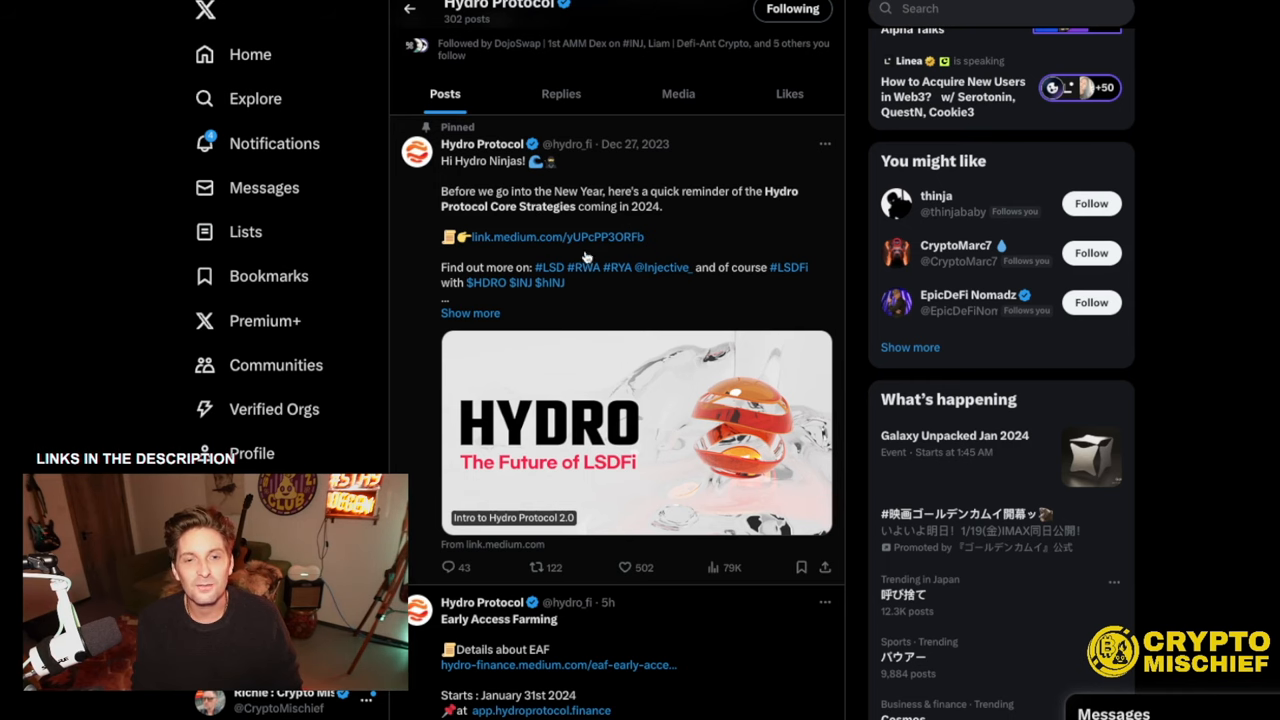
scroll(down, 3)
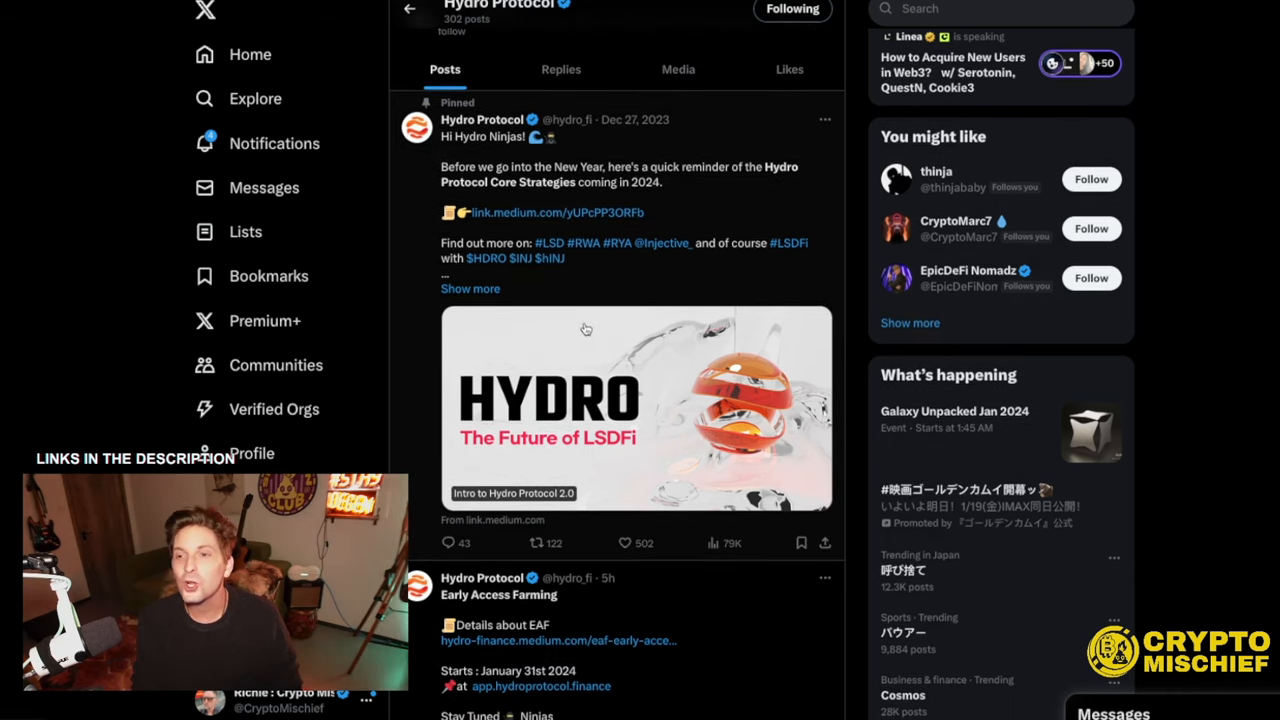
mouse_move(643, 320)
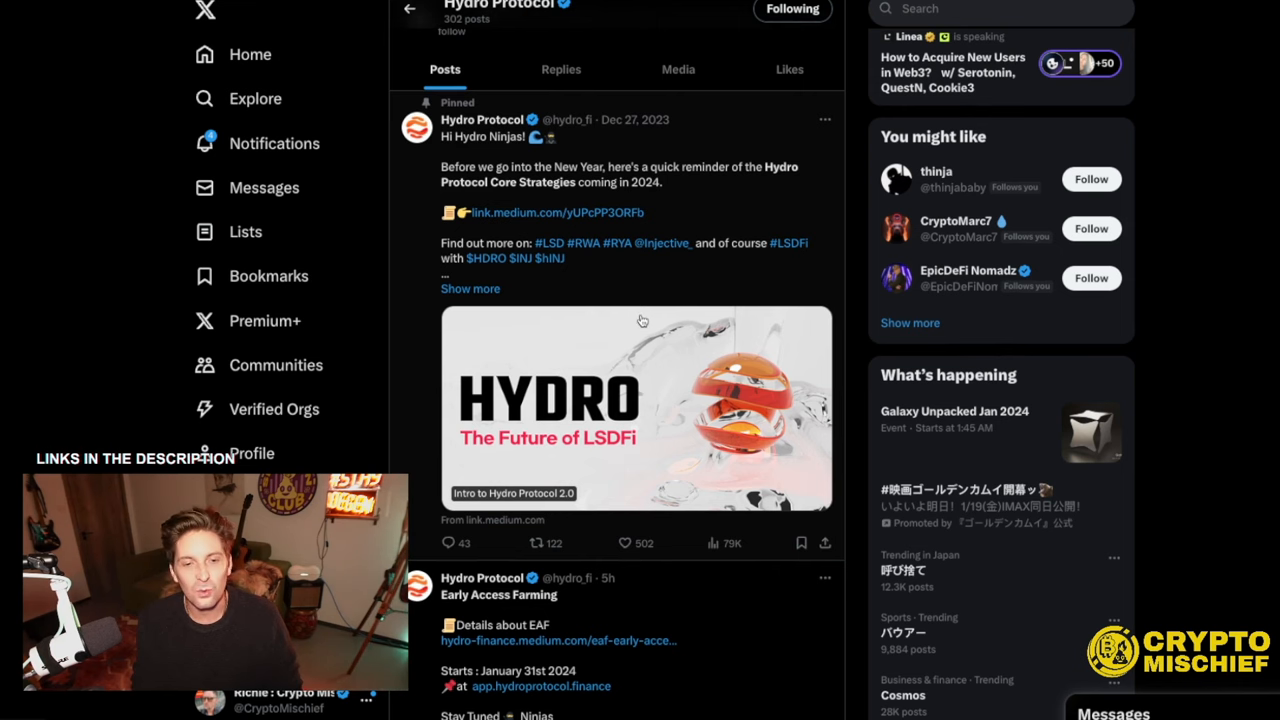
scroll(down, 3)
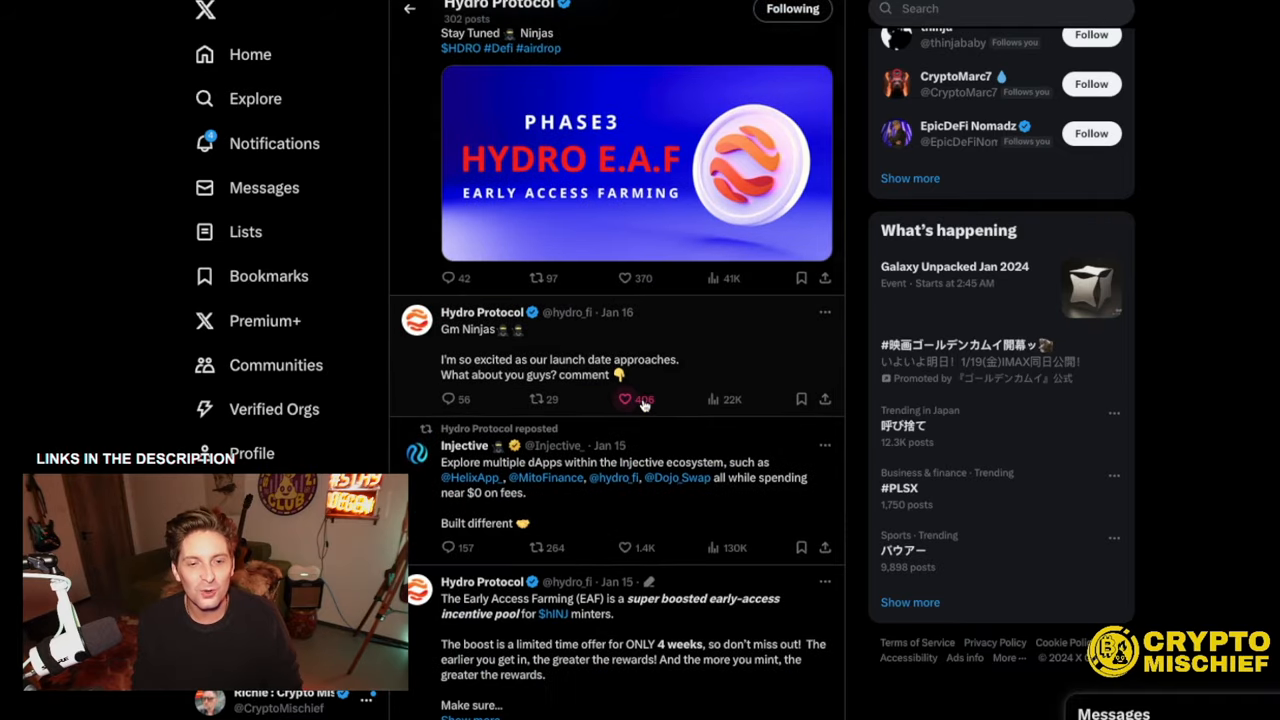
scroll(down, 3)
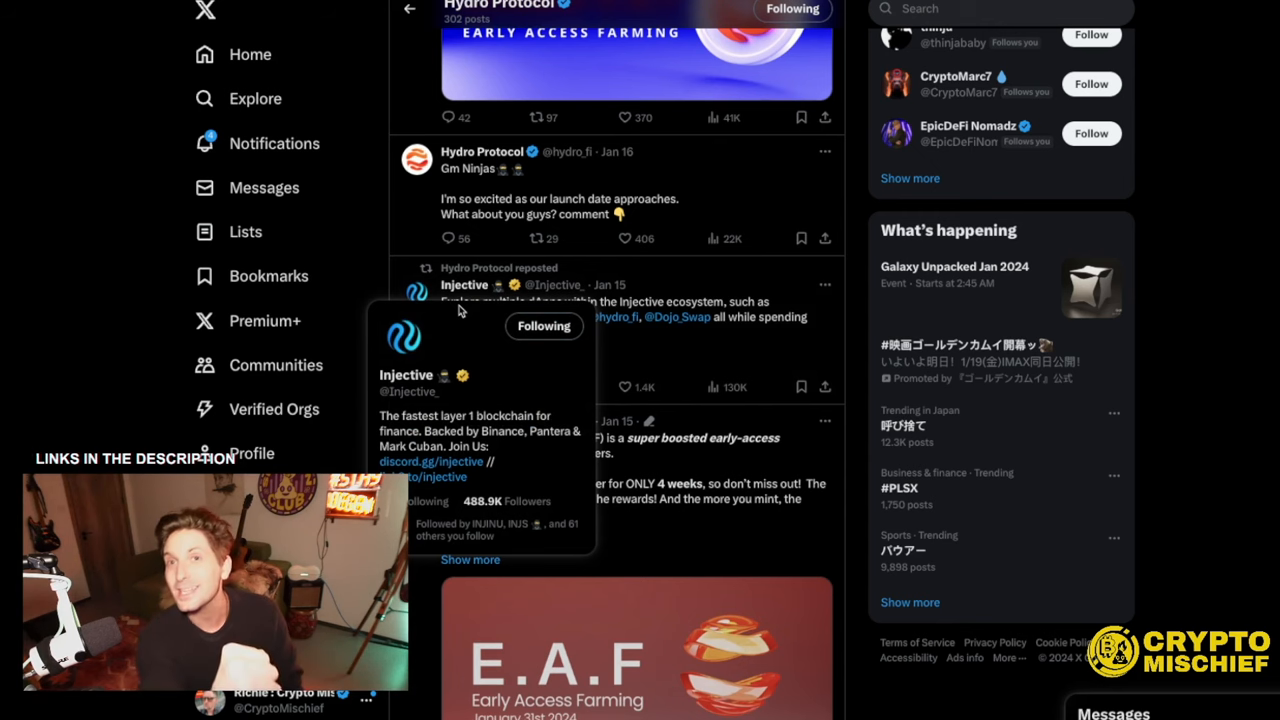
mouse_move(522, 302)
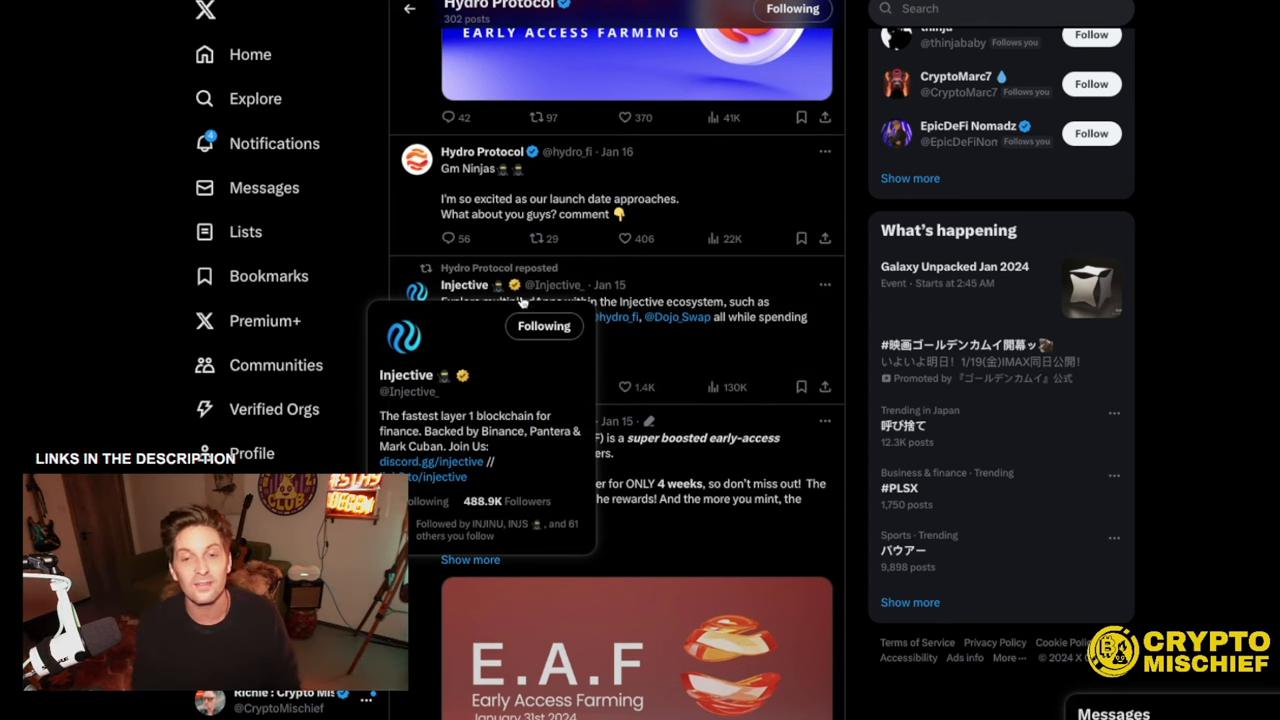
mouse_move(677, 317)
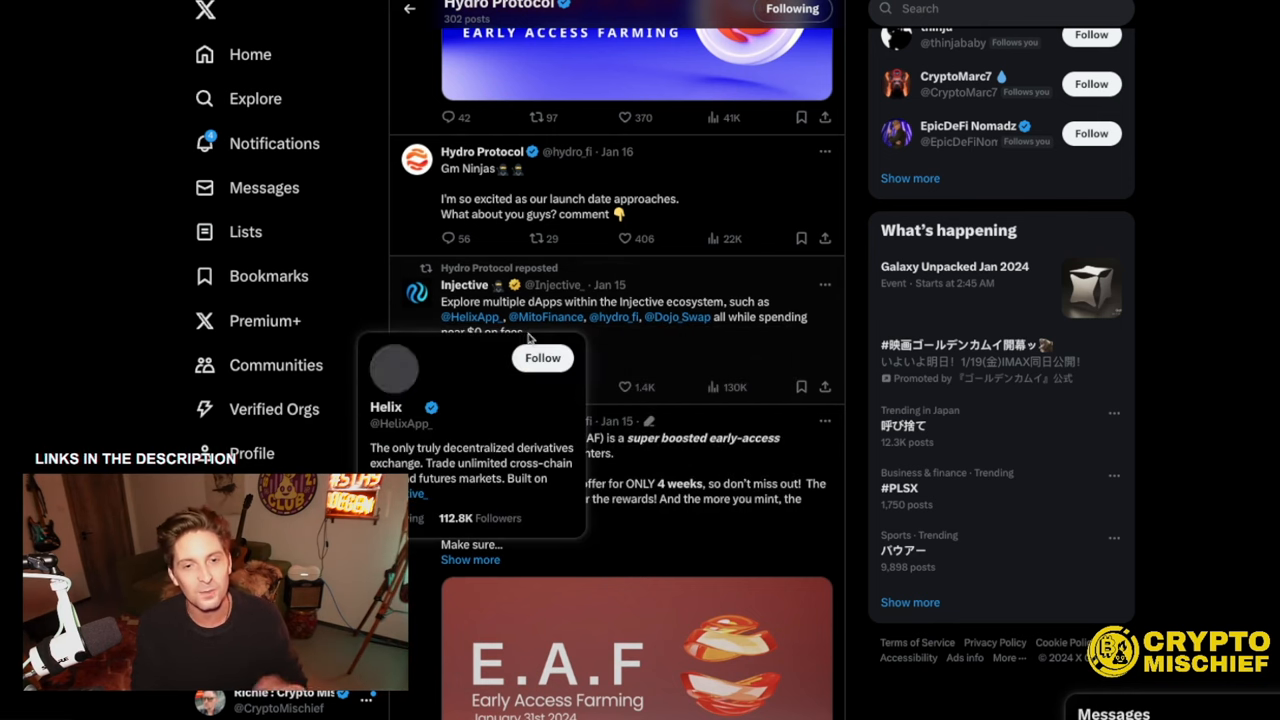
mouse_move(546, 317)
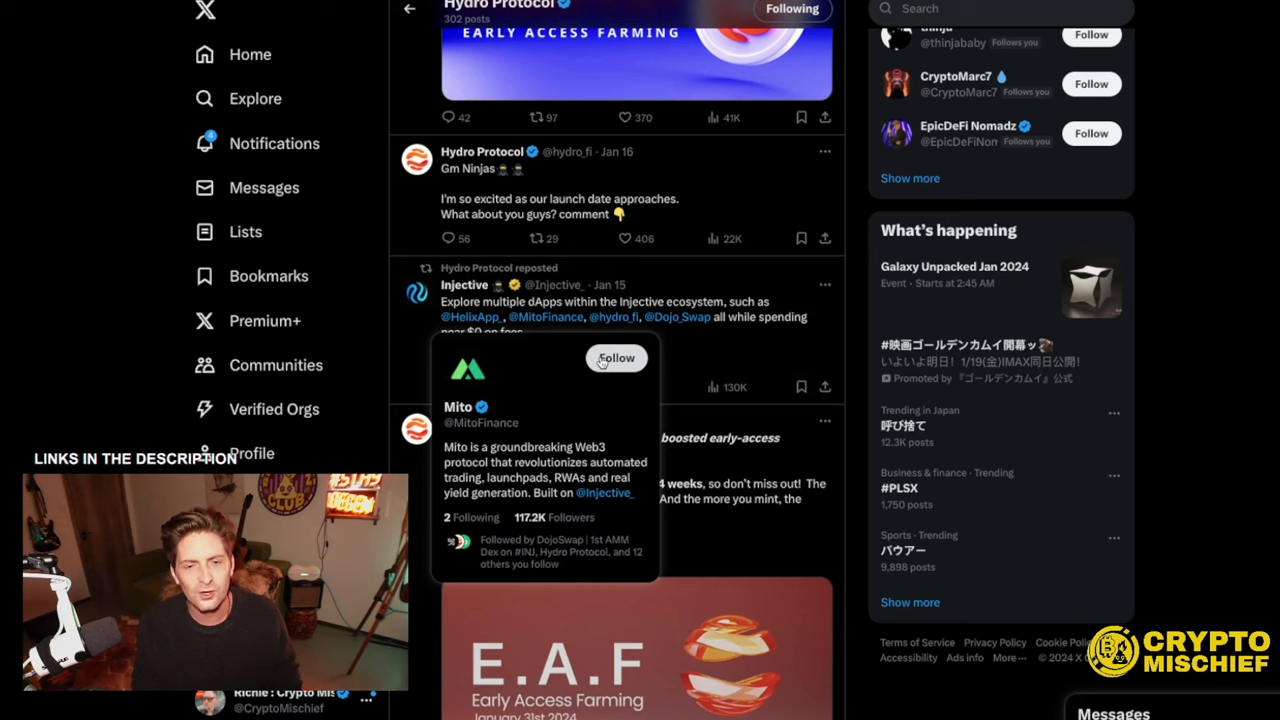
click(616, 358)
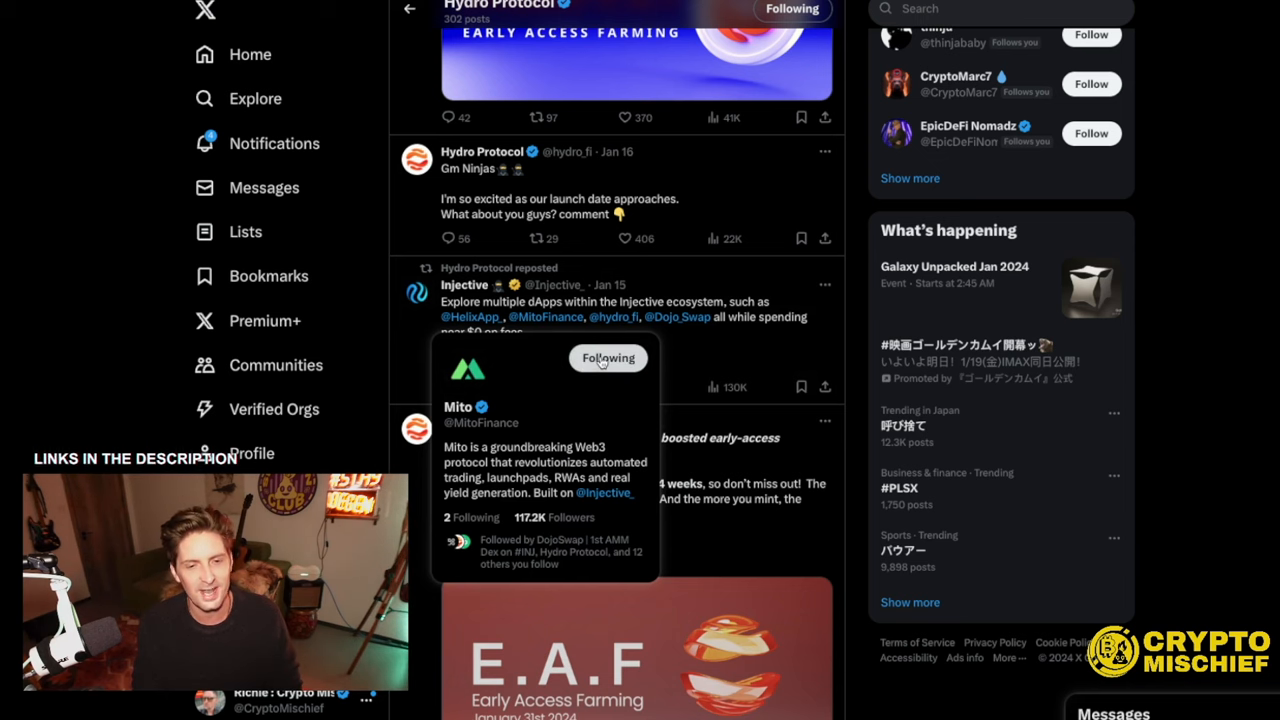